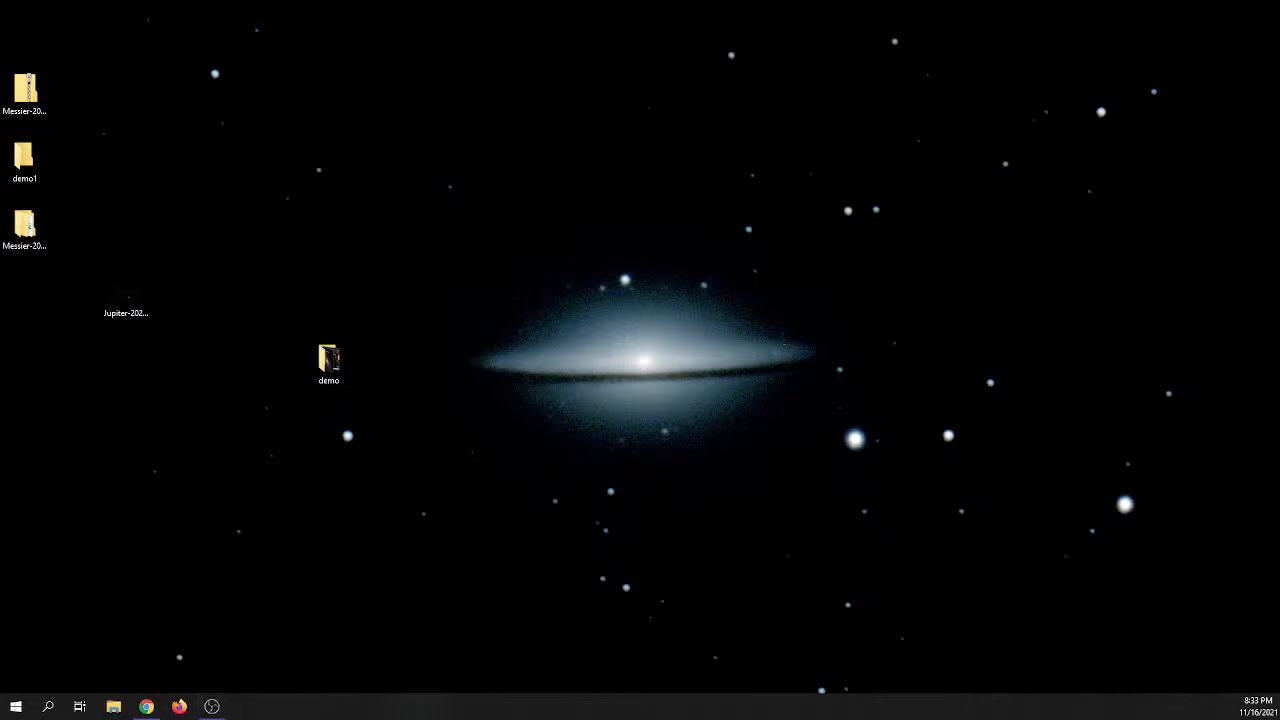
Bring the Chrome Remote Desktop session to the remote computer 'stars' to the front
click(243, 707)
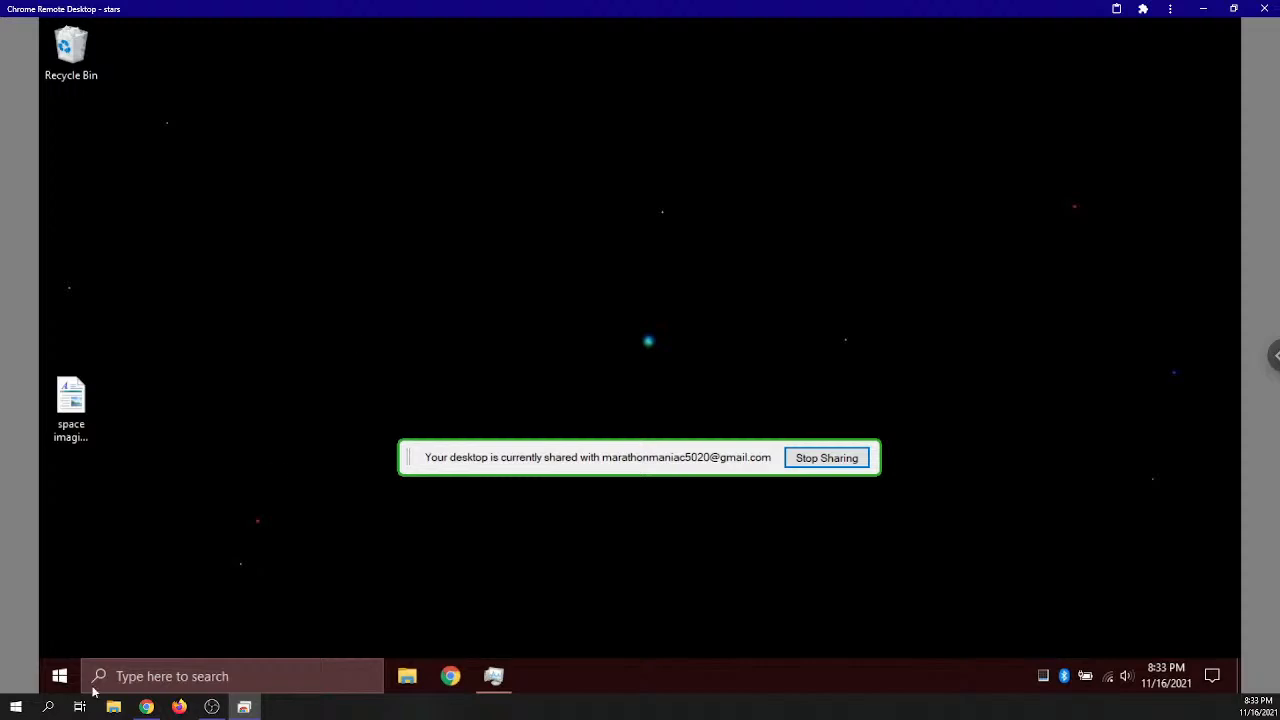
Dismiss the desktop sharing notice and launch Celestron CPWI on the remote computer
click(58, 676)
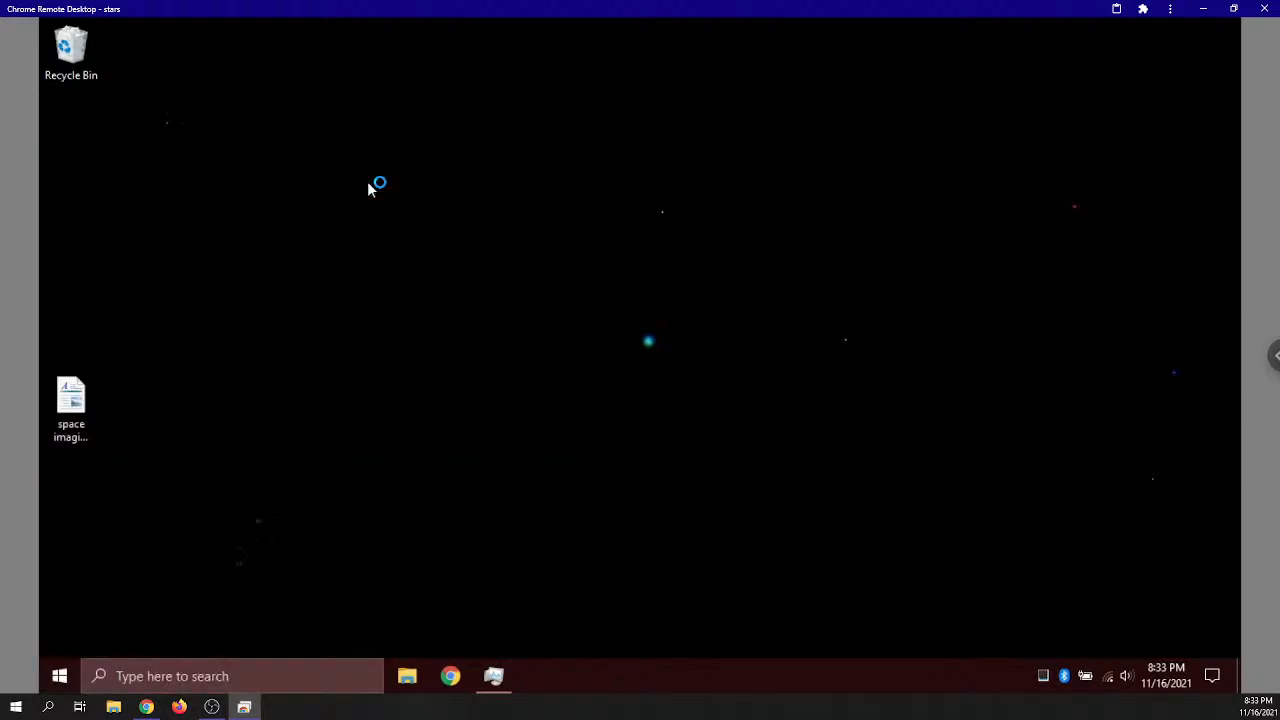
click(537, 676)
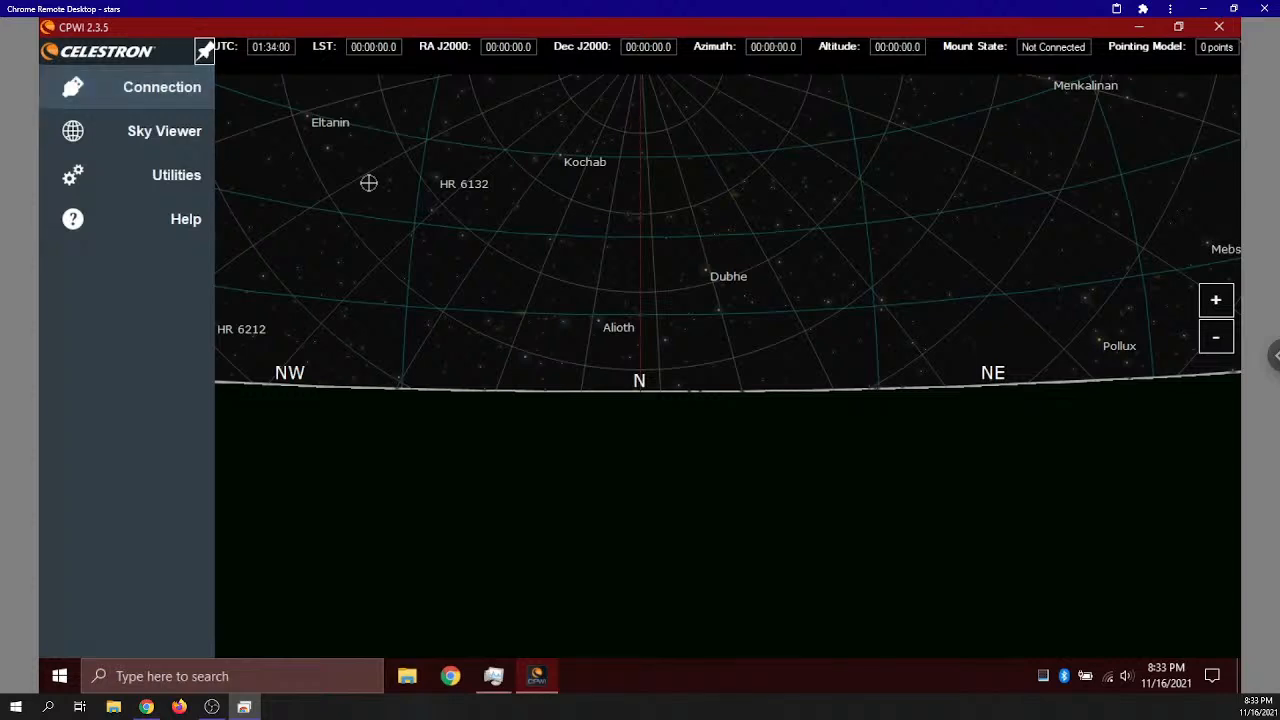
Connect CPWI to the mount through the Hand Controller connection
click(161, 87)
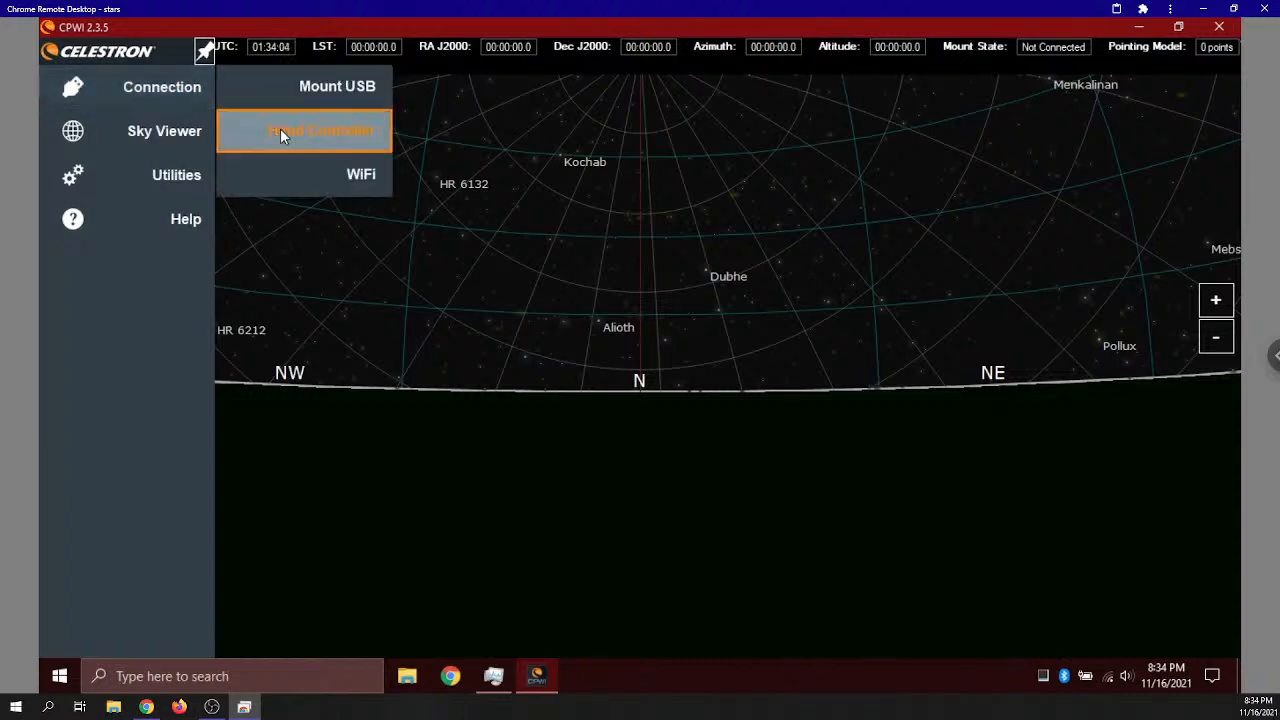
click(320, 131)
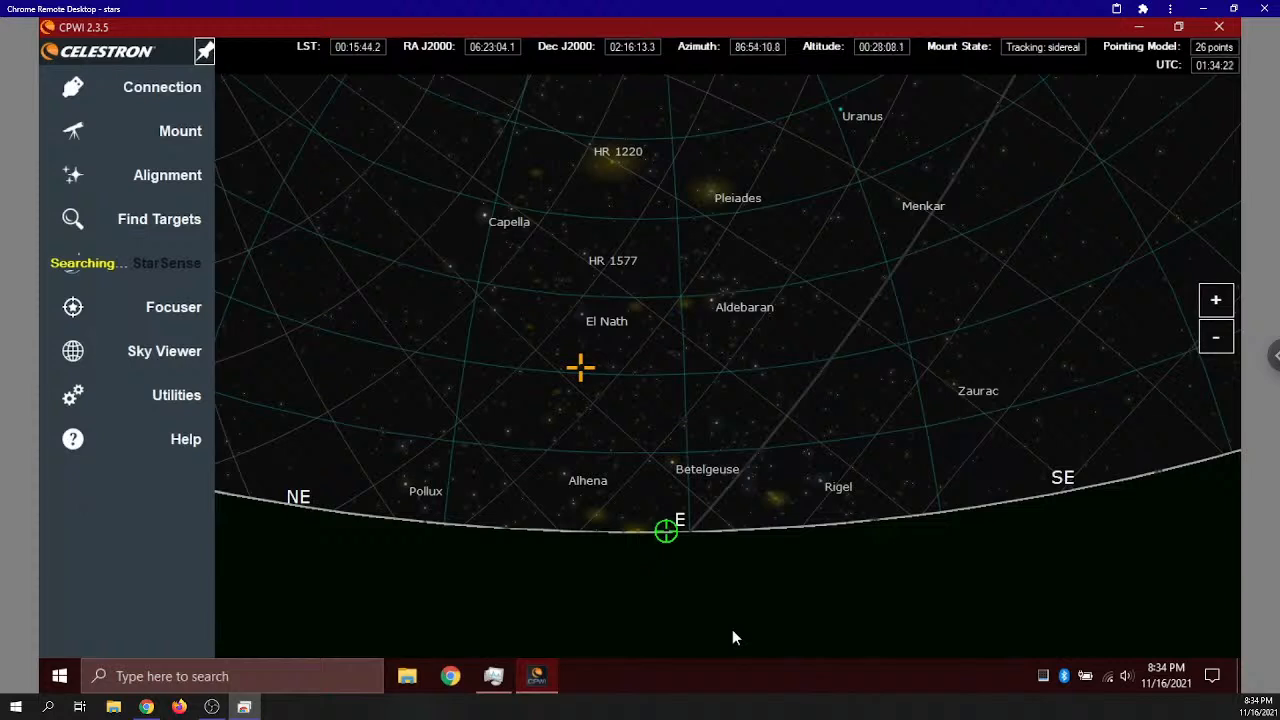
mouse_move(686, 313)
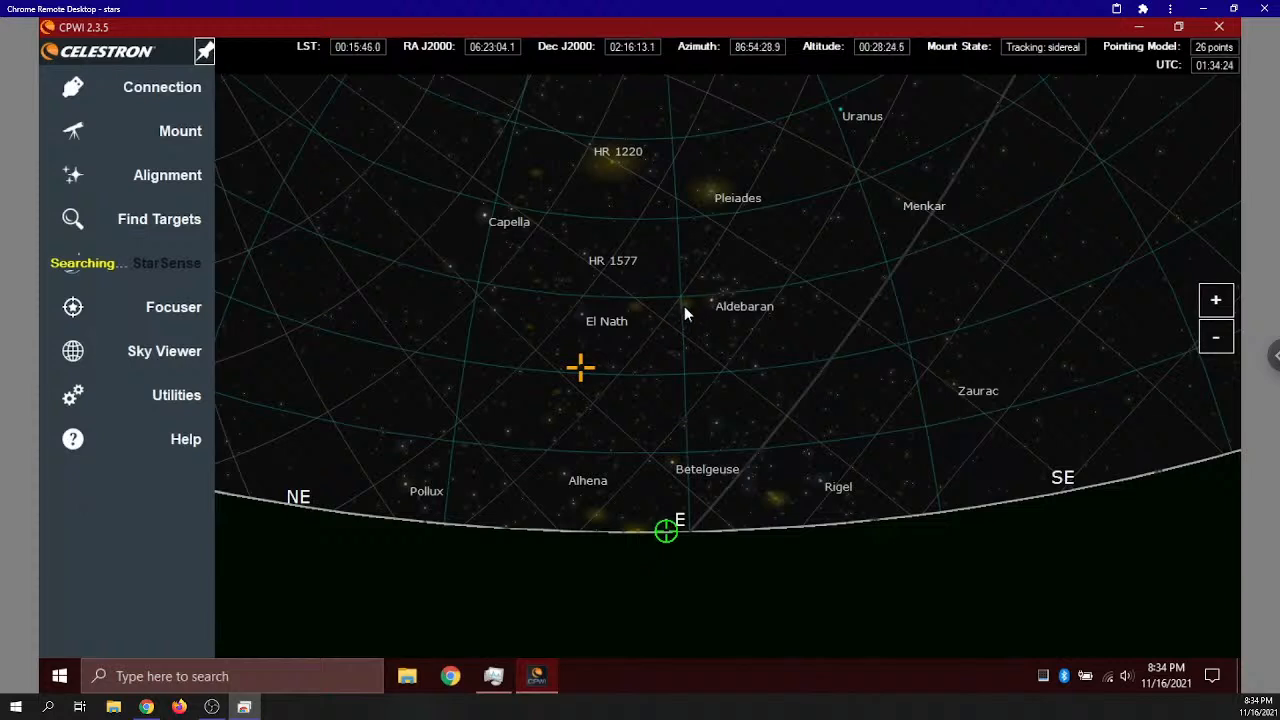
Select NGC1746 near El Nath on the sky map and slew the telescope there
click(636, 308)
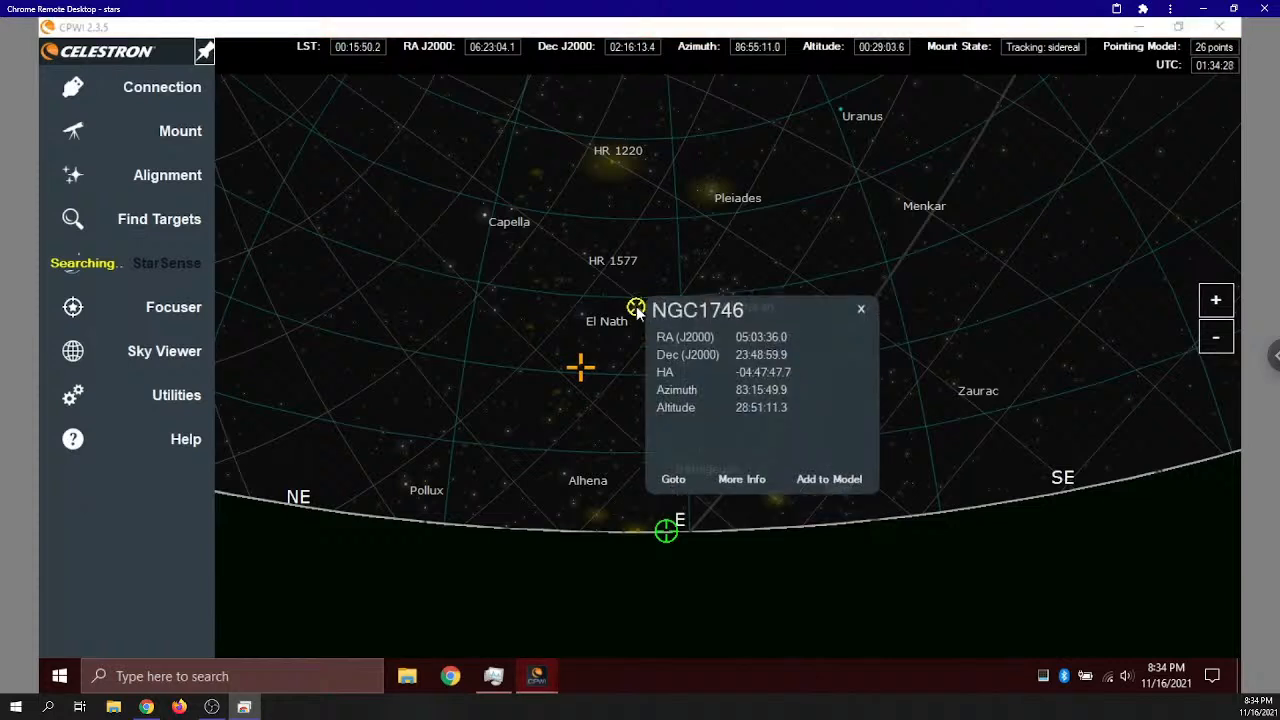
click(673, 478)
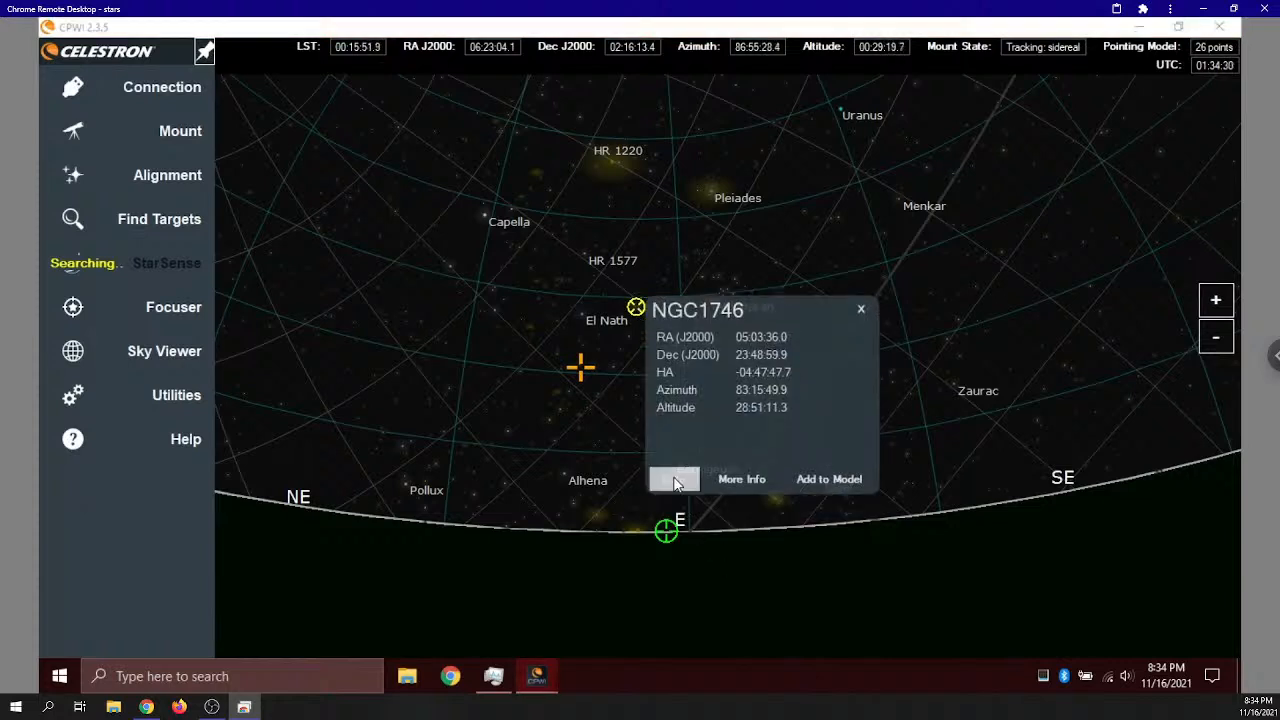
click(674, 479)
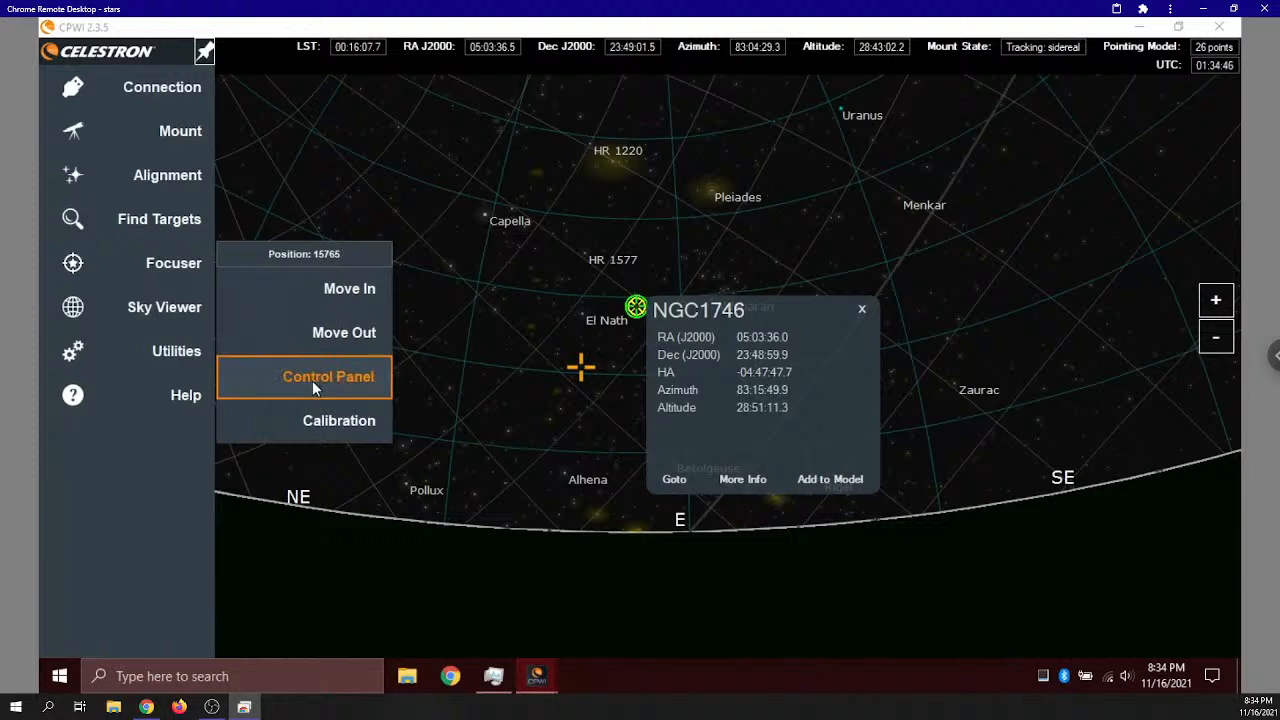
click(328, 376)
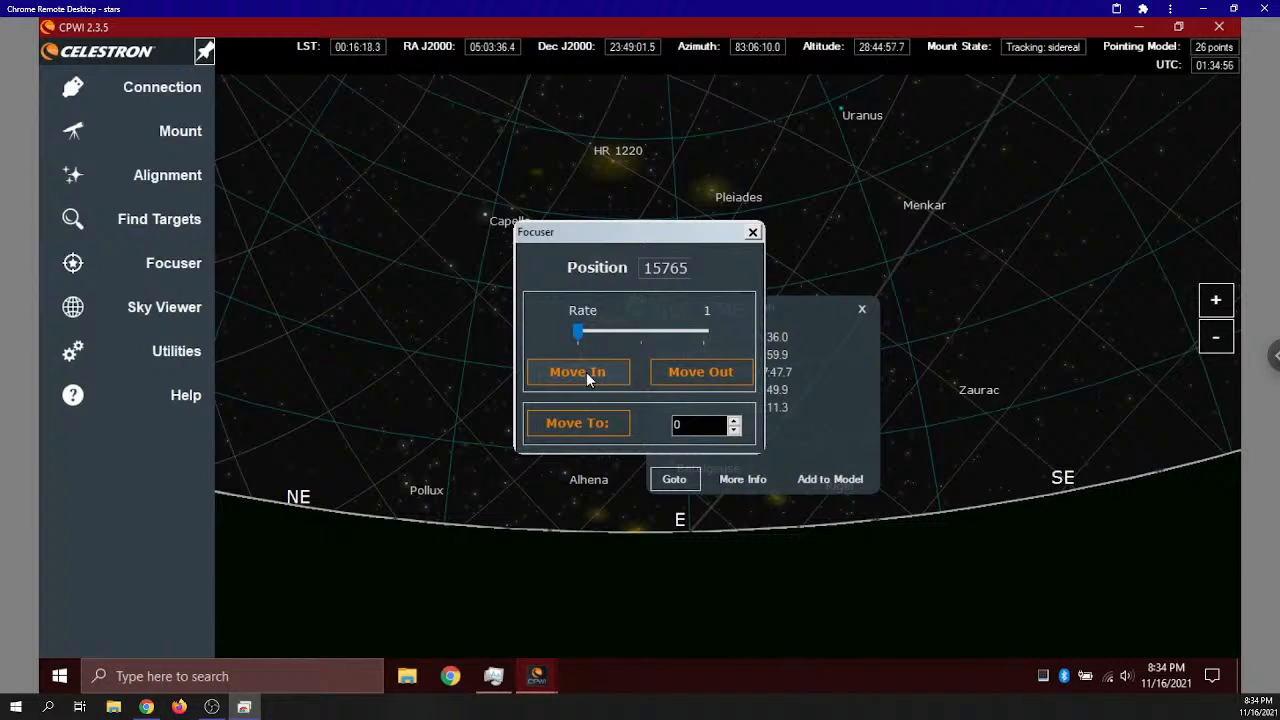
click(752, 232)
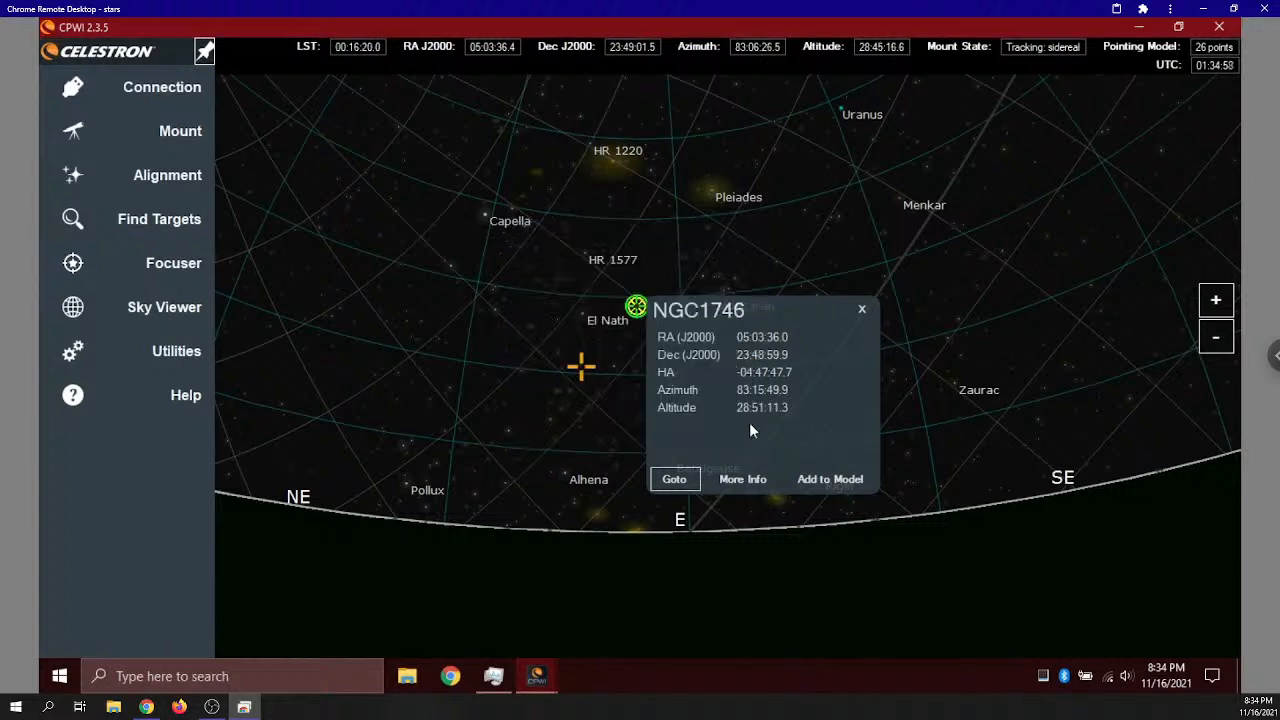
mouse_move(649, 502)
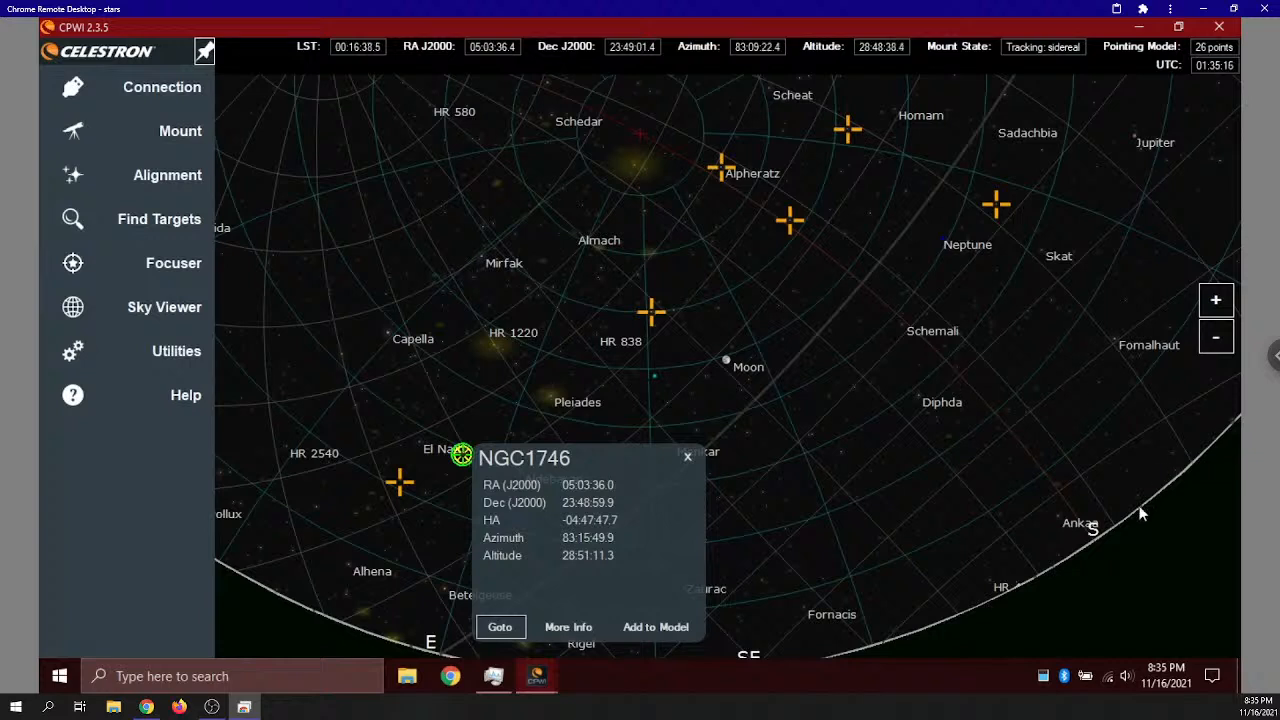
mouse_move(1083, 557)
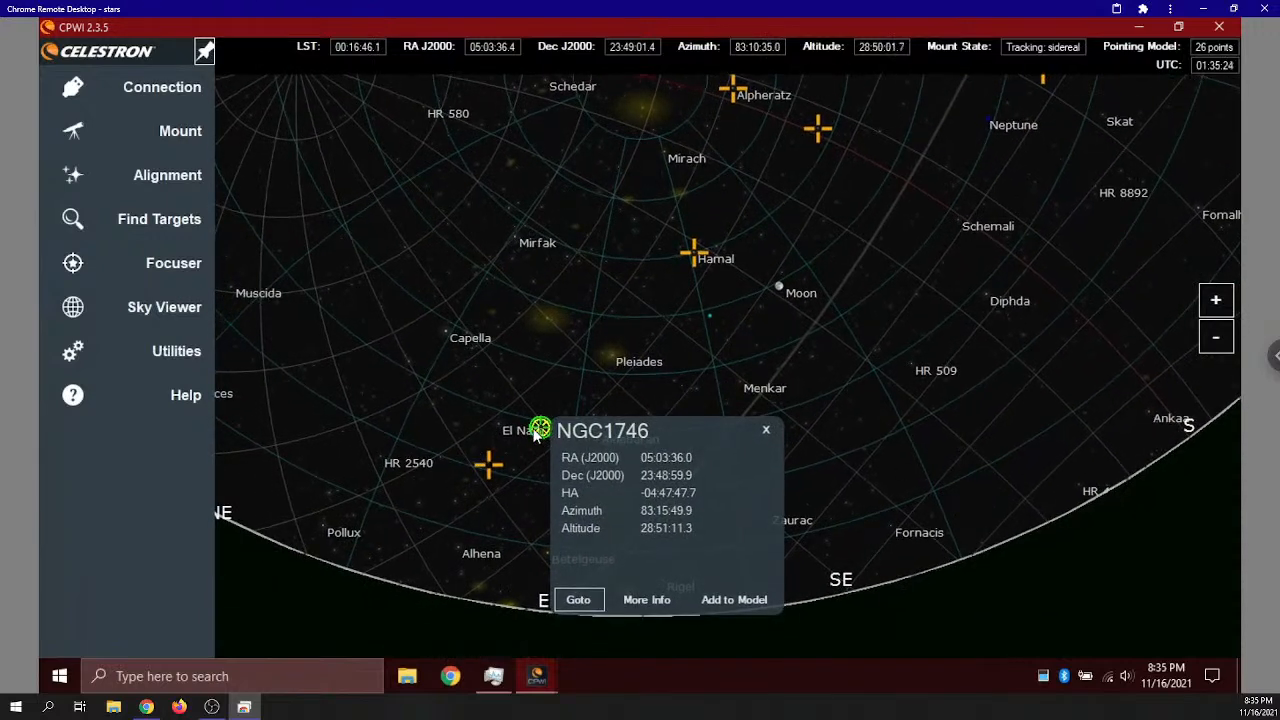
mouse_move(765, 130)
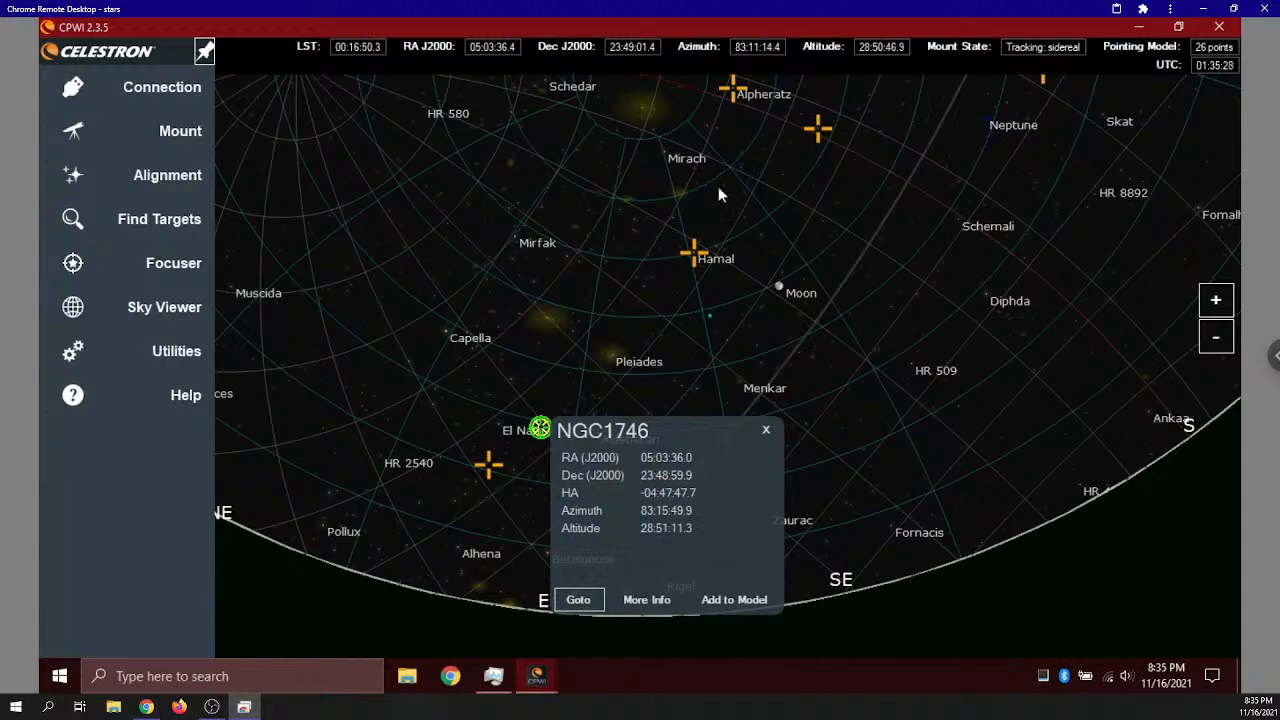
mouse_move(775, 120)
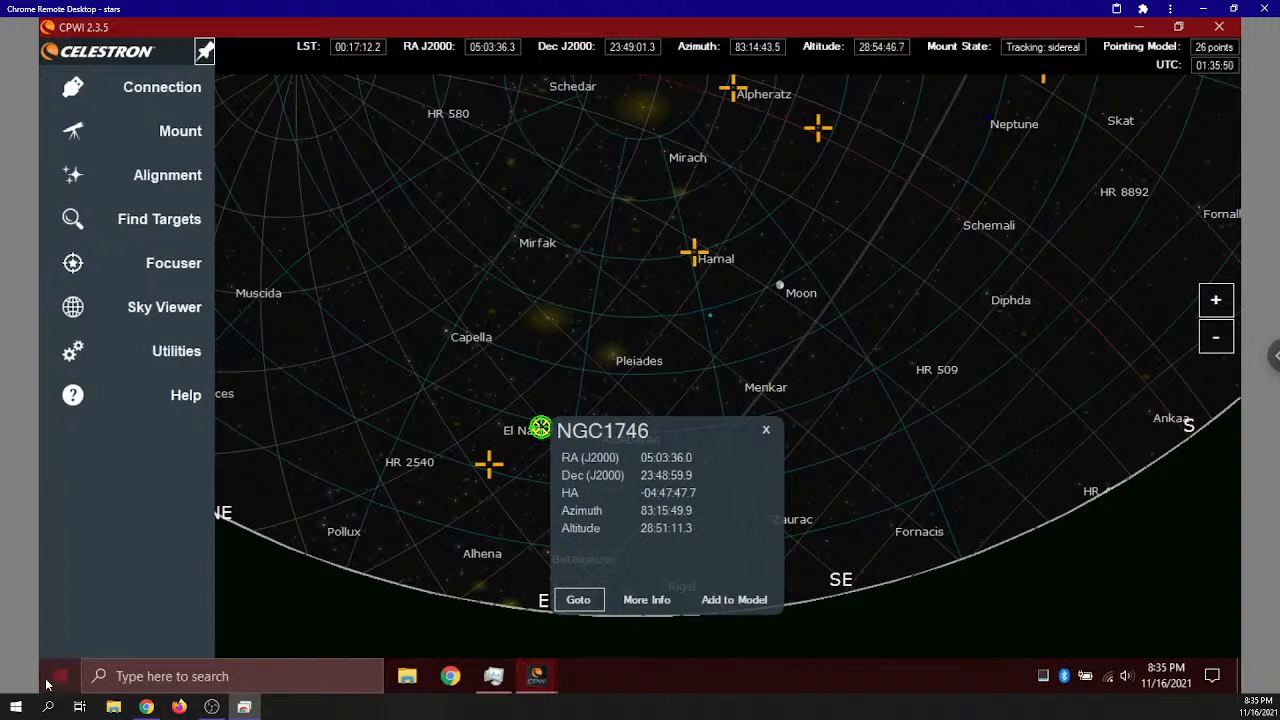
Launch BackyardEOS from the Start menu and start connecting to the camera
click(57, 676)
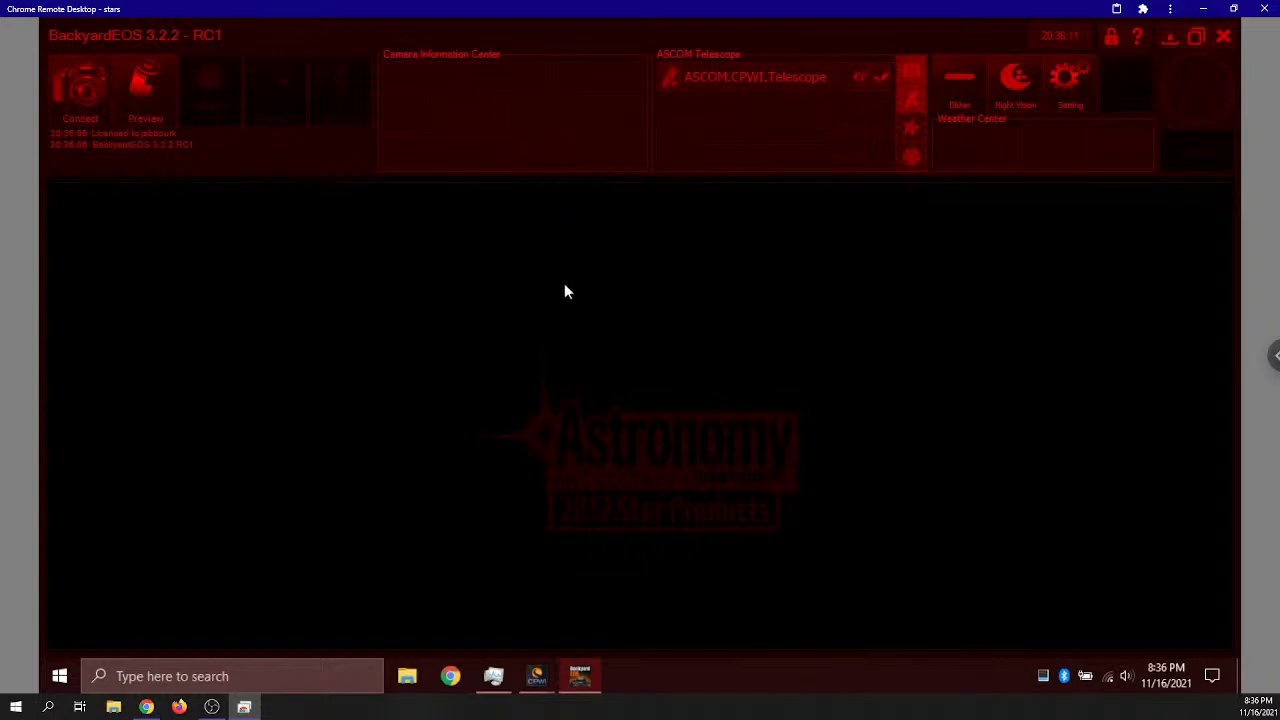
mouse_move(587, 345)
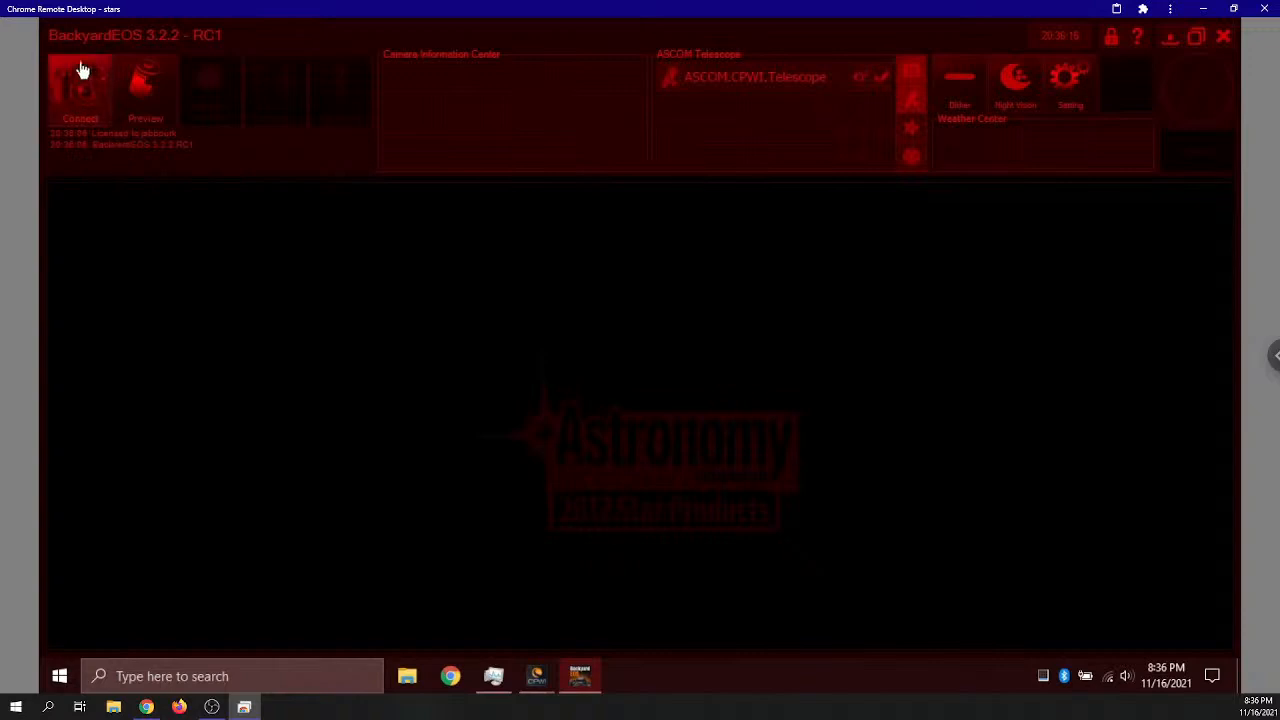
click(79, 88)
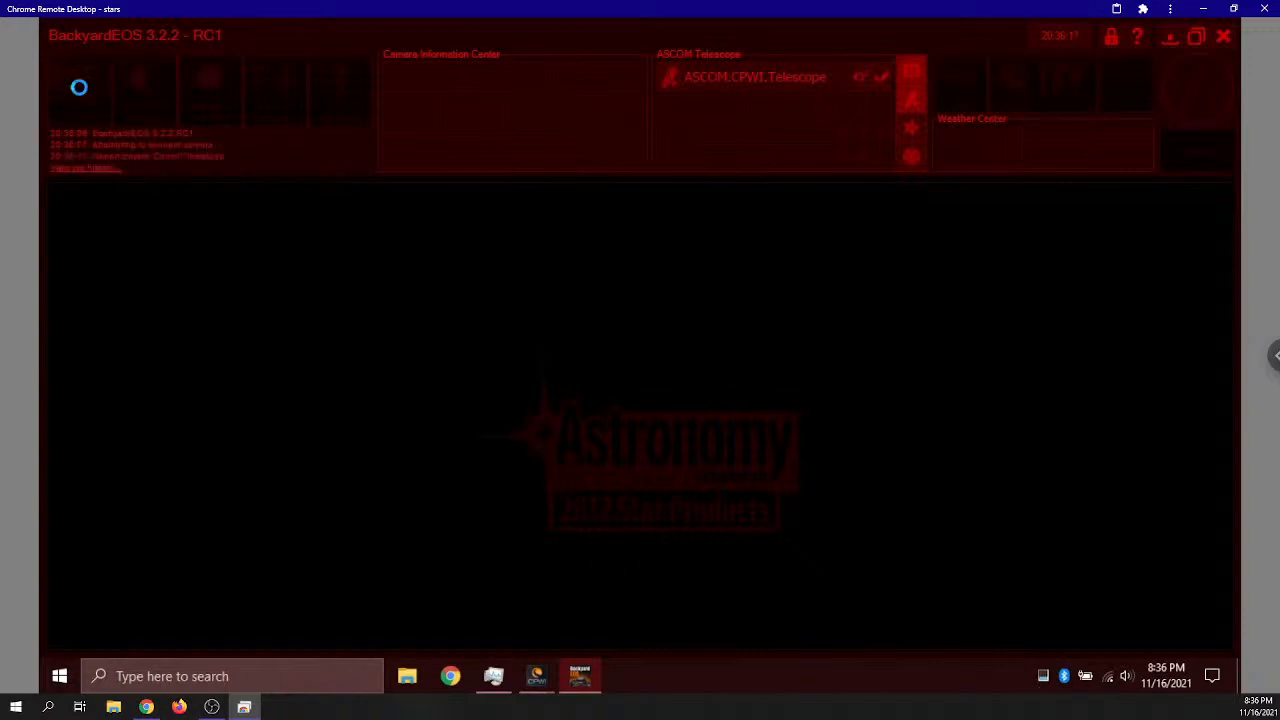
Complete the Canon 250D-SL3 connection and show the imaging settings
click(80, 90)
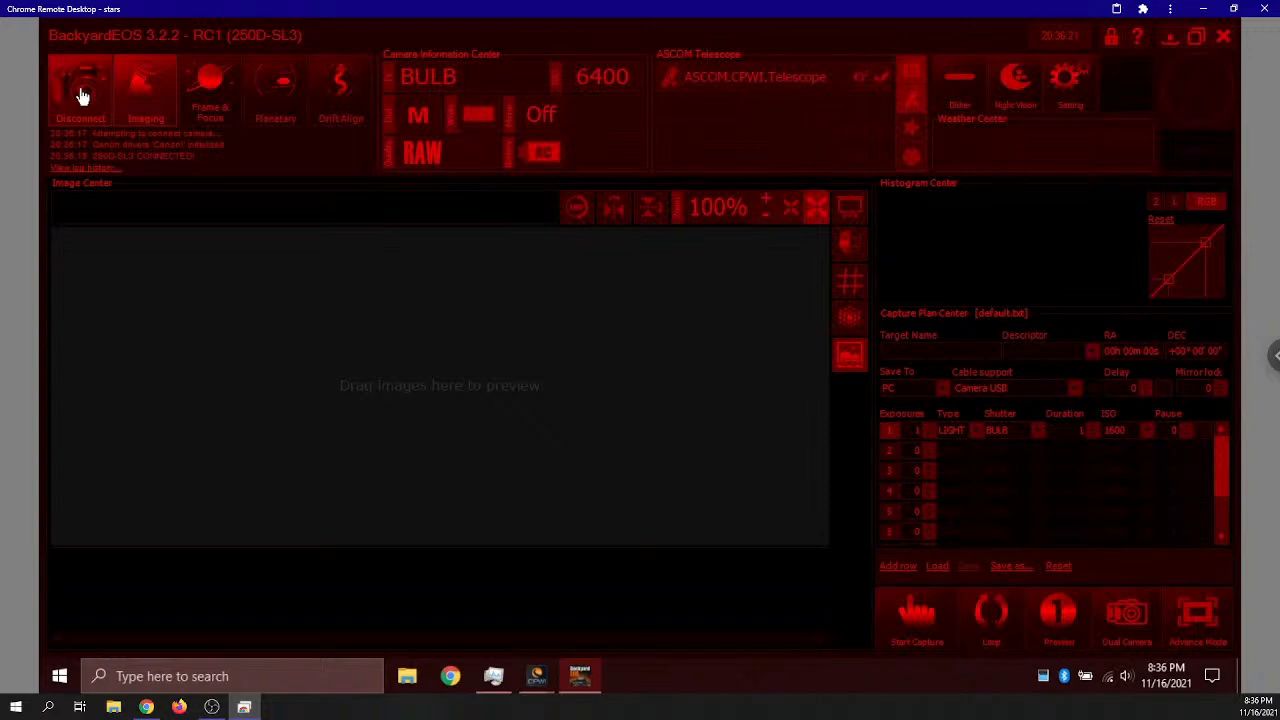
mouse_move(298, 28)
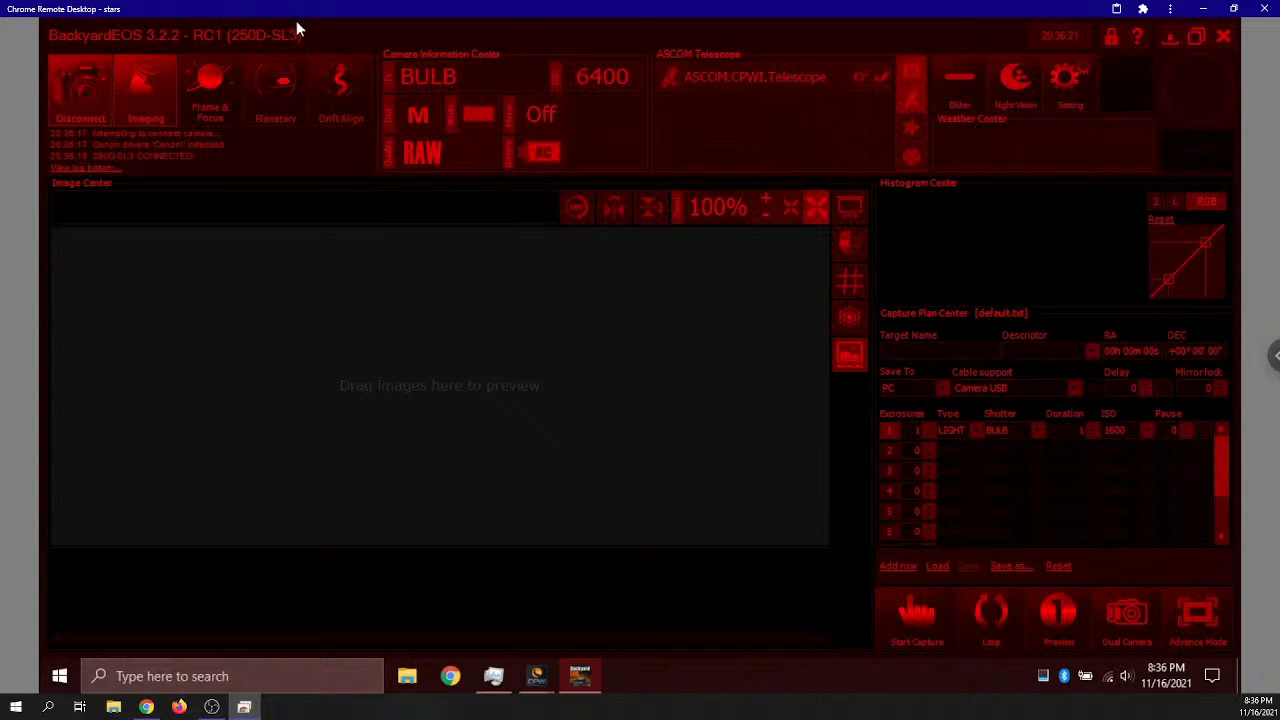
mouse_move(248, 178)
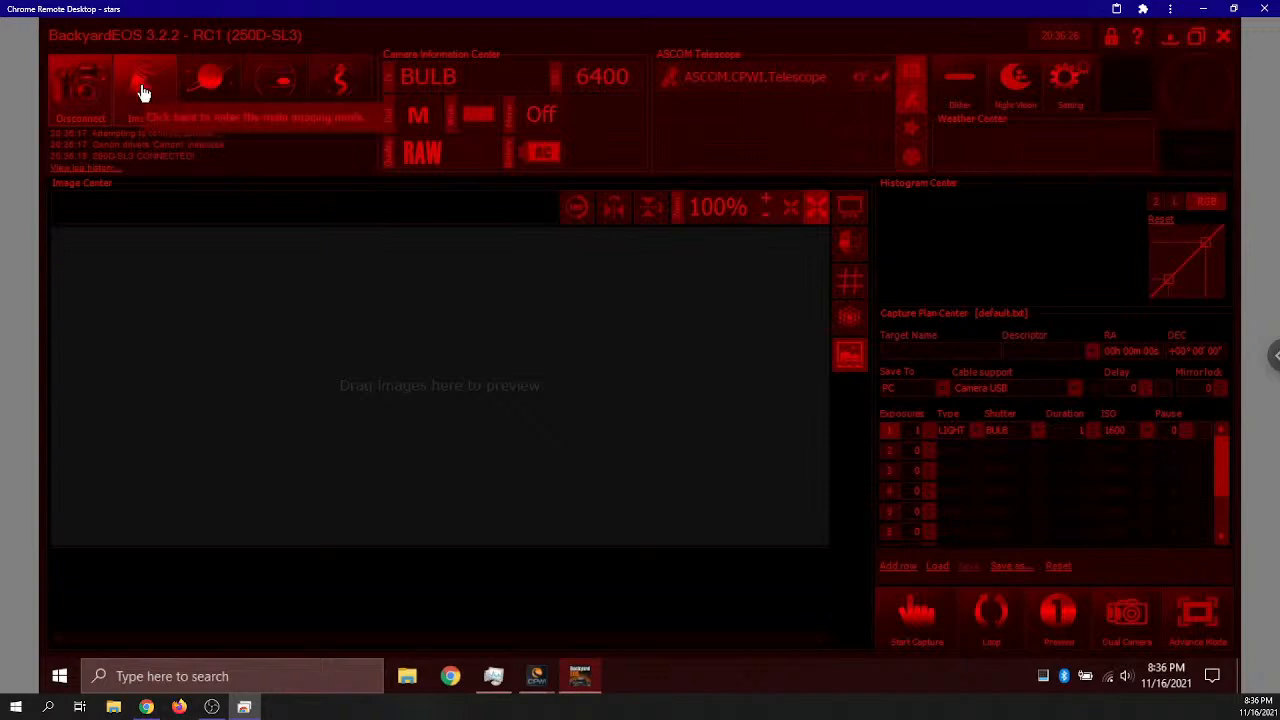
mouse_move(270, 93)
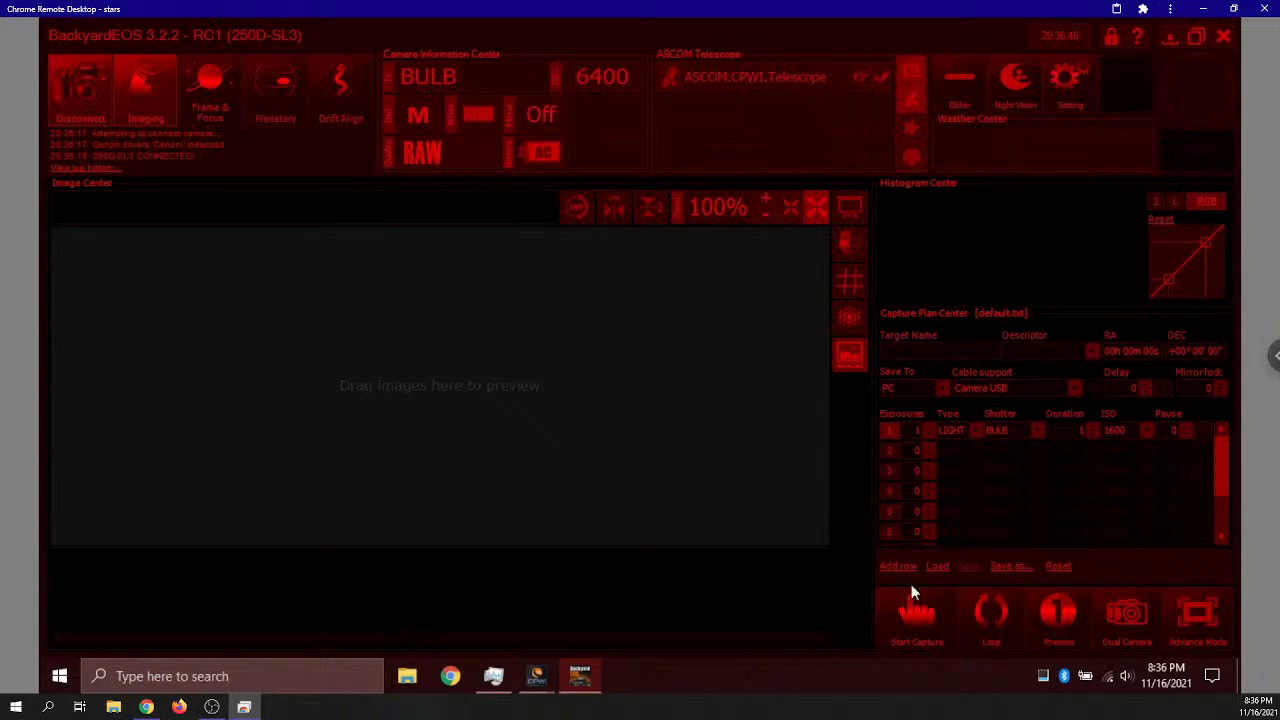
mouse_move(1136, 550)
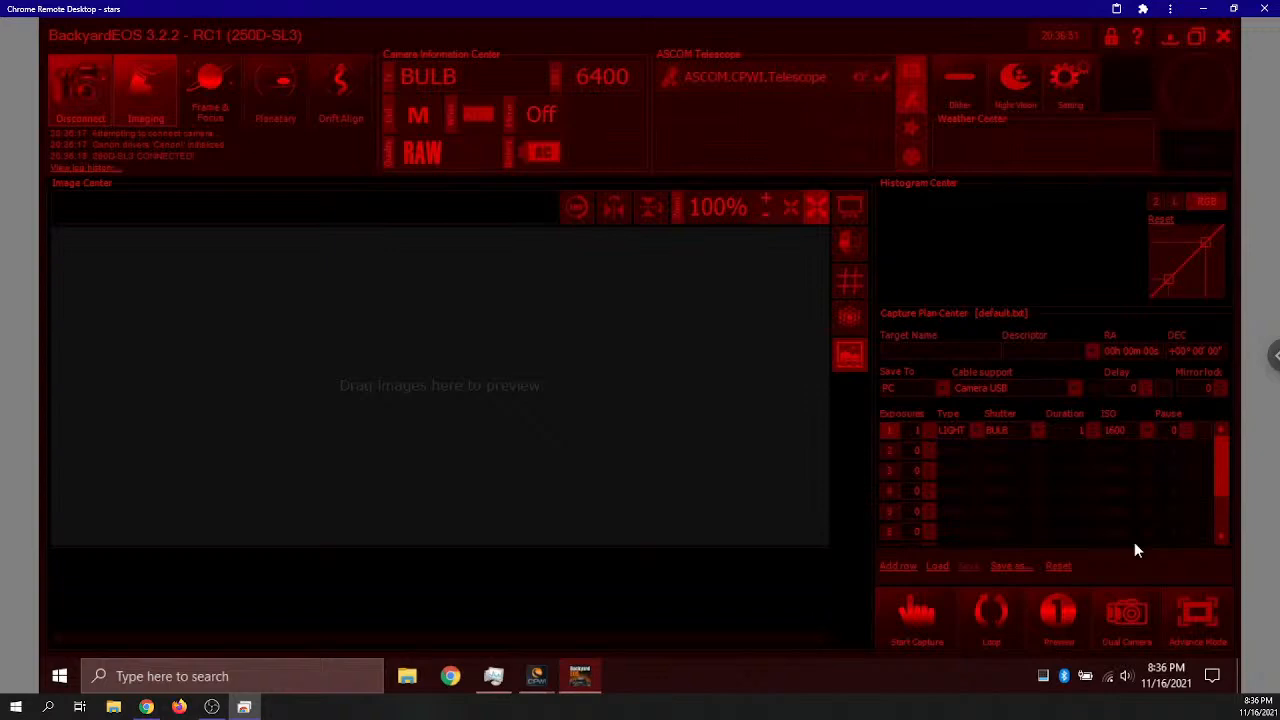
mouse_move(828, 668)
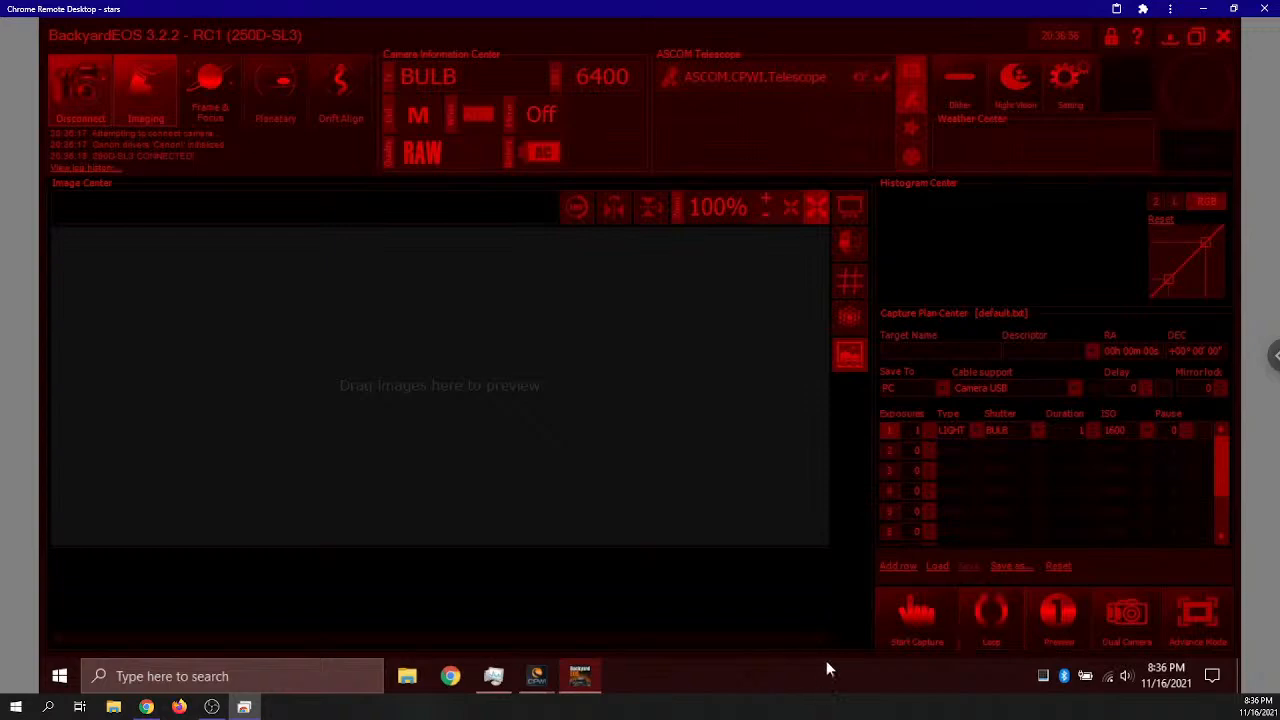
mouse_move(930, 431)
text(30)
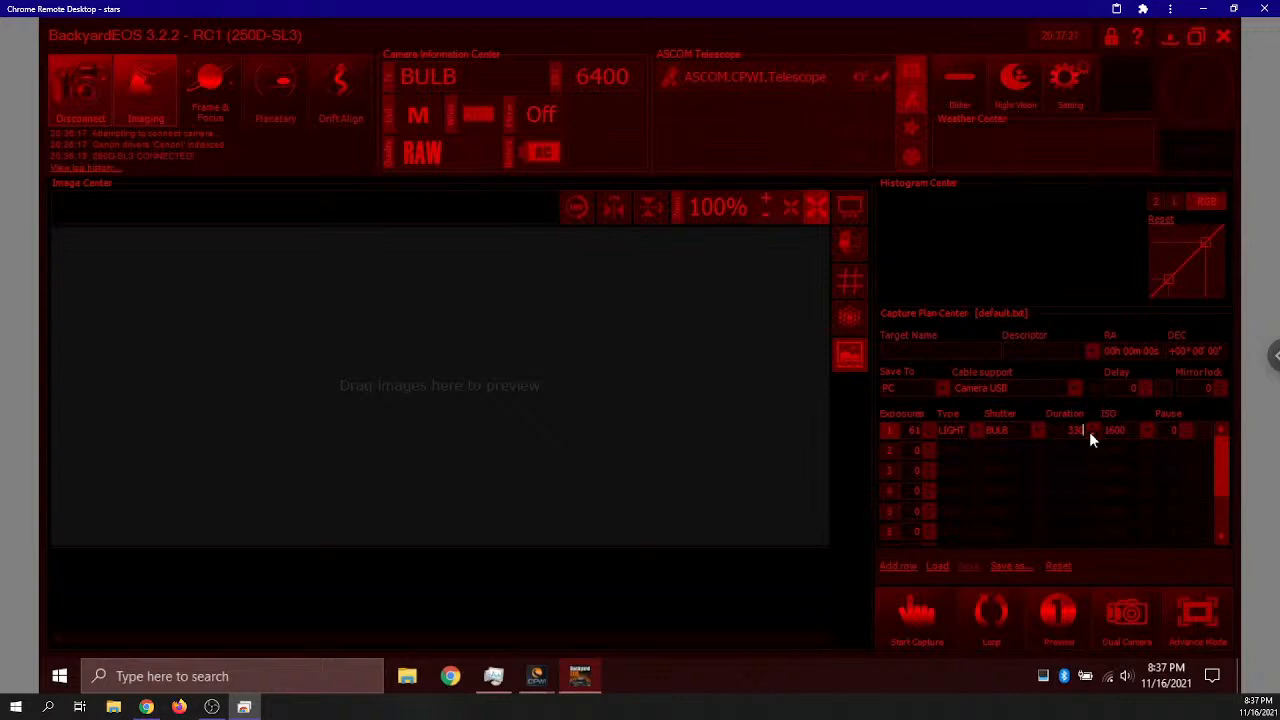
Enter a 120-second exposure duration in capture plan row 1
text(220)
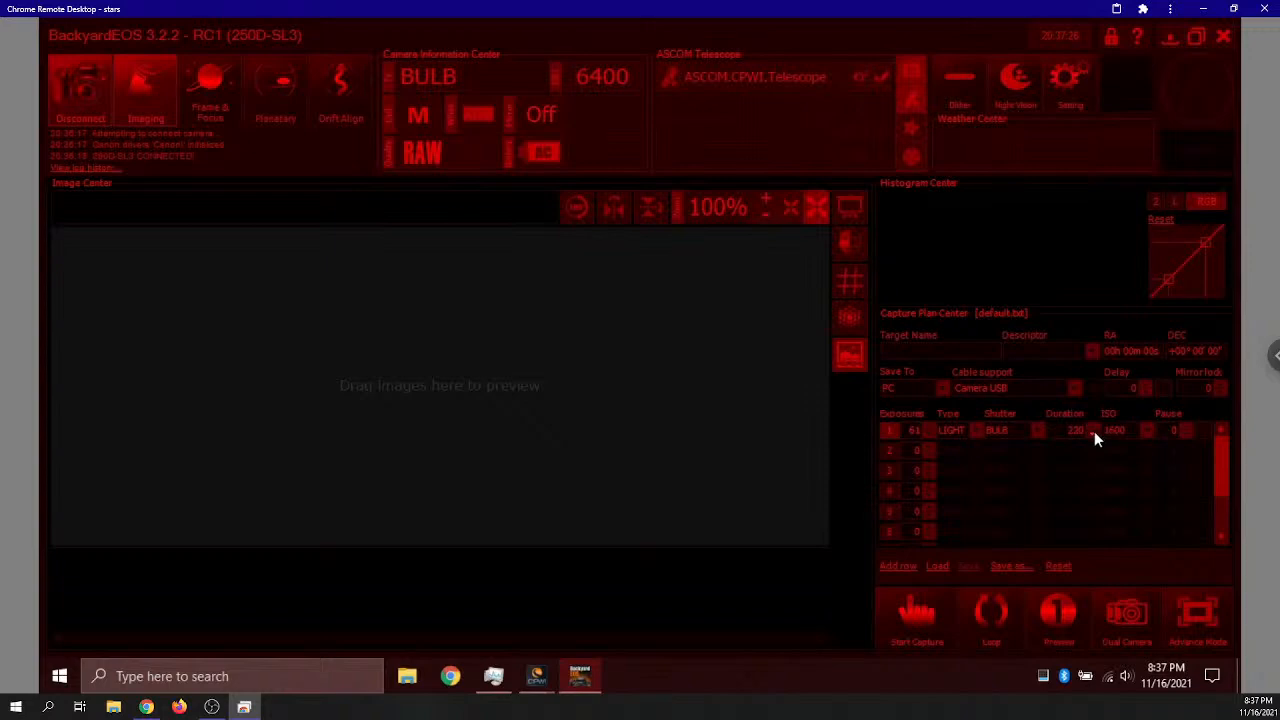
mouse_move(1095, 438)
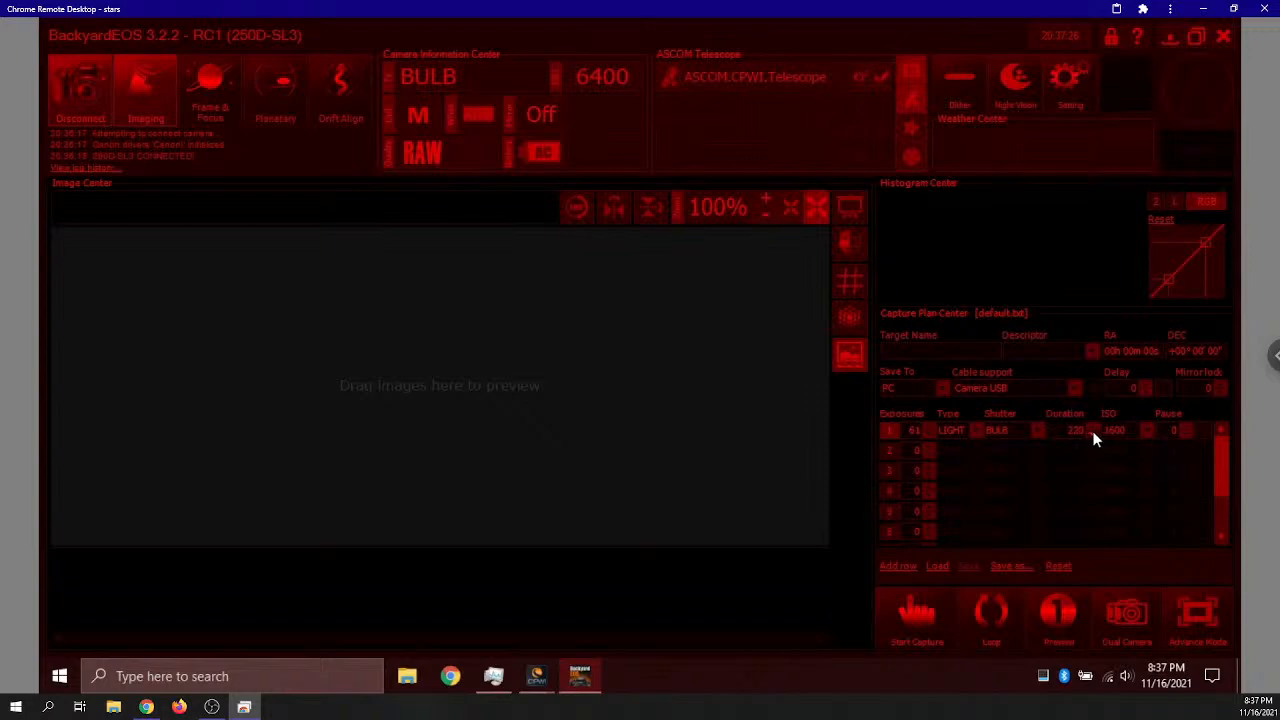
click(1075, 430)
text(120)
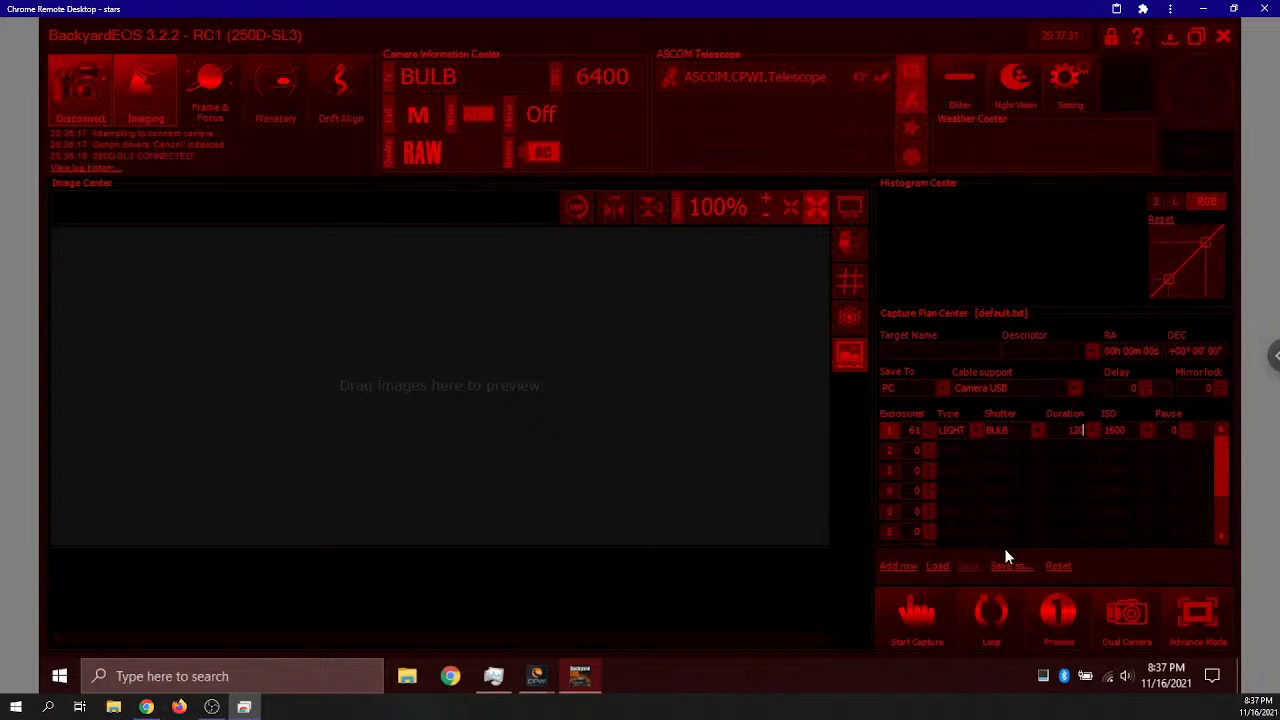
mouse_move(930, 442)
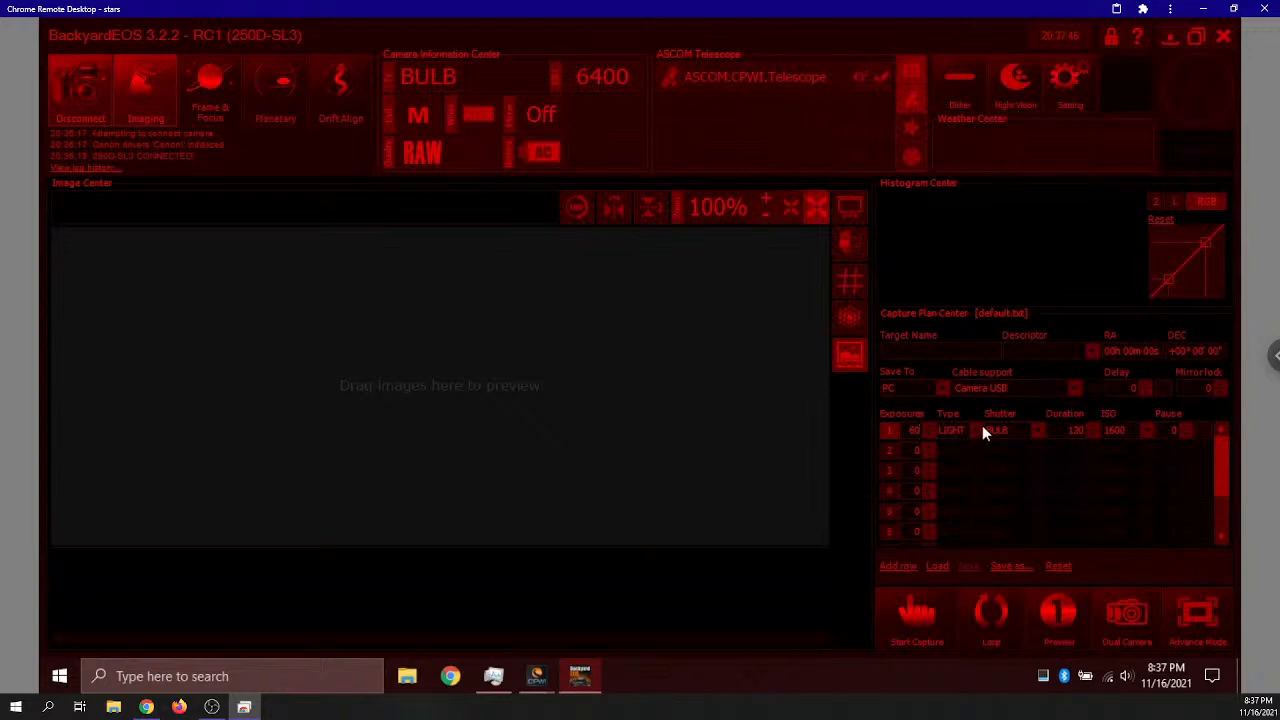
Set row 1's frame type to BIAS in the capture plan
click(950, 430)
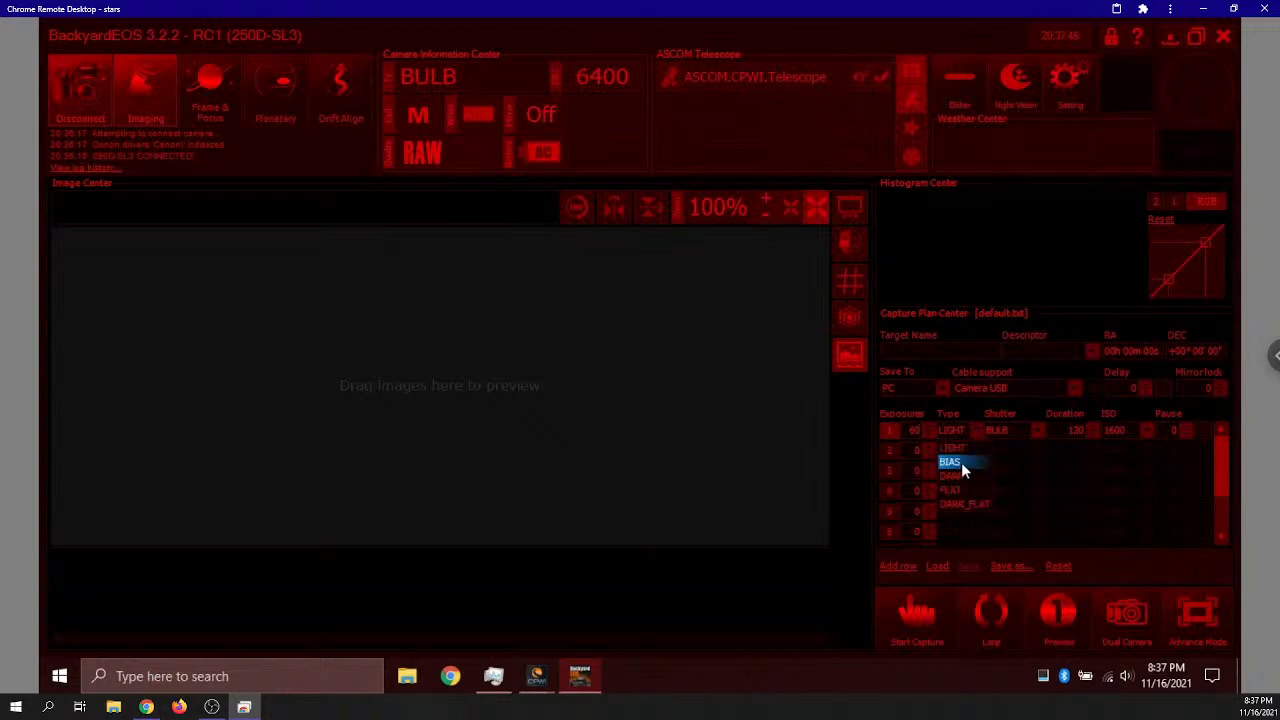
click(952, 475)
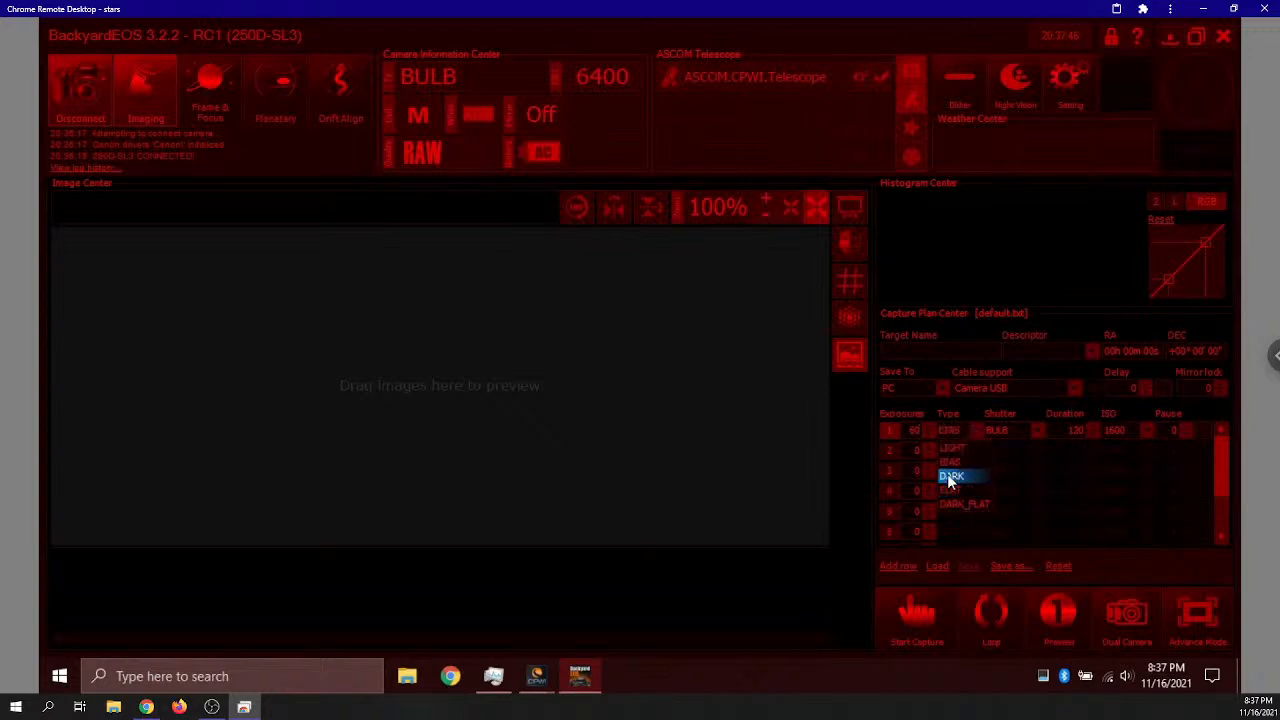
click(951, 475)
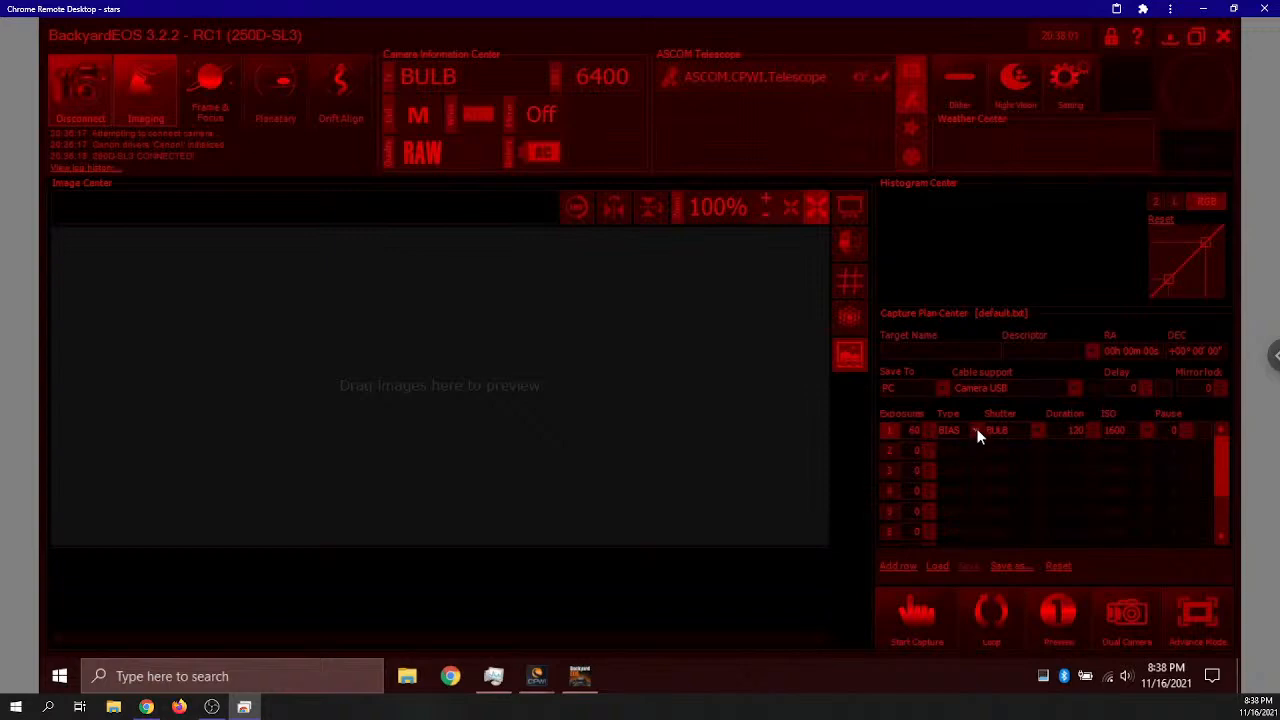
Slew the telescope to star HR 2312 on the eastern horizon in CPWI
click(948, 430)
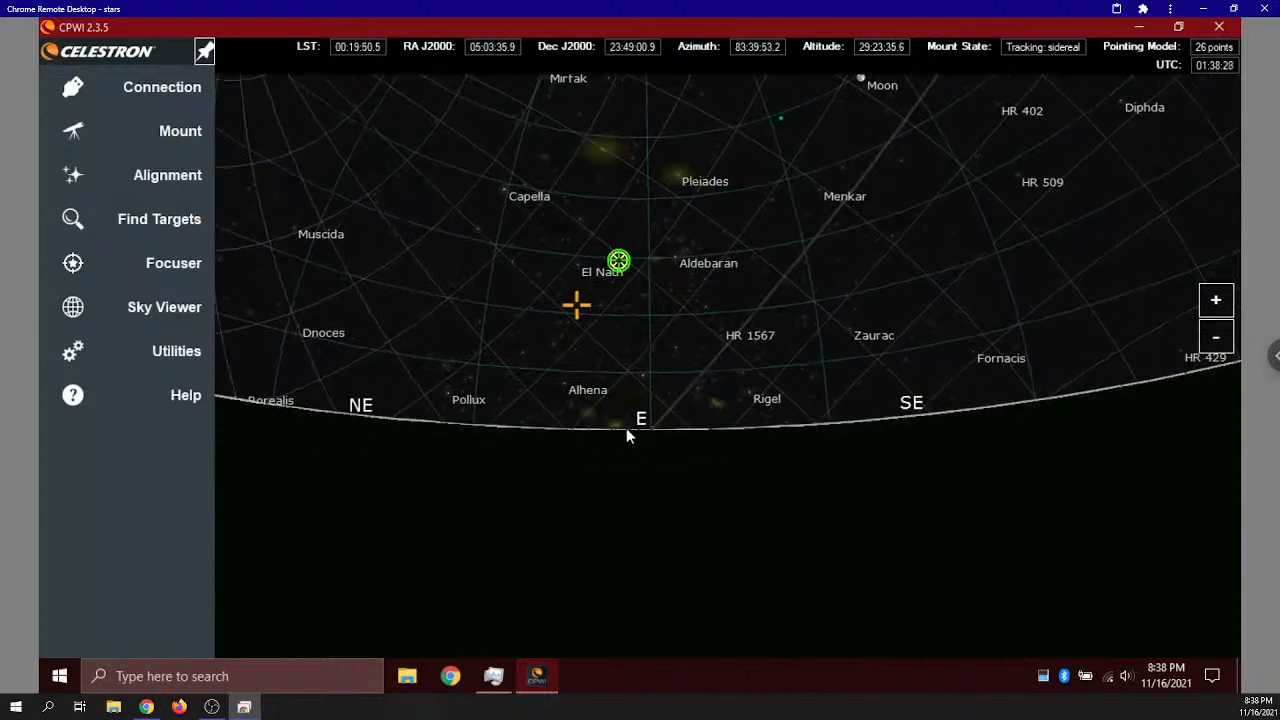
click(640, 431)
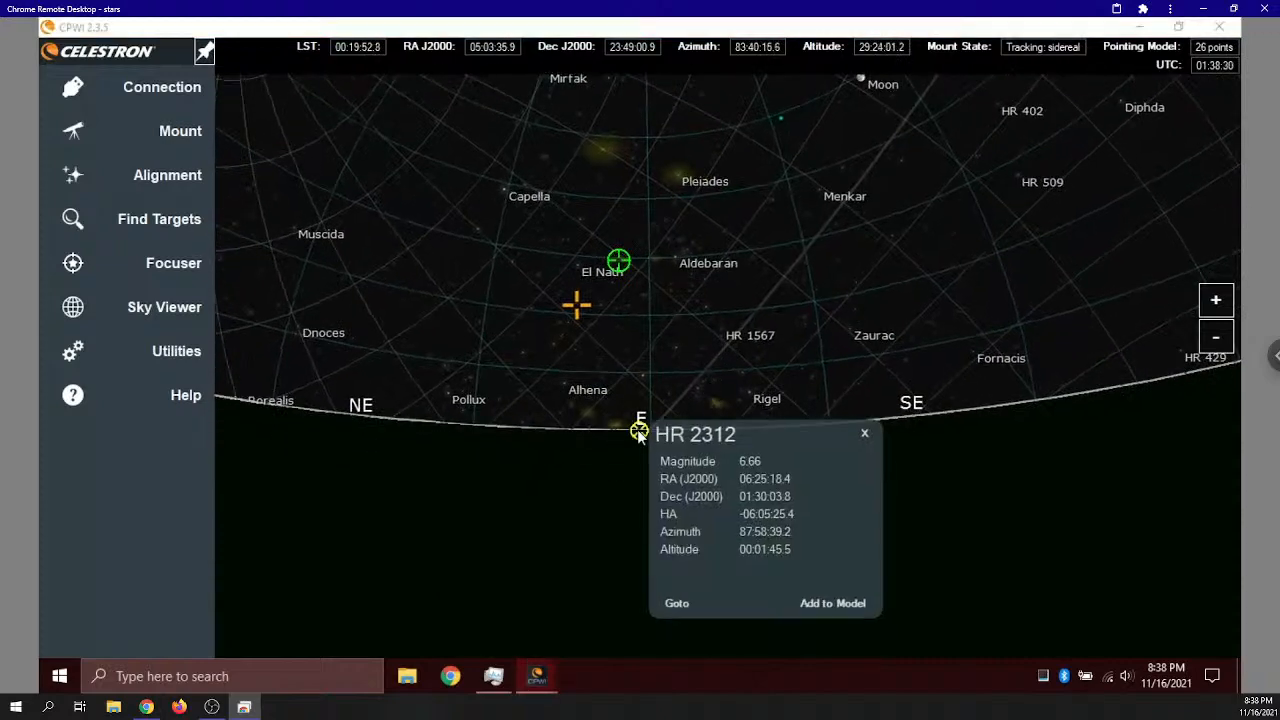
click(677, 603)
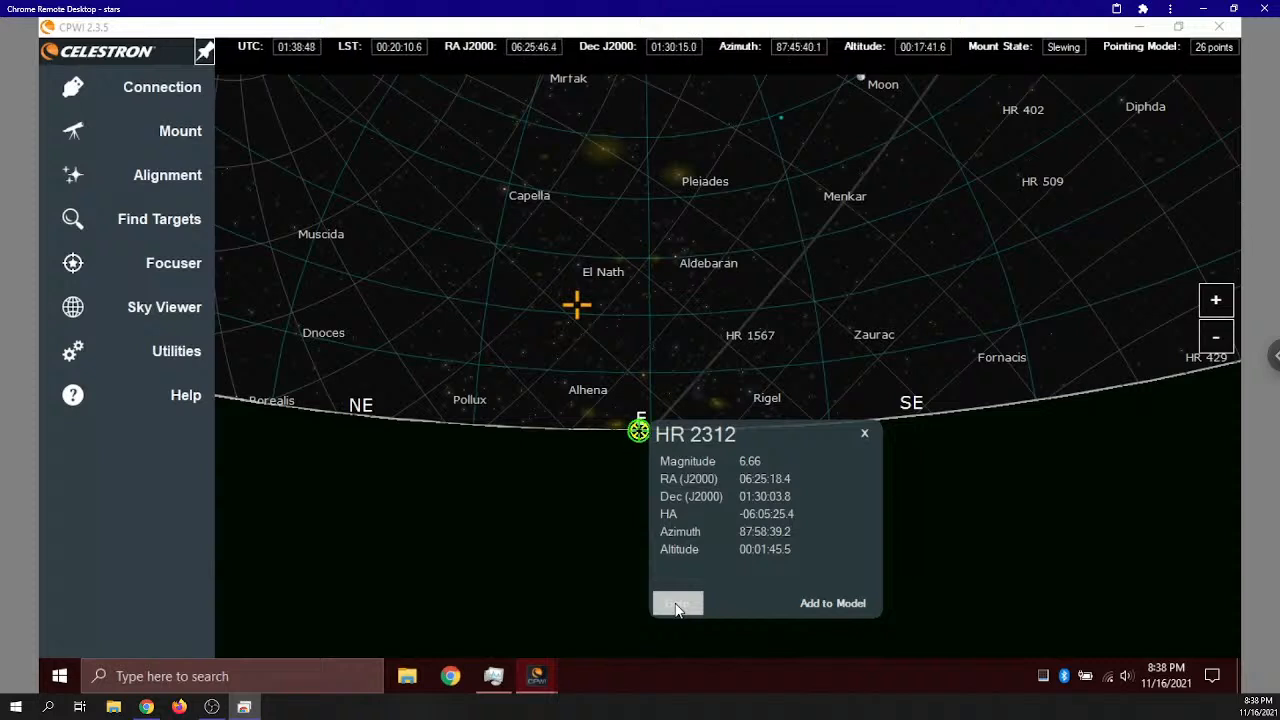
Park the mount at its current position
click(167, 174)
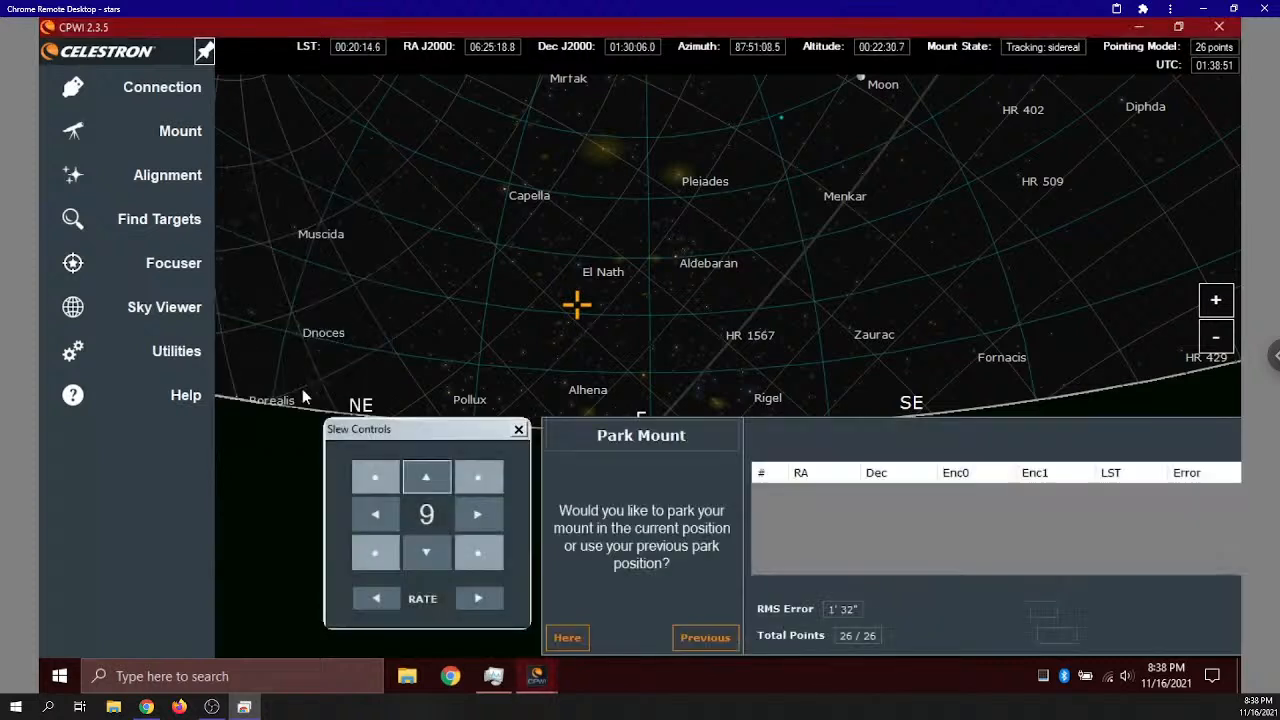
click(567, 637)
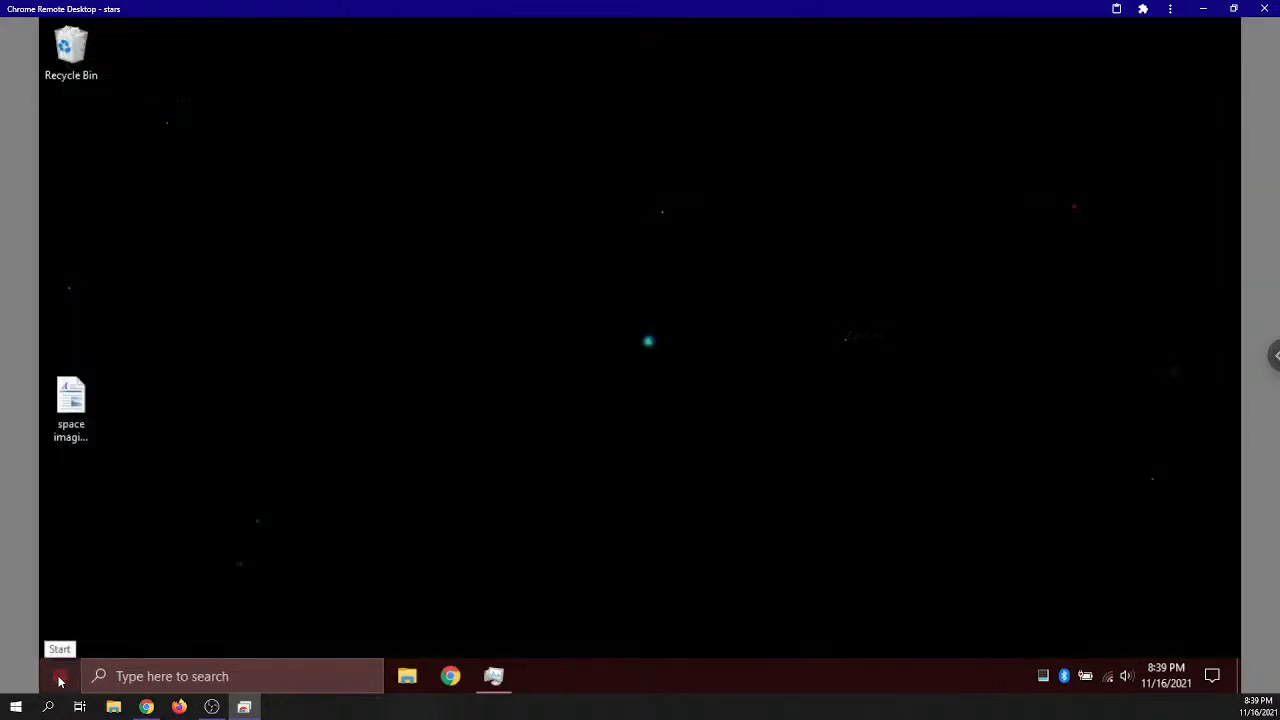
Launch SharpCap 3.2 from the Start menu
click(59, 676)
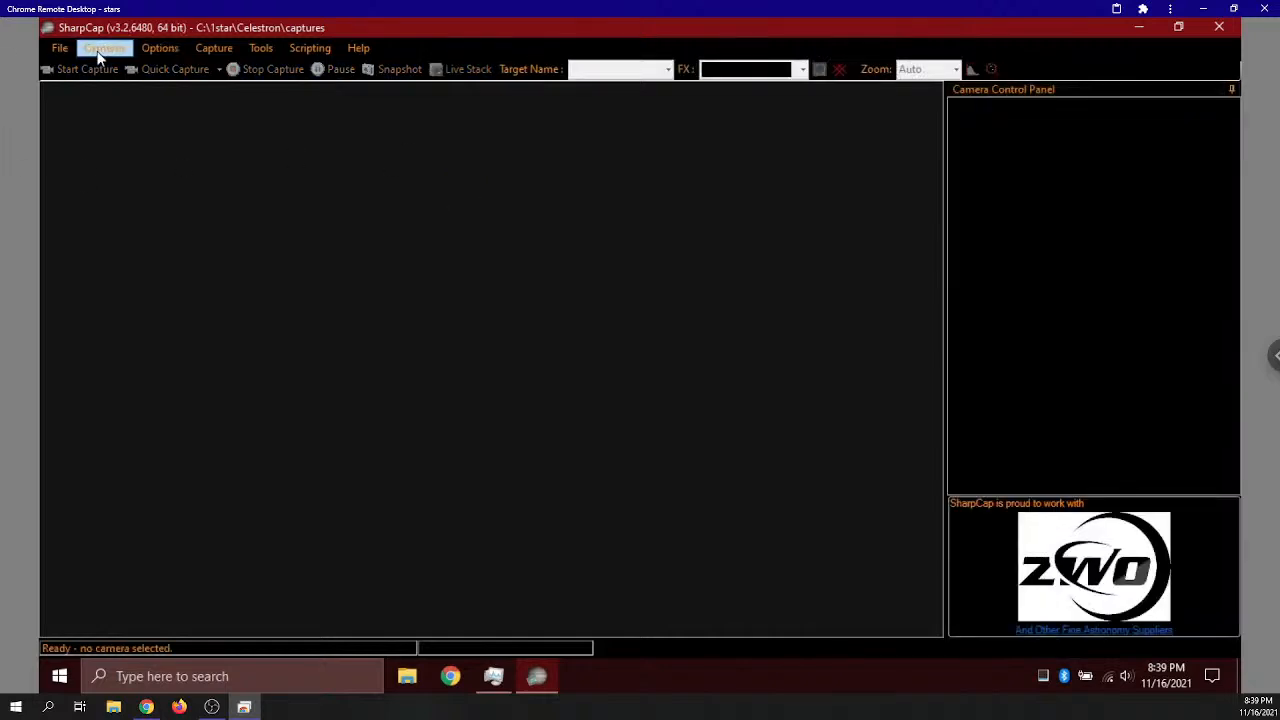
Connect the ZWO ASI120MM-S camera in SharpCap, let it preview, then close SharpCap
click(104, 48)
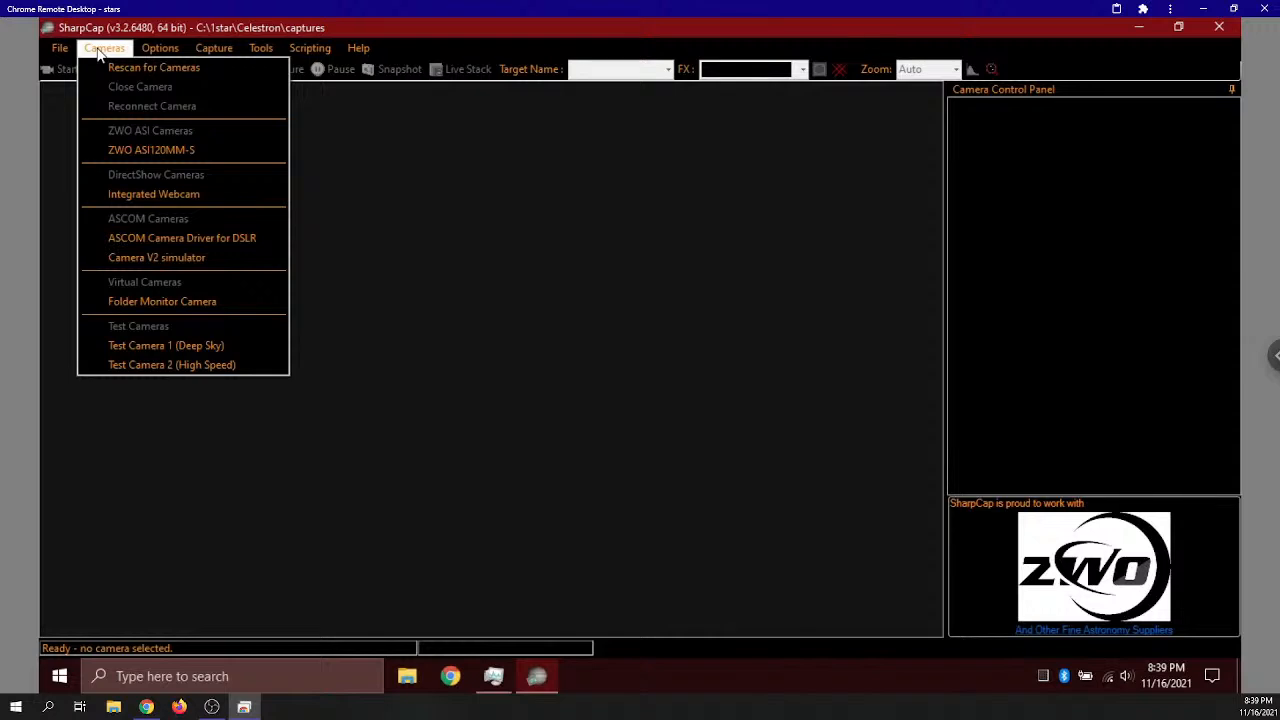
mouse_move(151, 150)
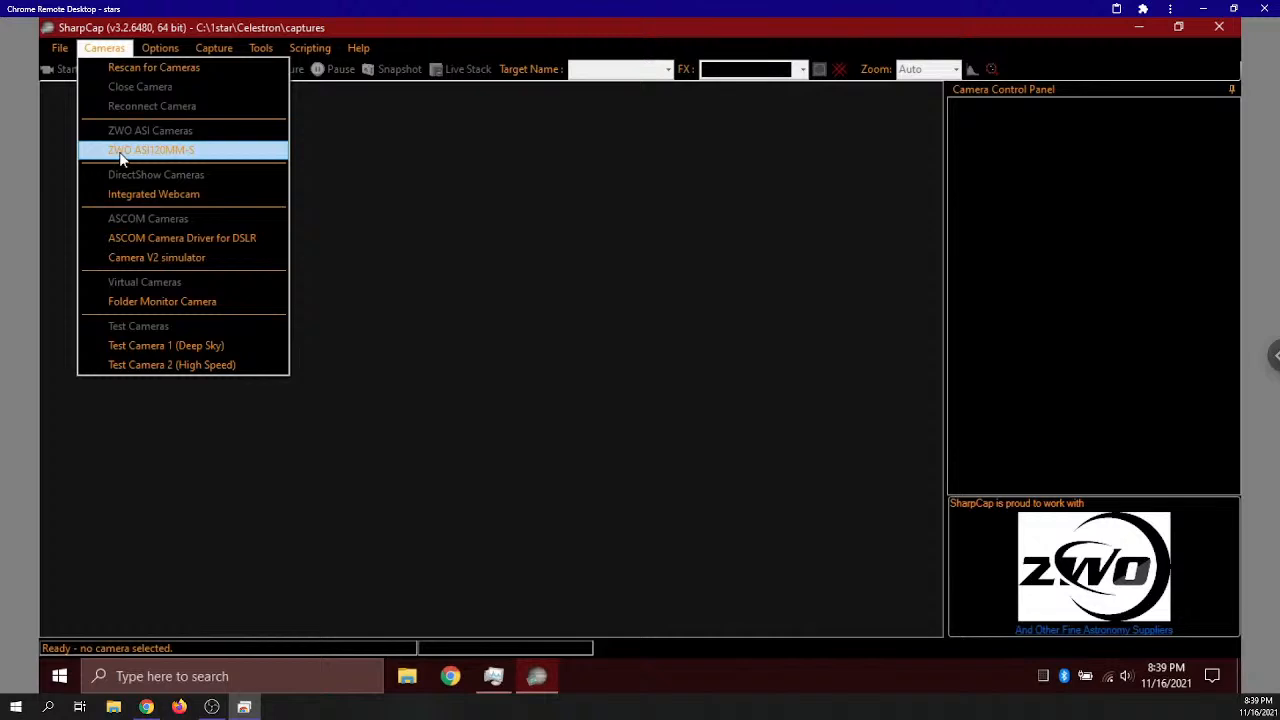
mouse_move(197, 160)
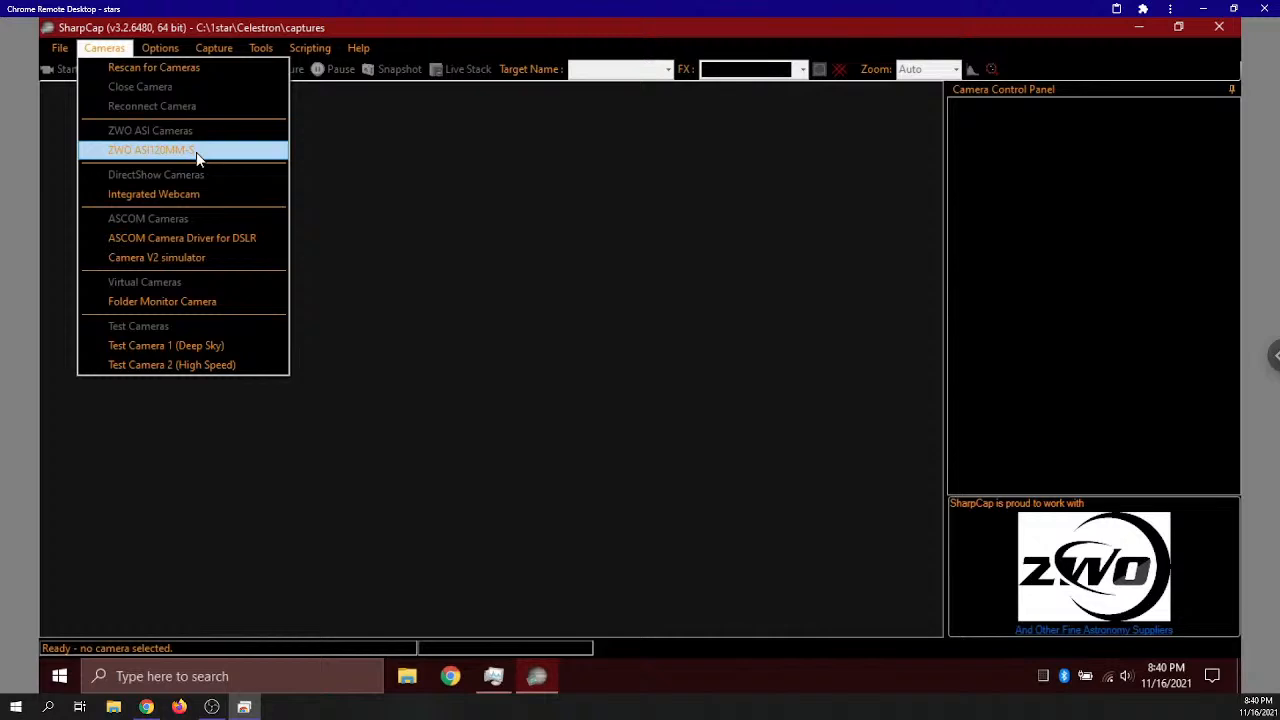
mouse_move(182, 237)
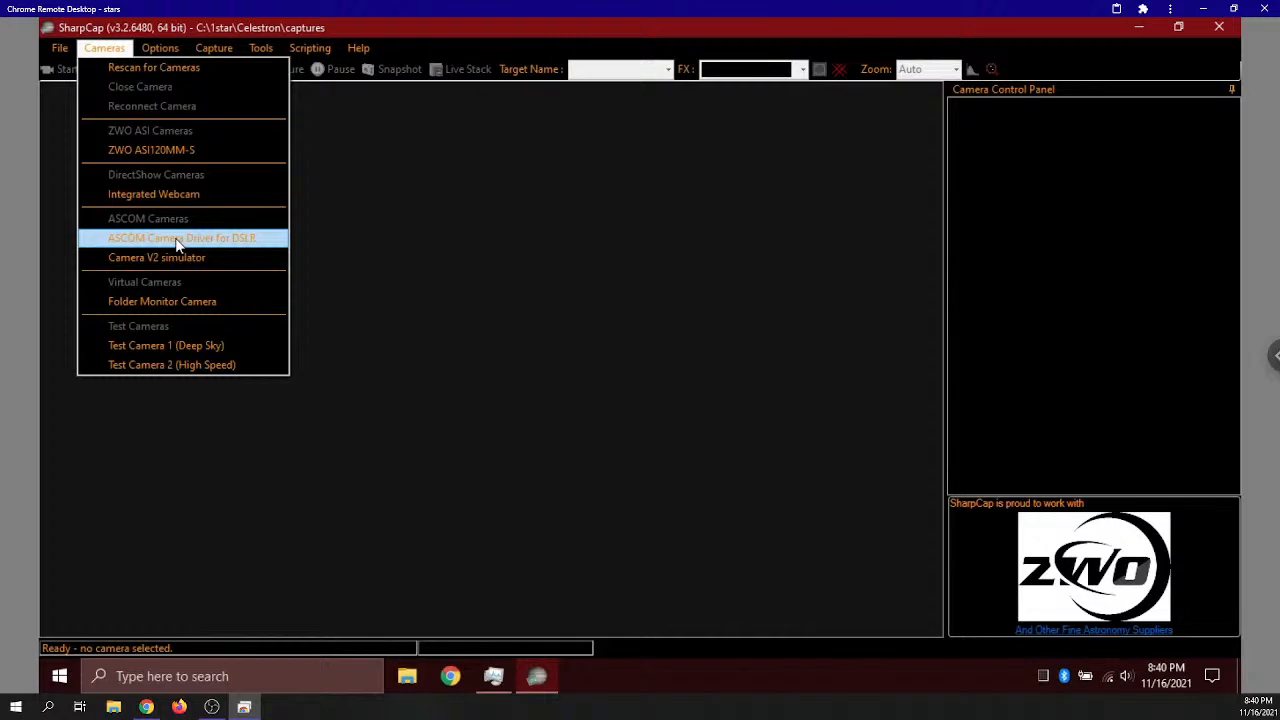
mouse_move(170, 149)
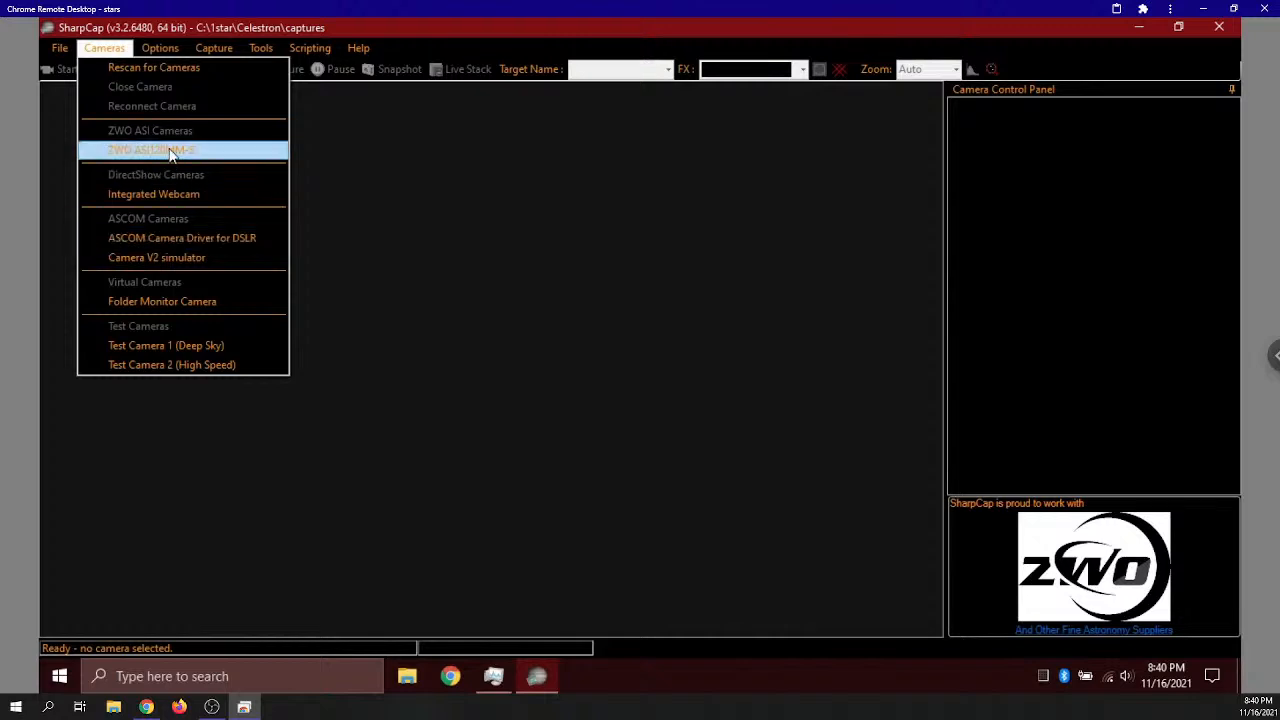
click(152, 149)
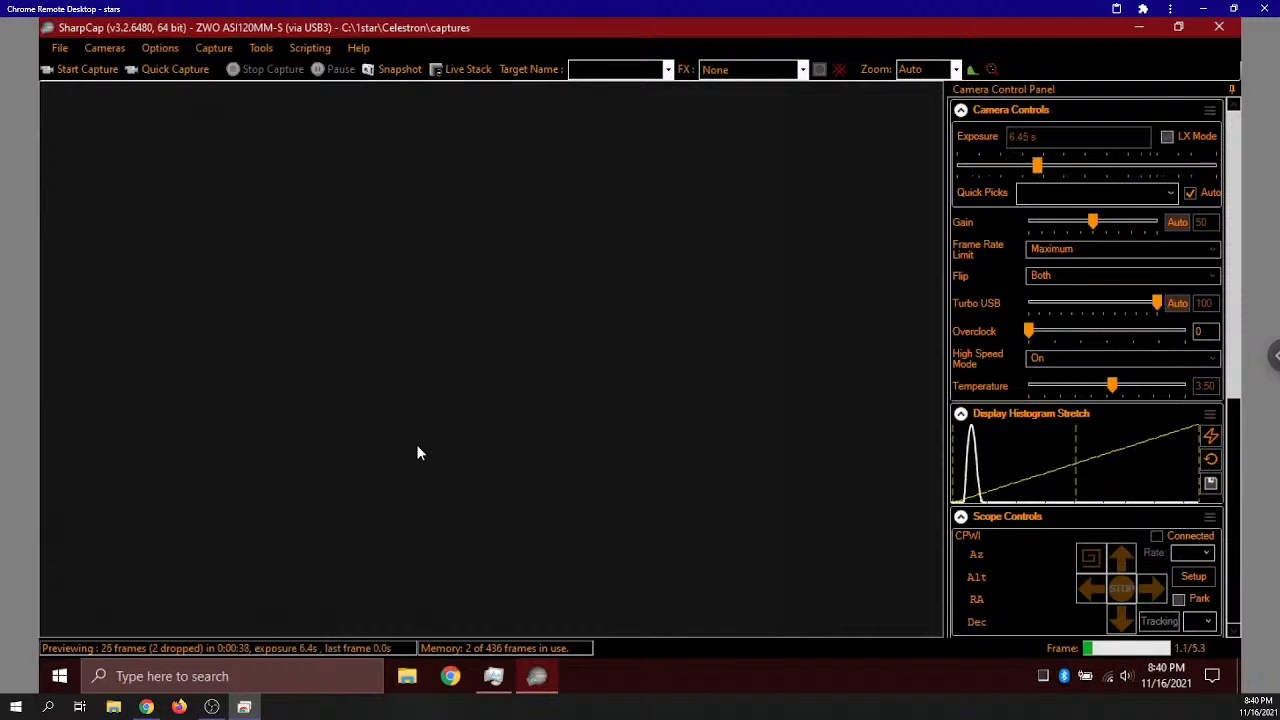
click(462, 69)
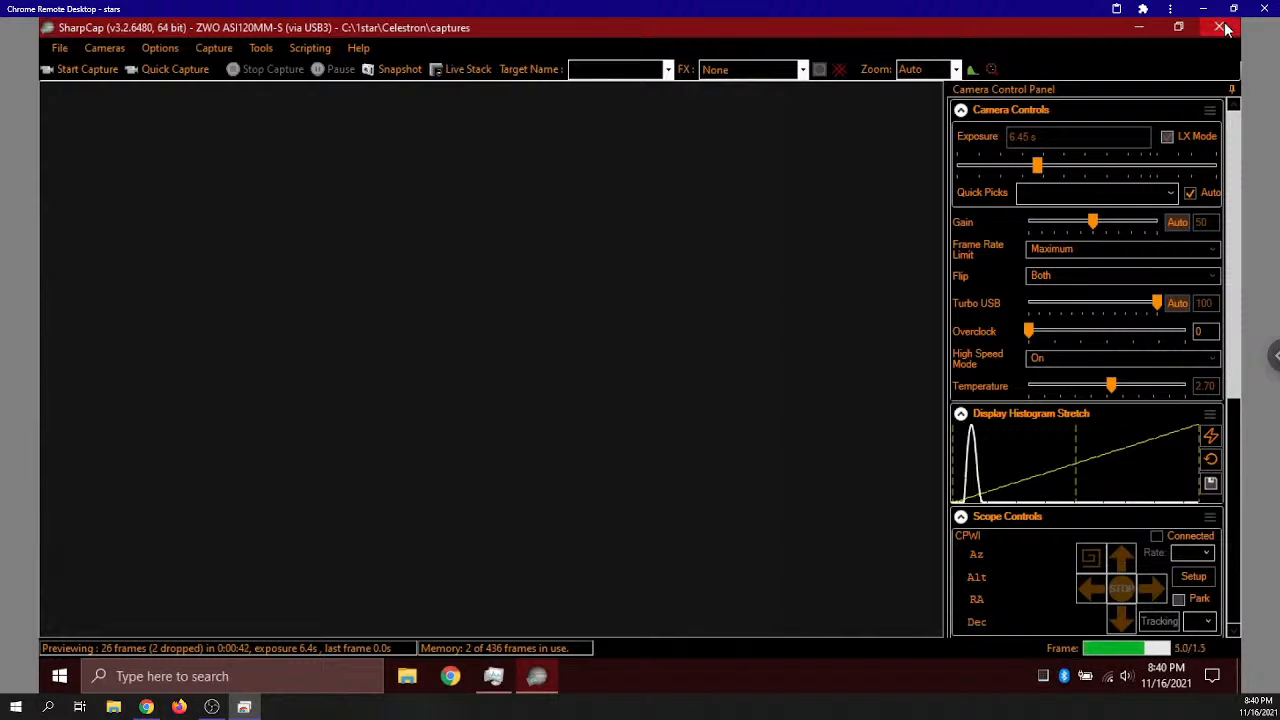
click(1220, 27)
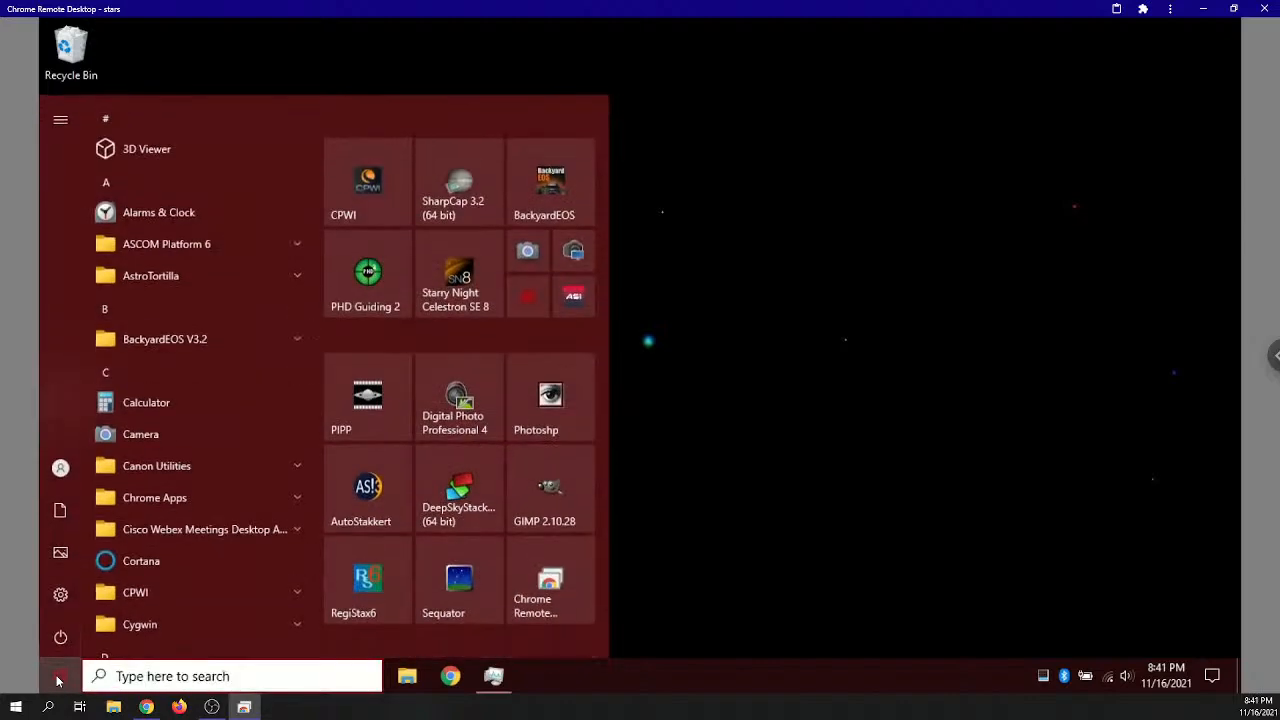
Launch CPWI, connect the mount, and unpark it while keeping its alignment
click(58, 675)
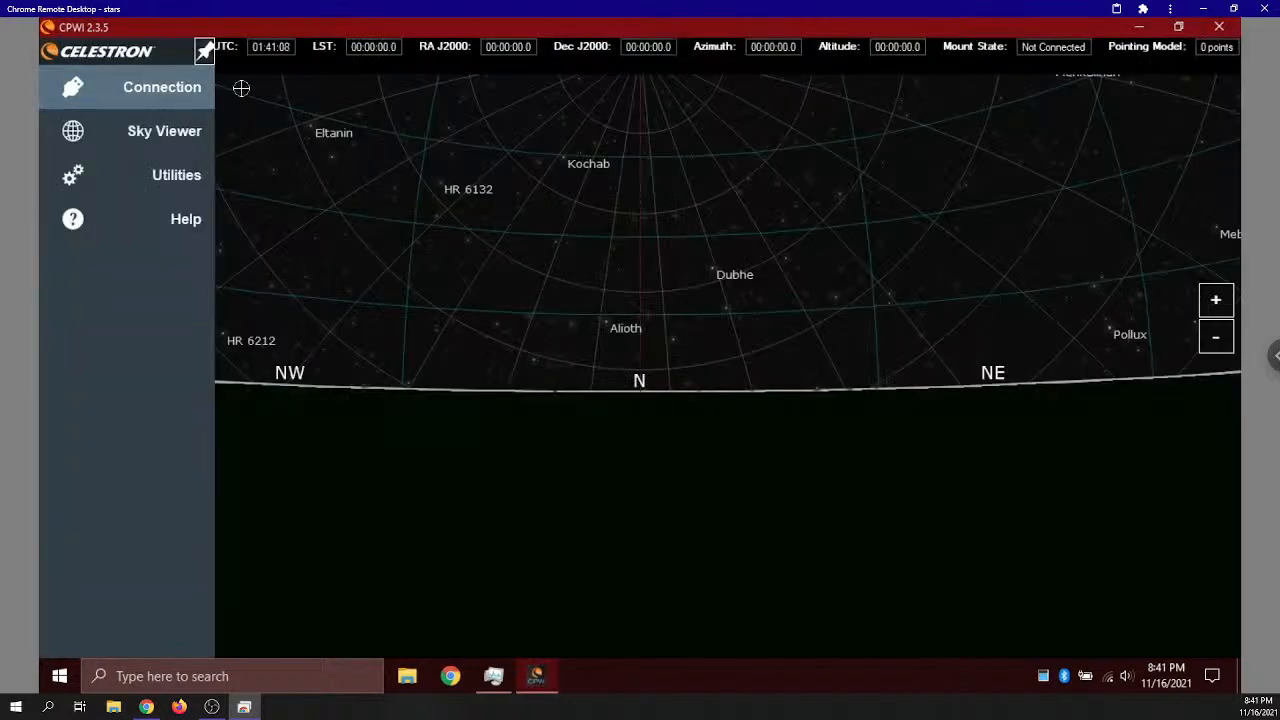
click(161, 87)
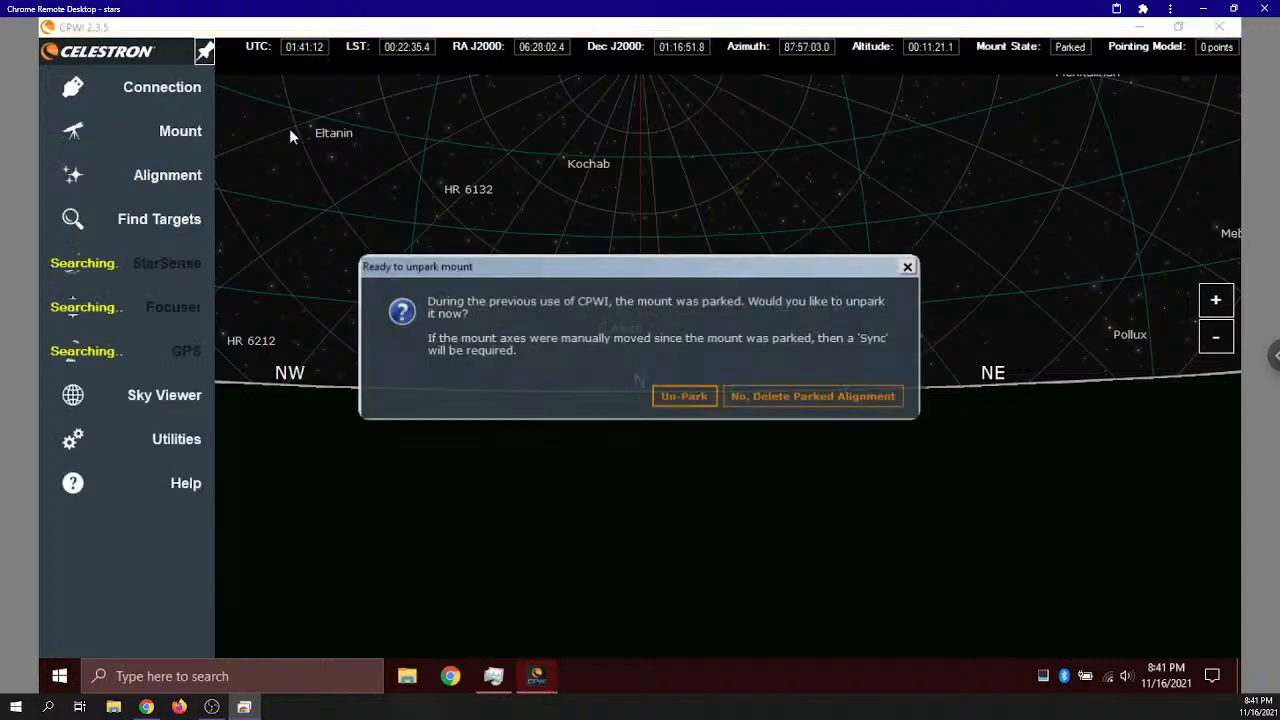
click(684, 396)
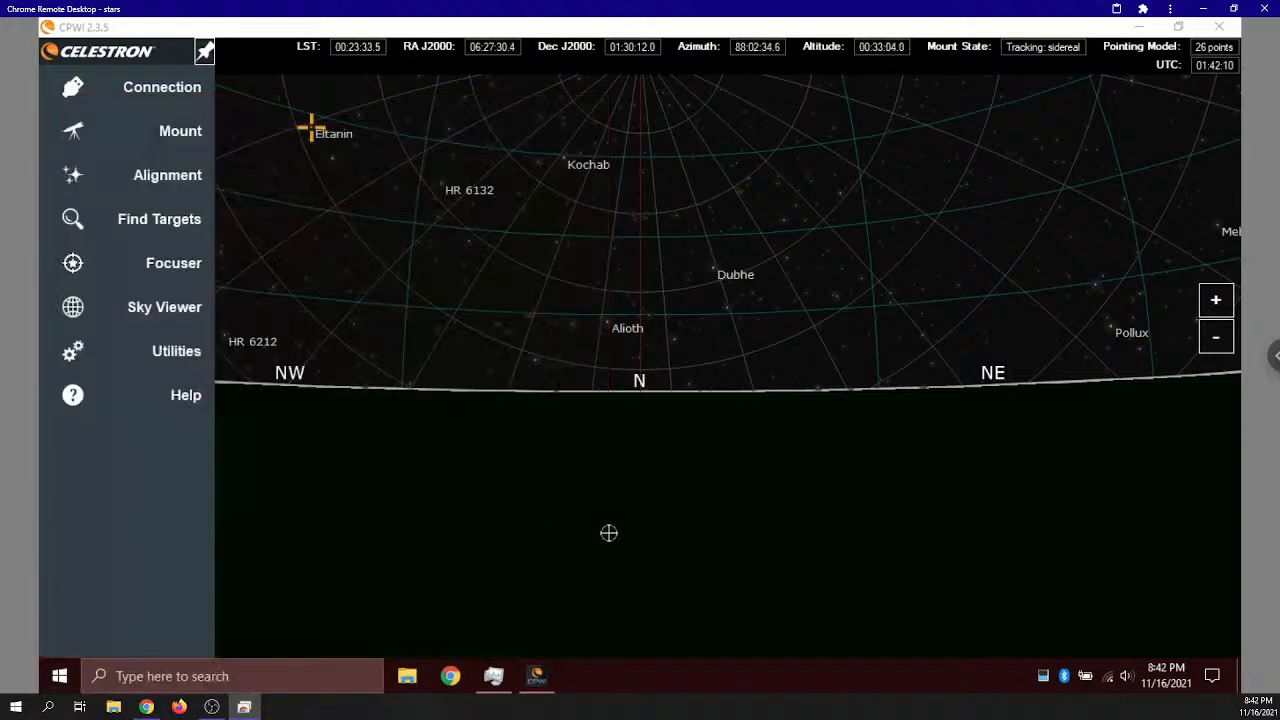
Open PHD2 Guiding and connect the ZWO guide camera and CPWI mount
click(580, 676)
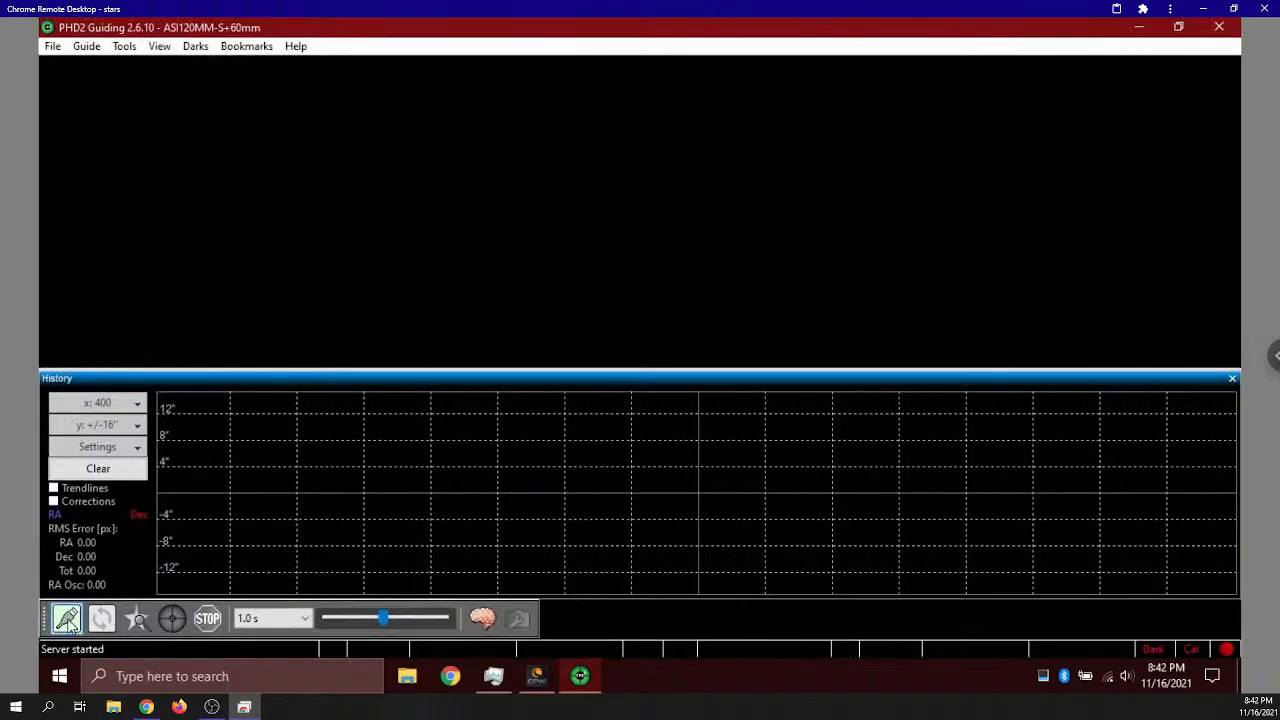
click(67, 618)
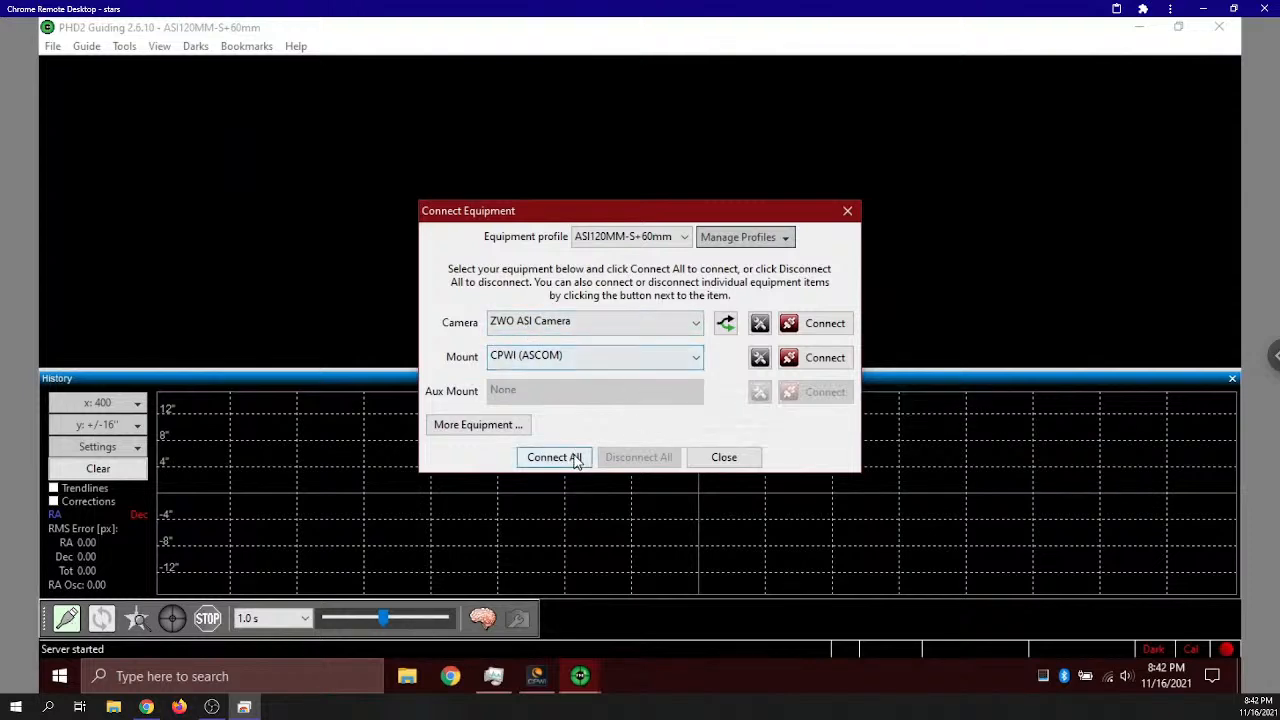
click(553, 457)
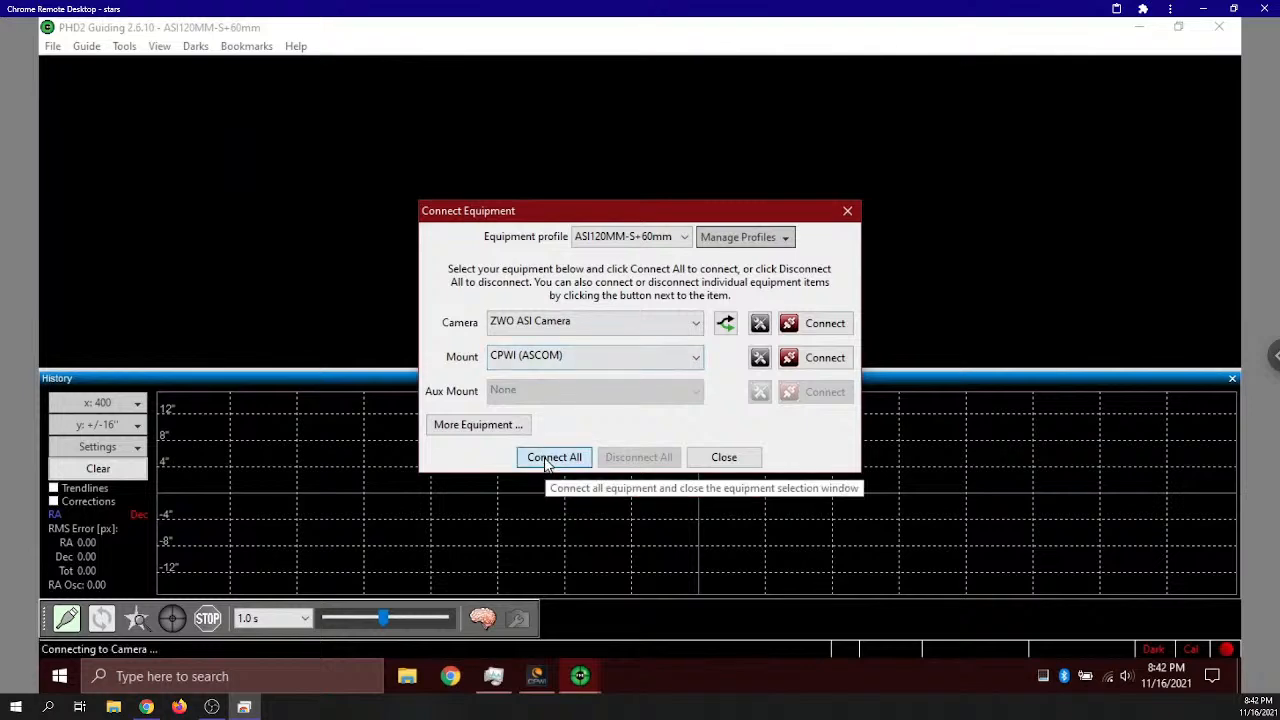
click(553, 457)
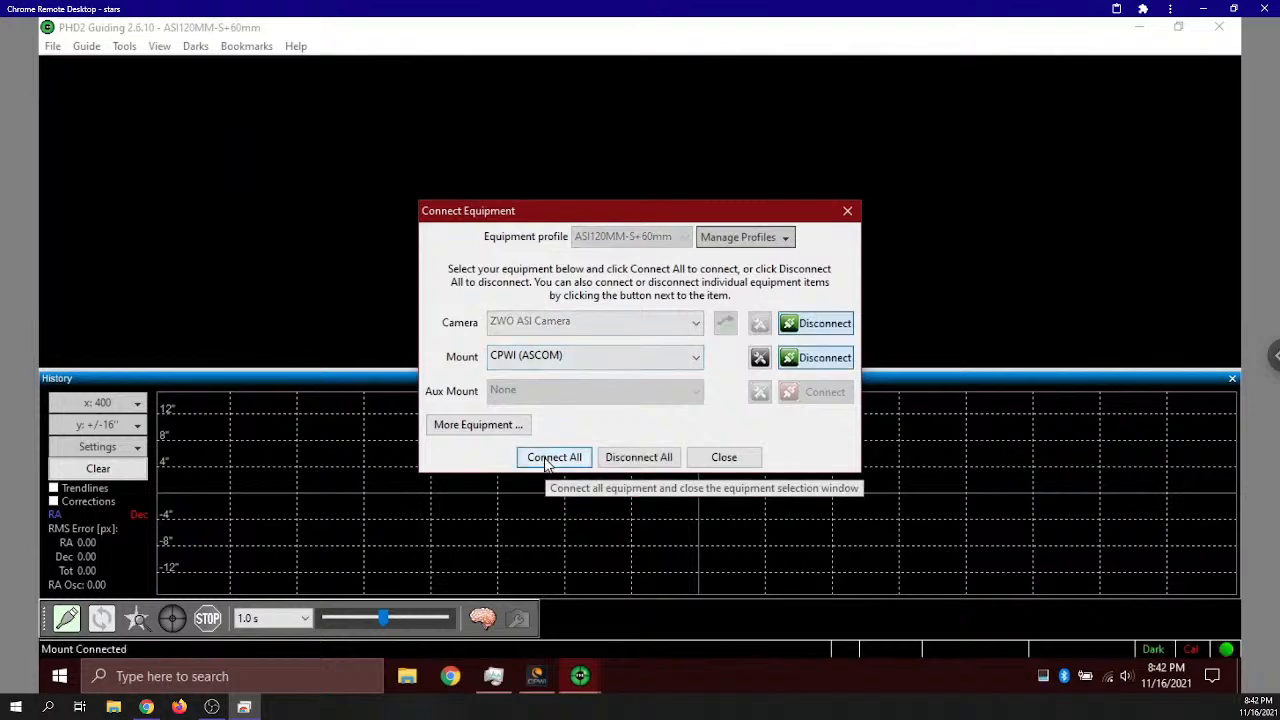
click(553, 457)
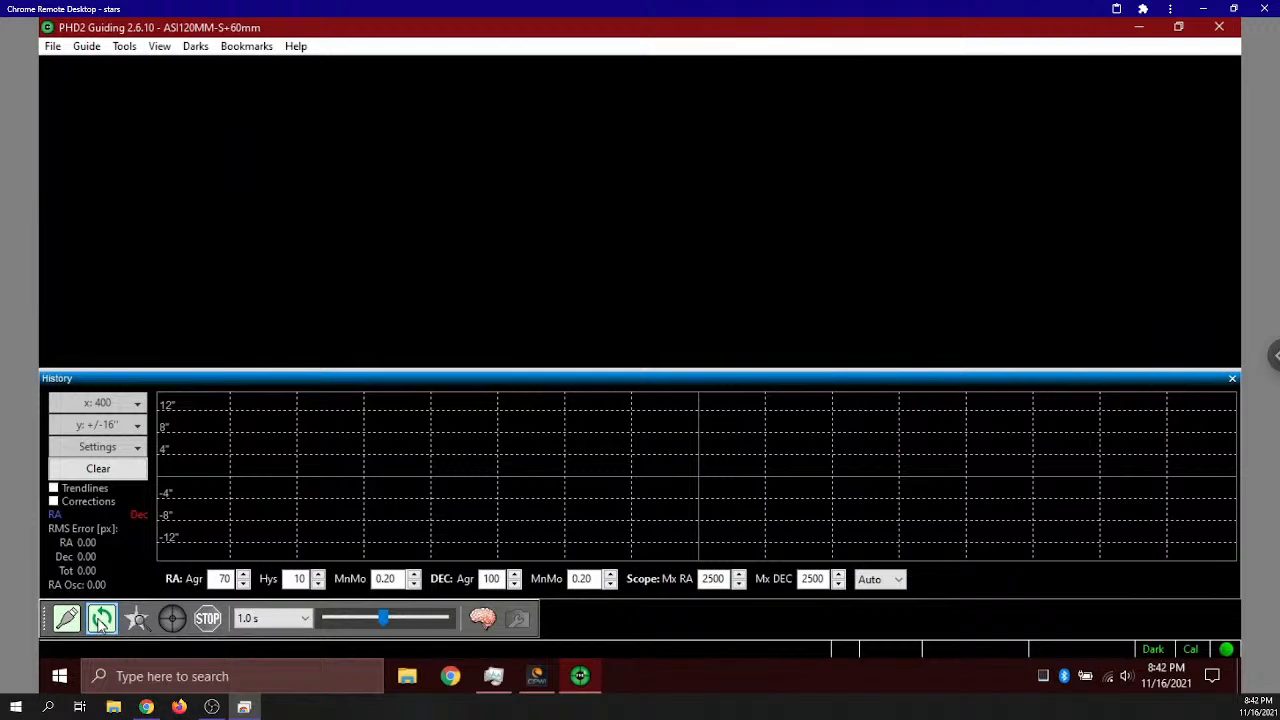
Loop guide-camera exposures, then disconnect all PHD2 equipment
click(101, 618)
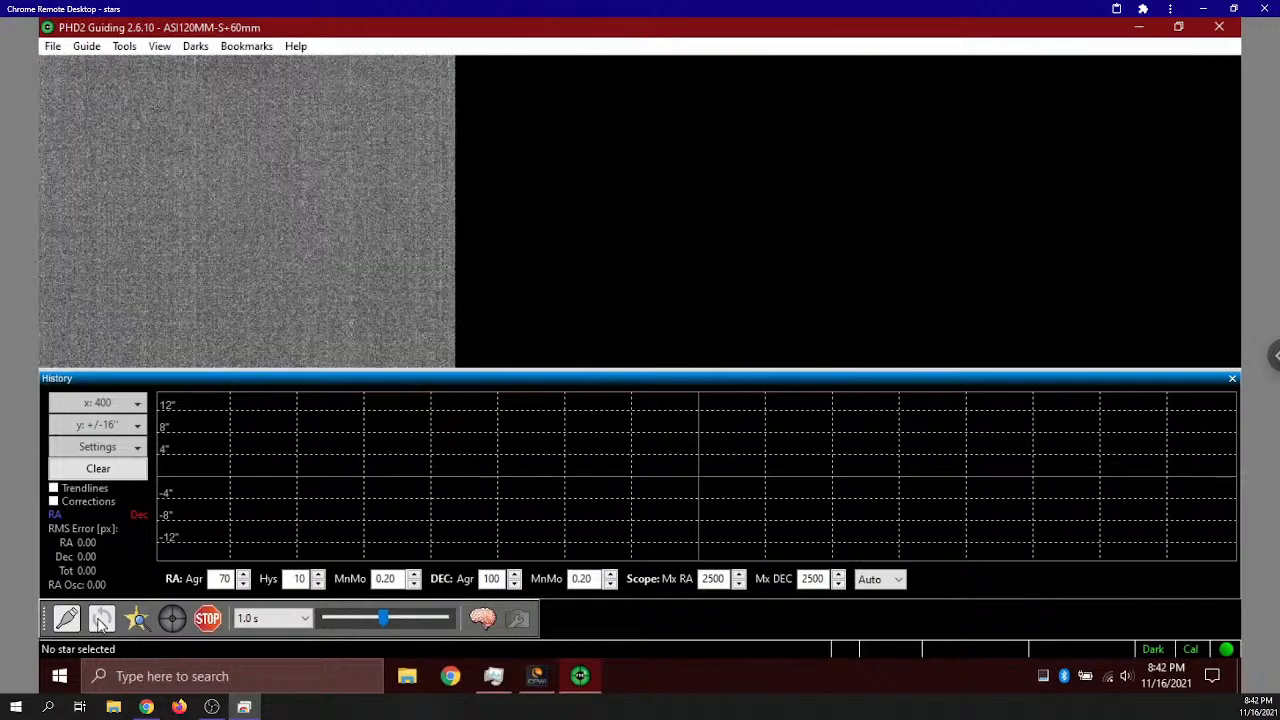
mouse_move(137, 618)
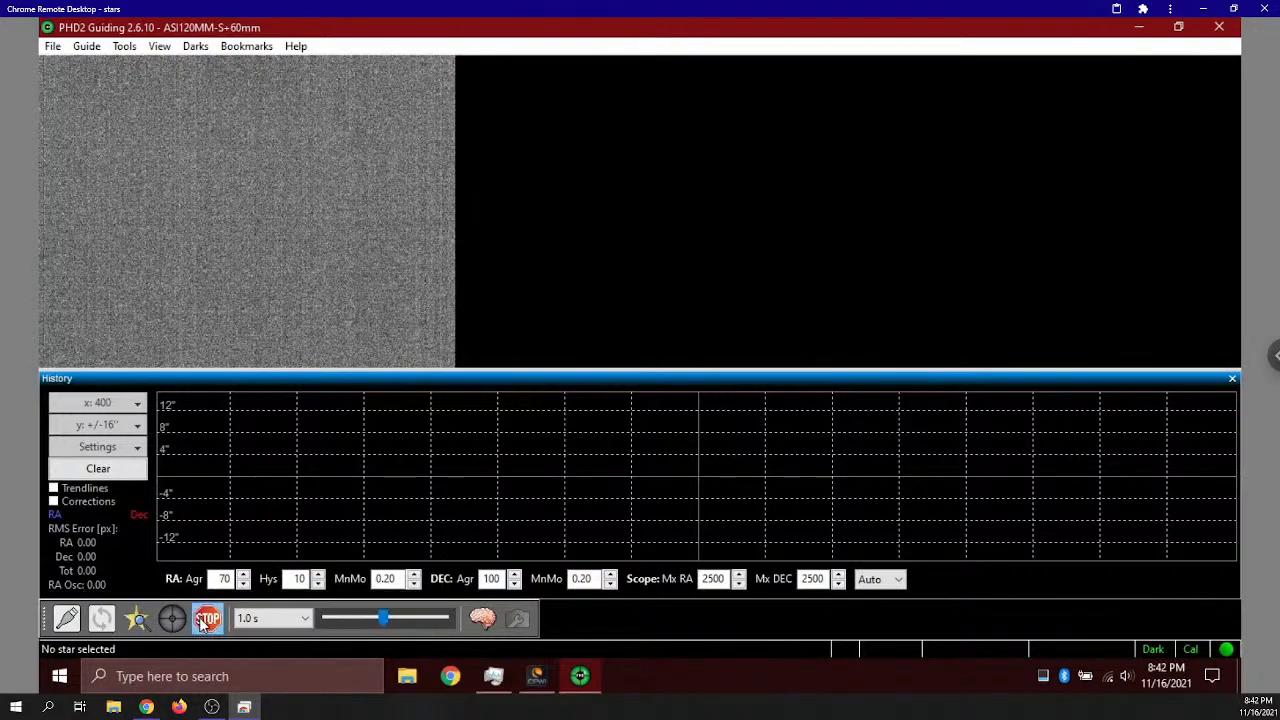
click(66, 618)
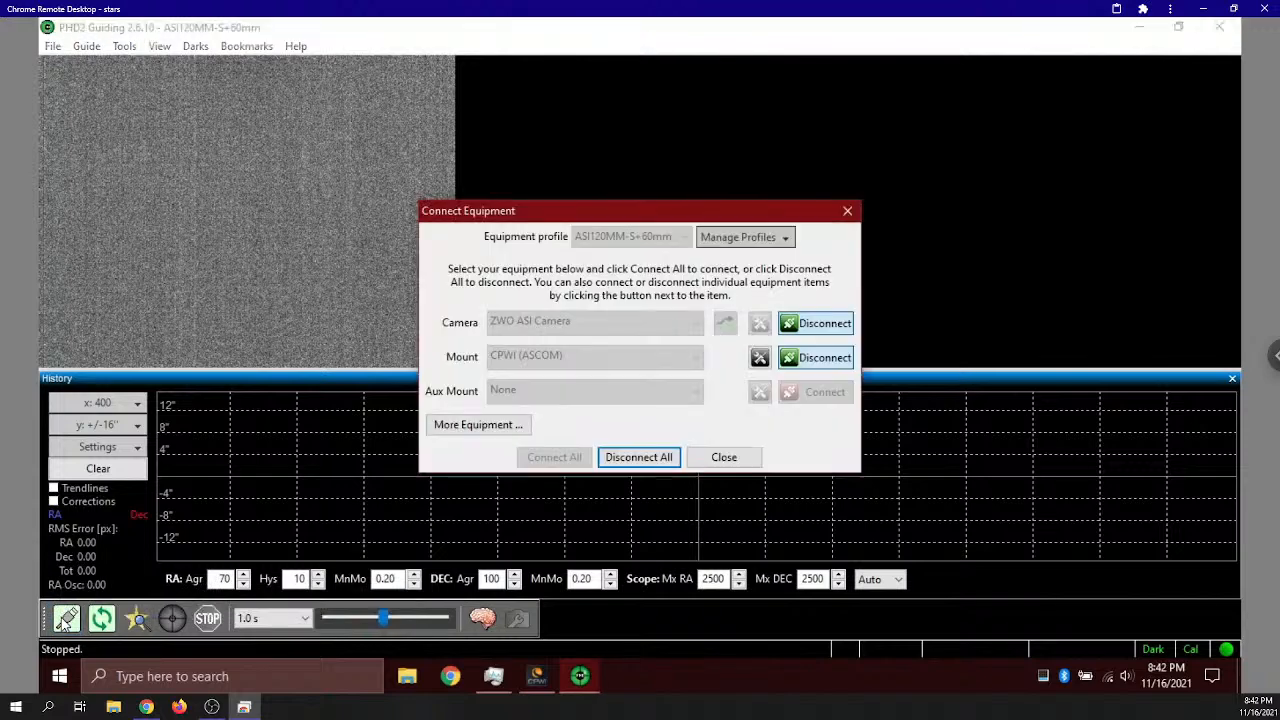
click(638, 457)
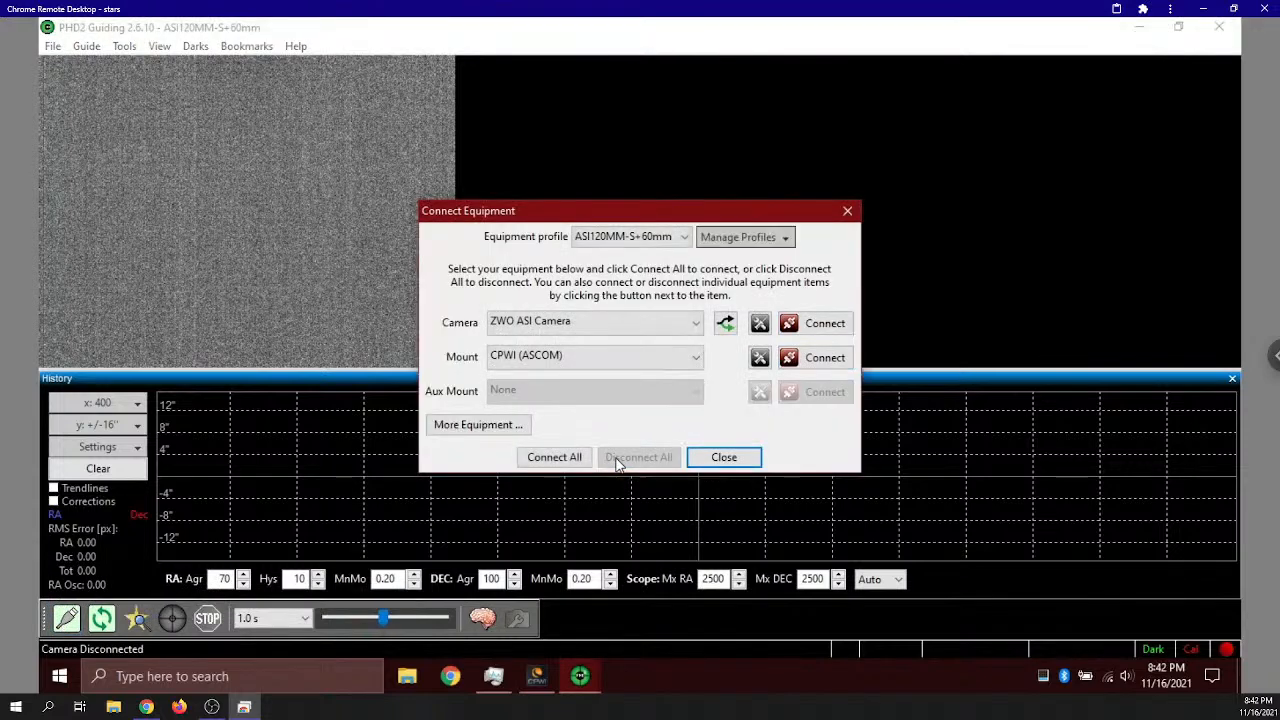
mouse_move(1225, 30)
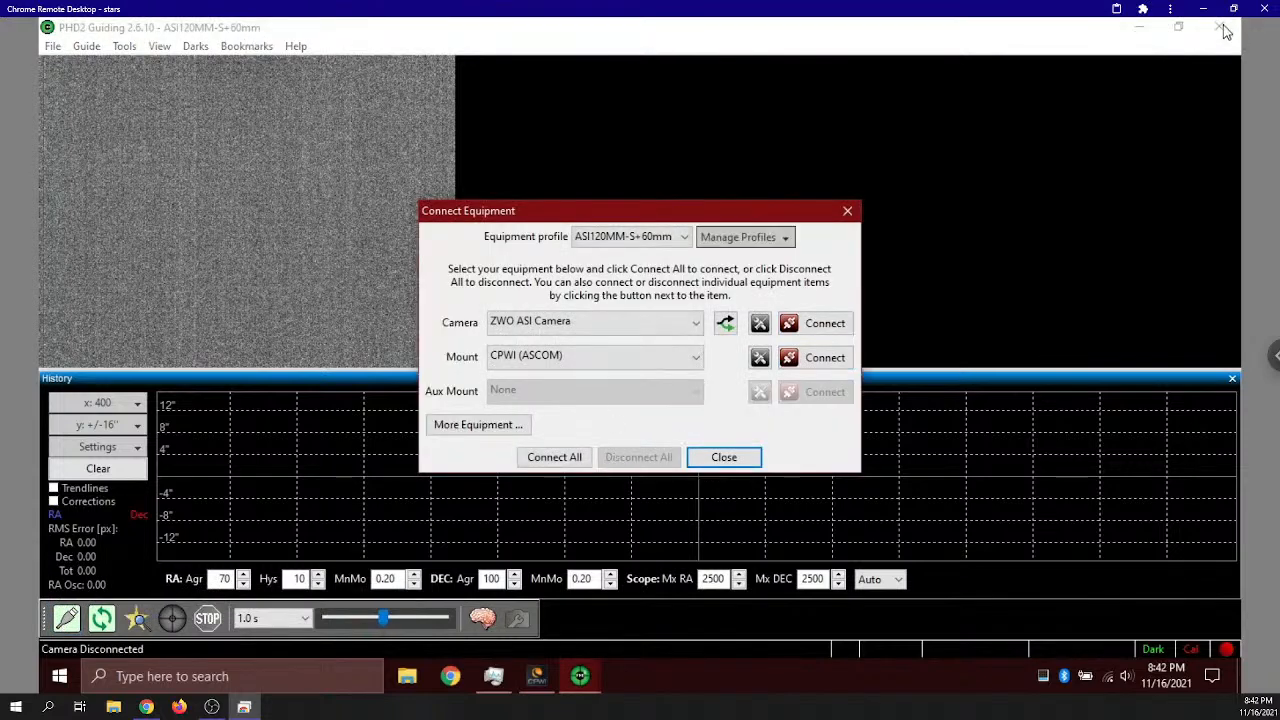
click(723, 457)
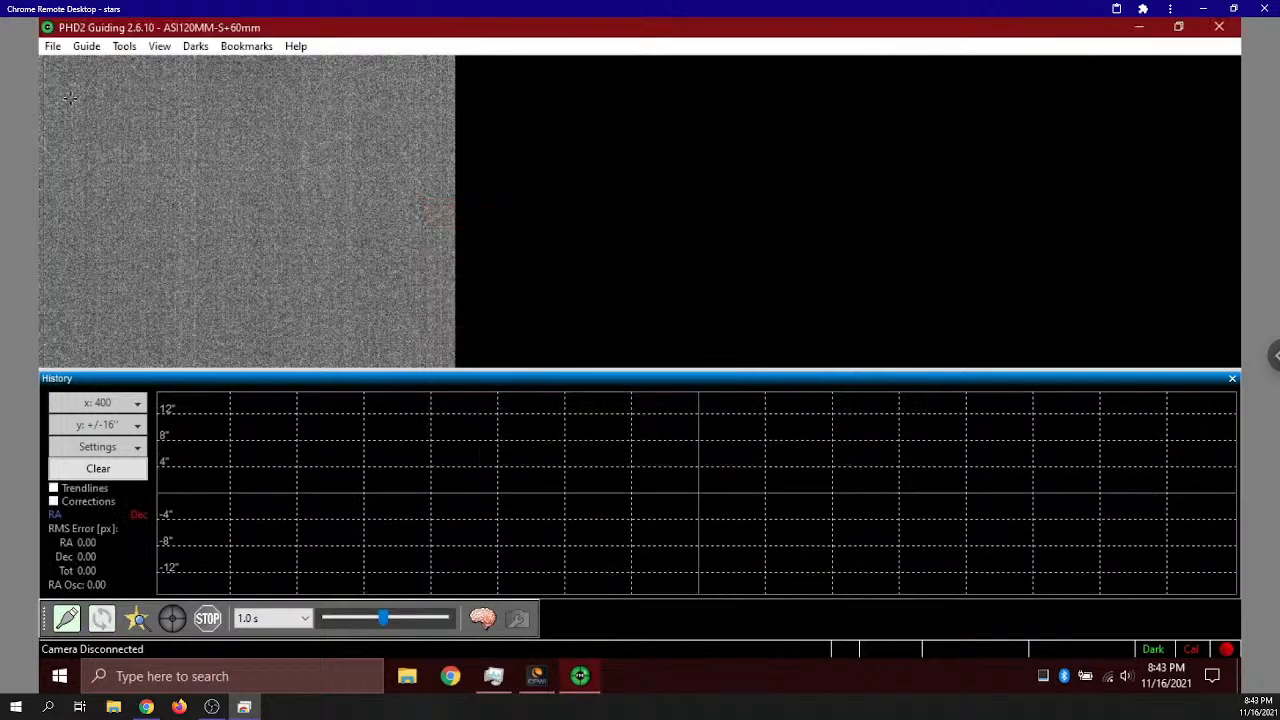
Exit PHD2, then disconnect CPWI, parking the mount at its current position
click(52, 46)
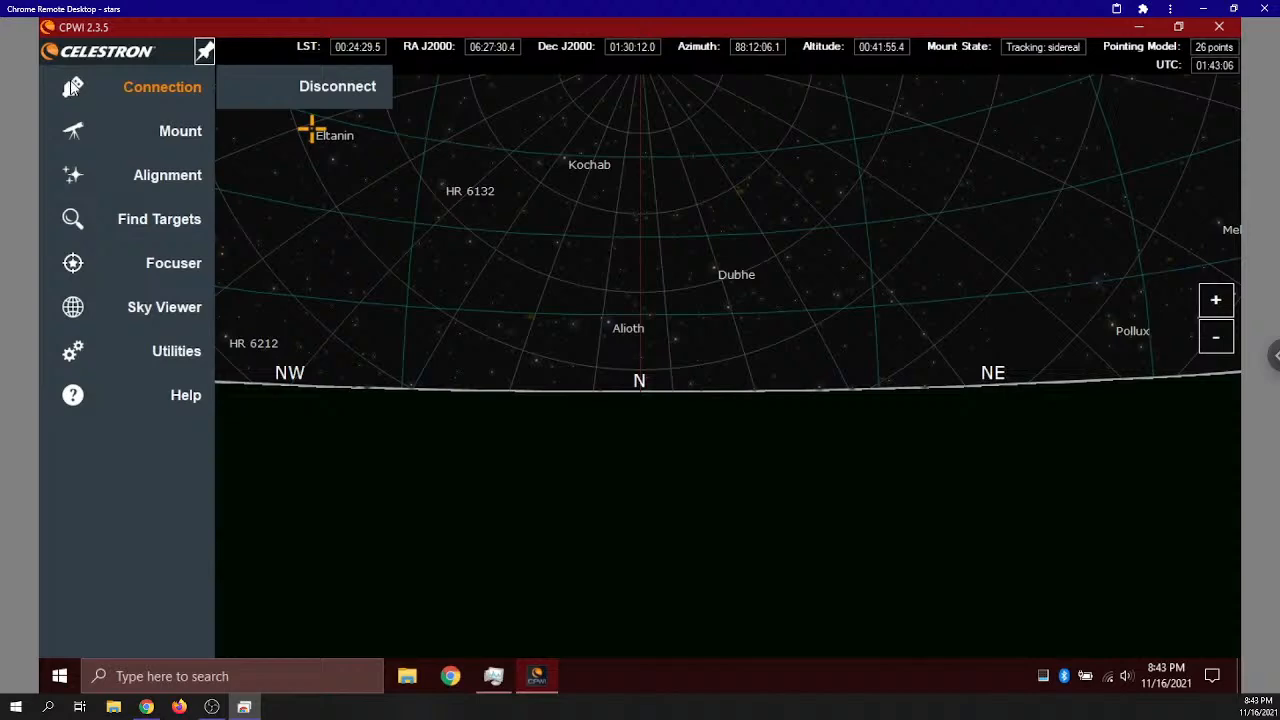
click(167, 174)
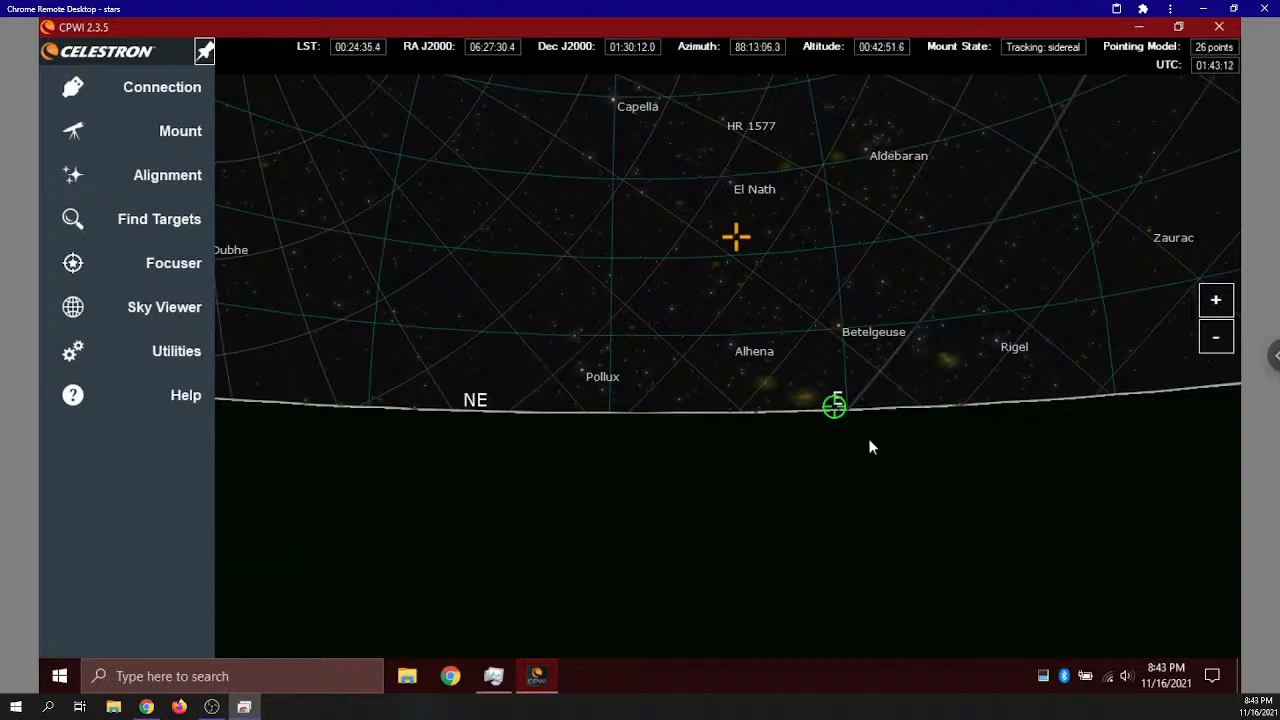
click(167, 174)
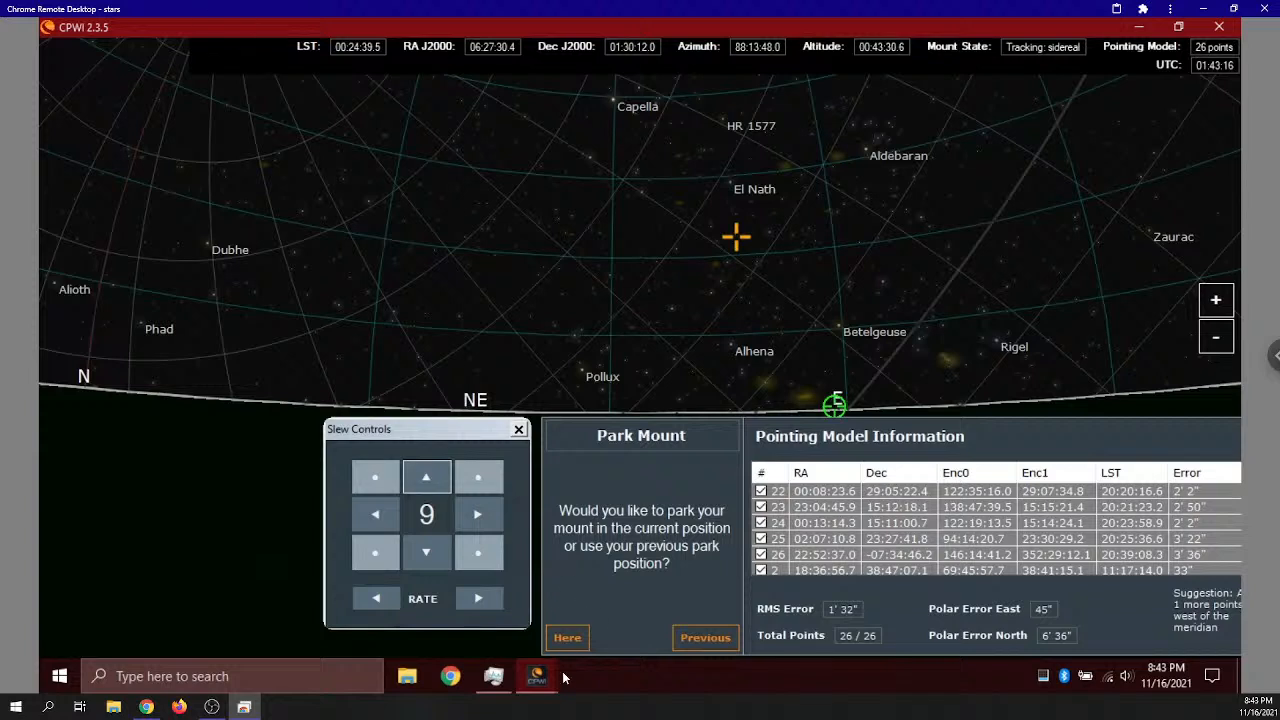
click(567, 637)
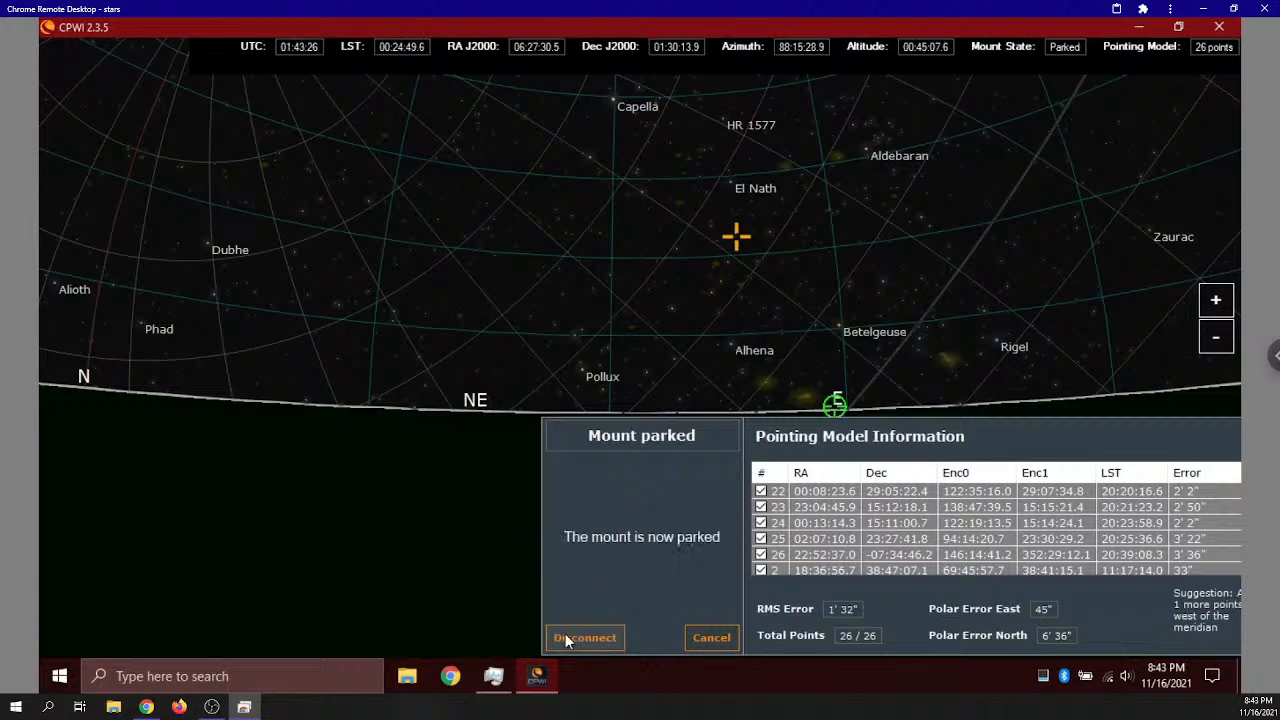
click(585, 637)
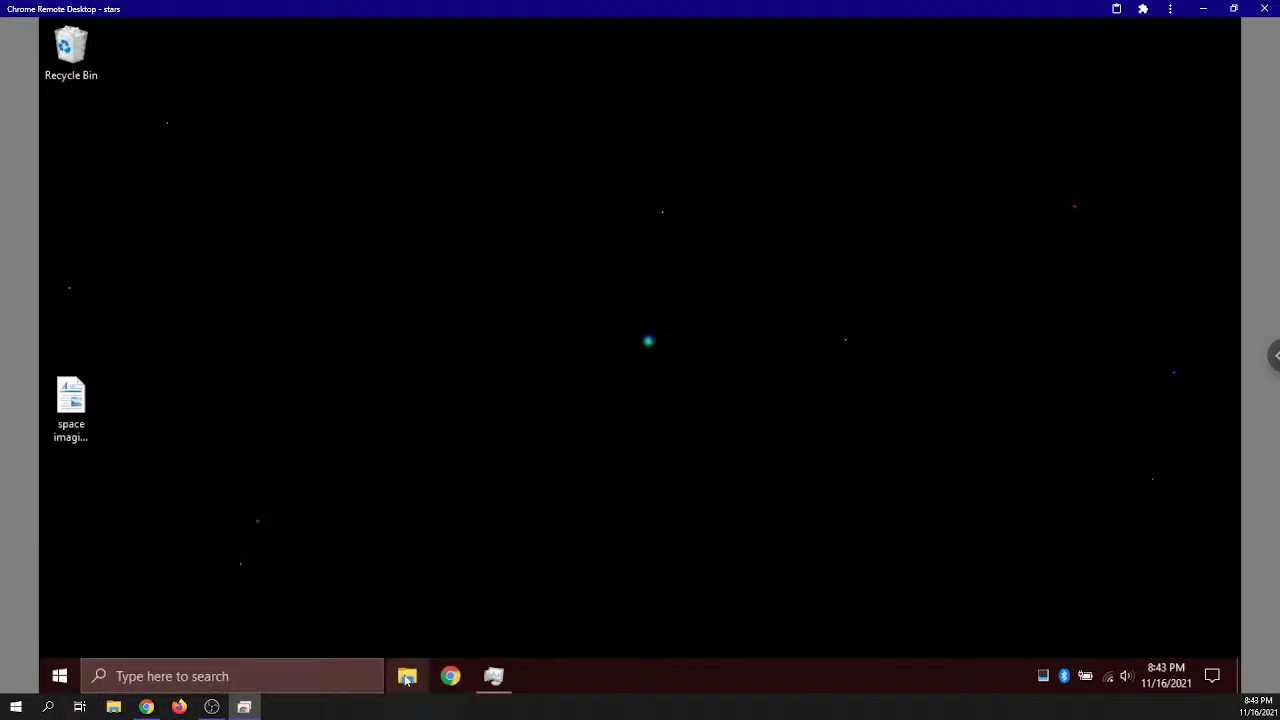
mouse_move(407, 676)
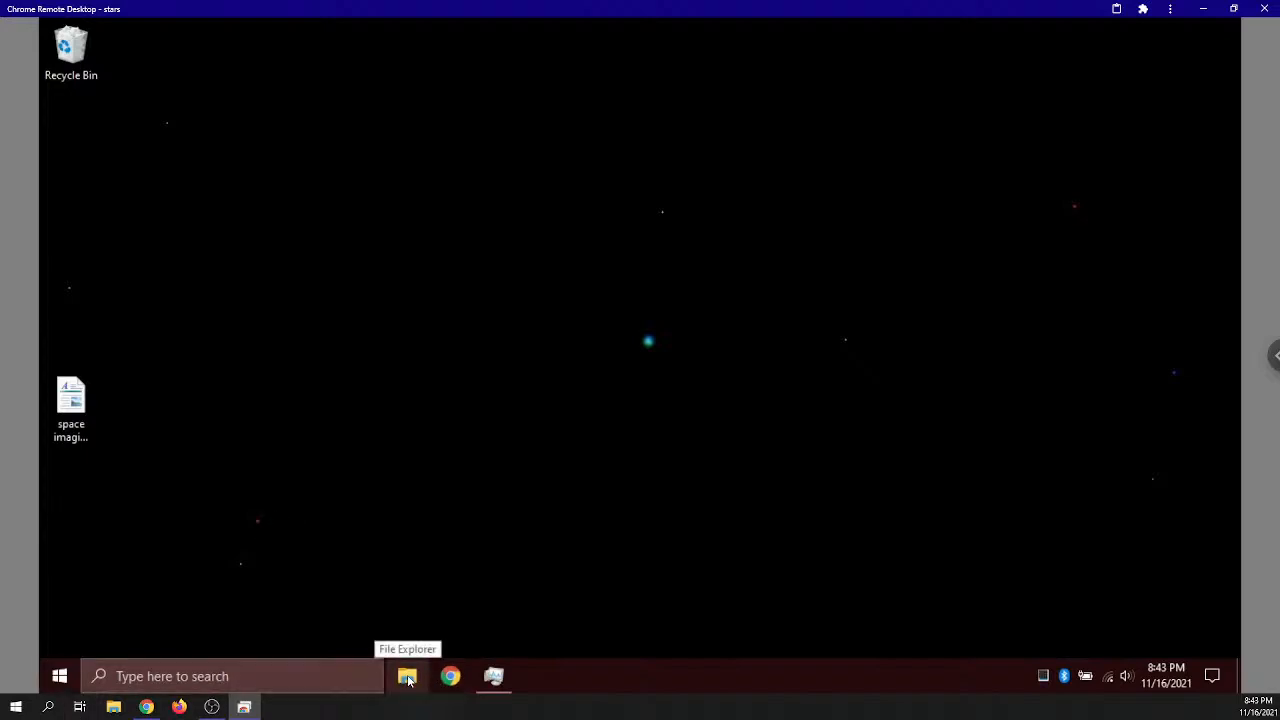
Browse File Explorer to 2021-11-05 > NGC752, then launch Sequator
click(407, 676)
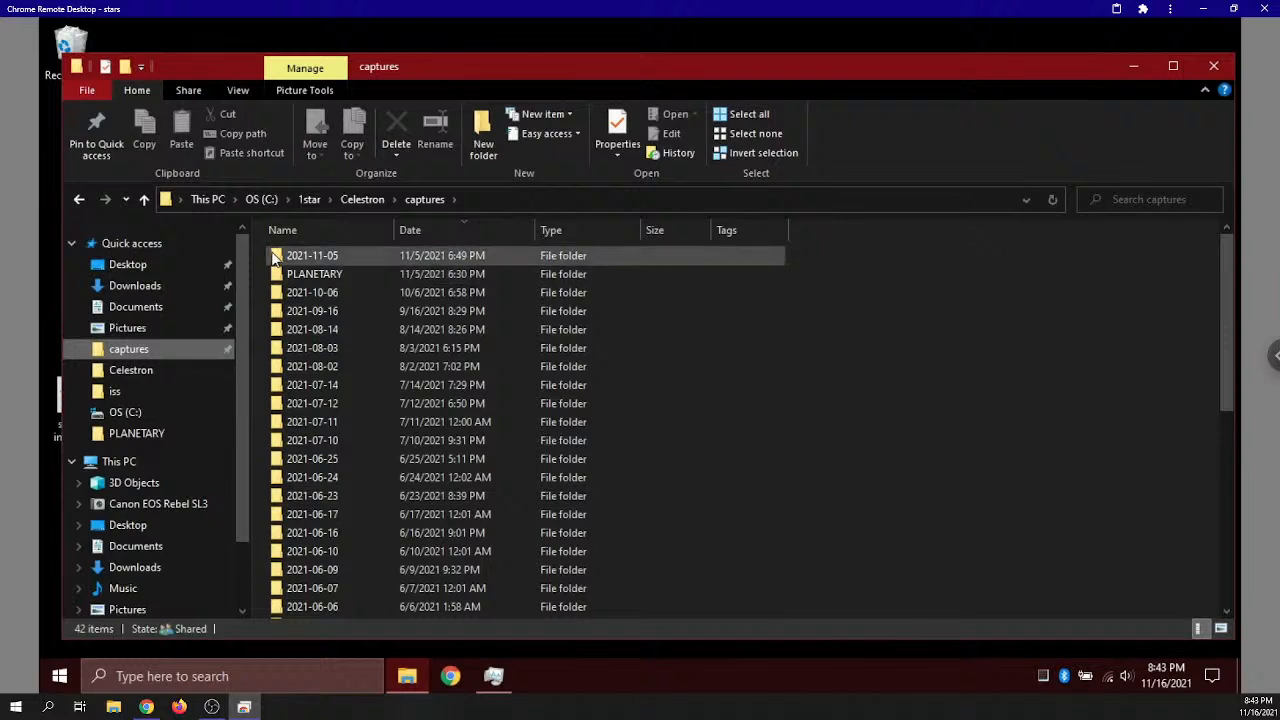
double_click(312, 255)
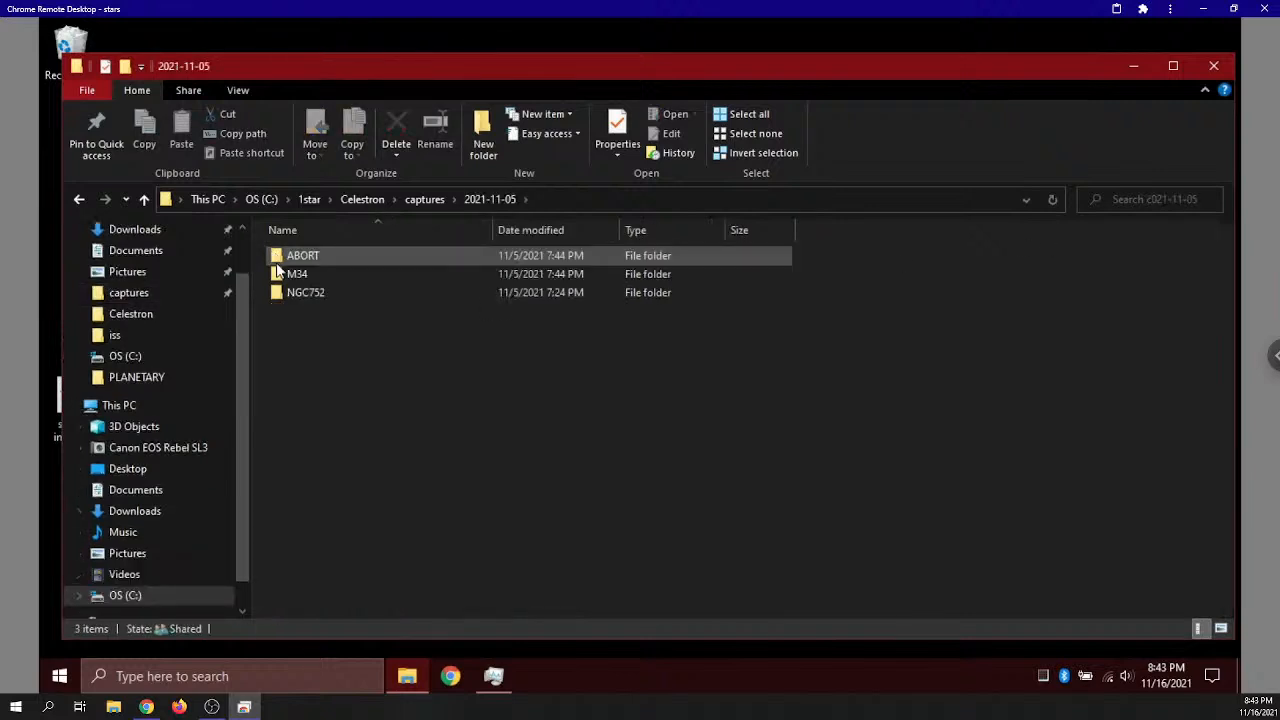
double_click(305, 292)
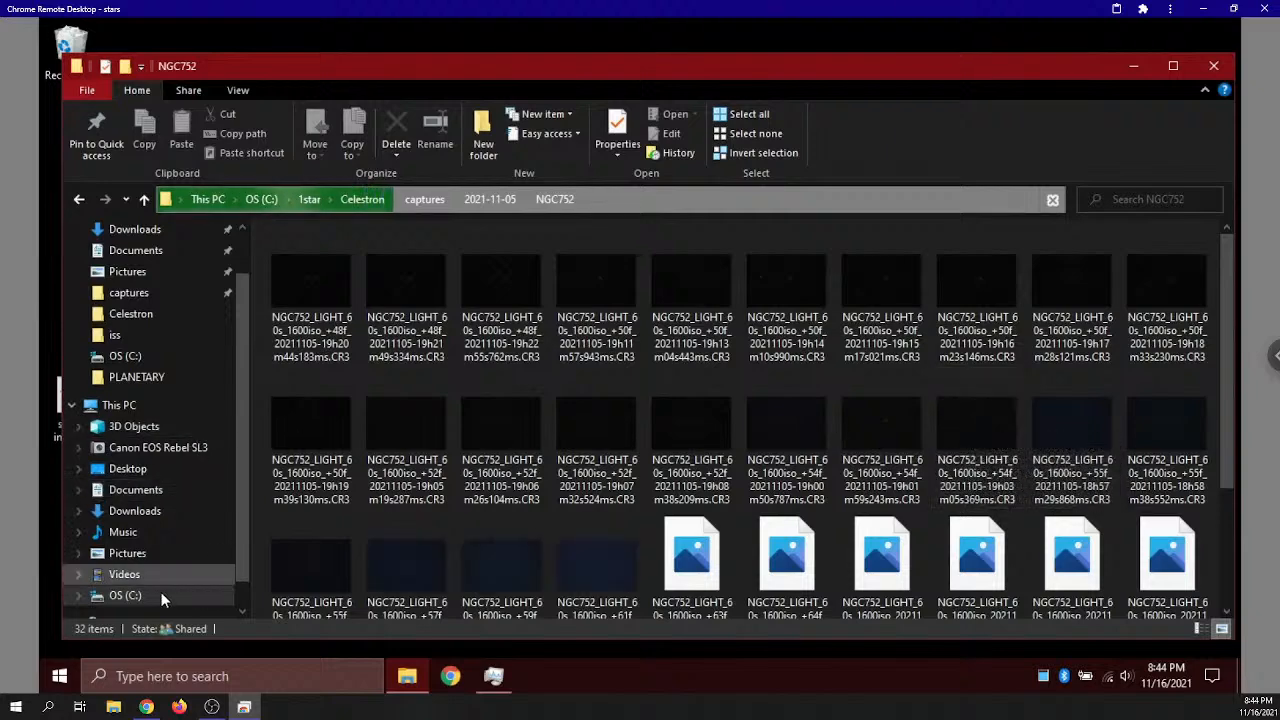
click(58, 676)
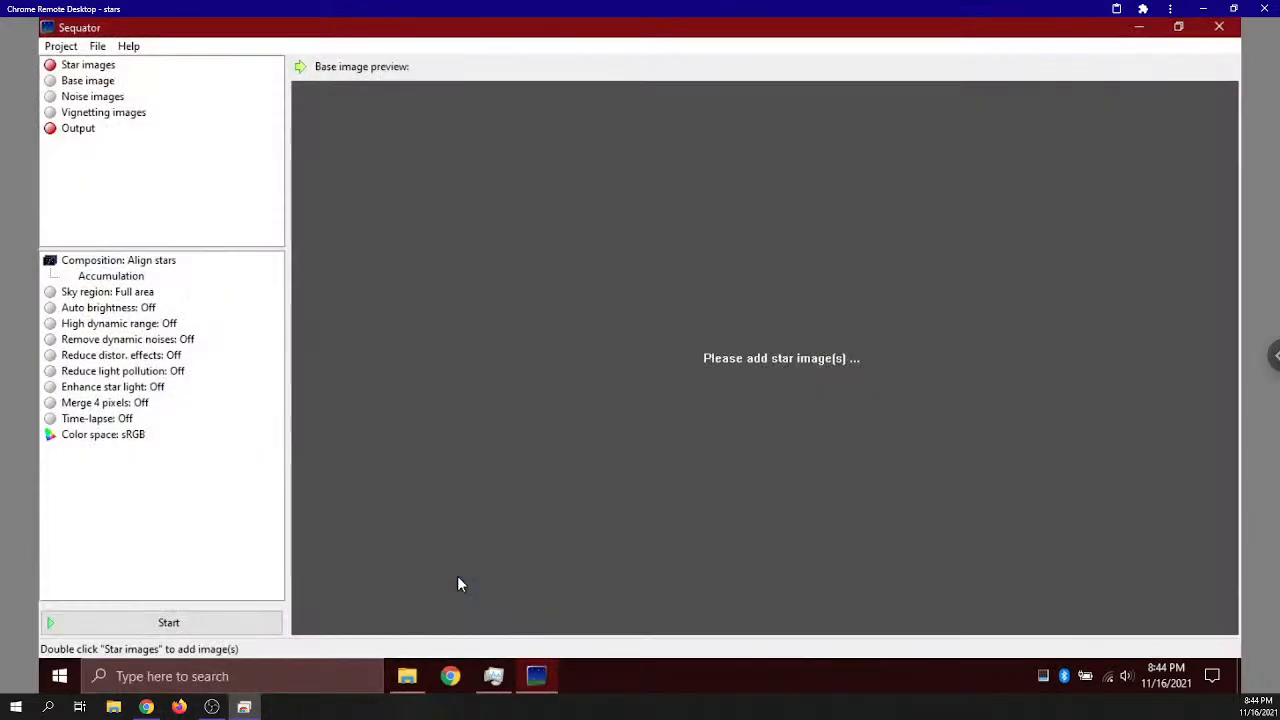
mouse_move(536, 676)
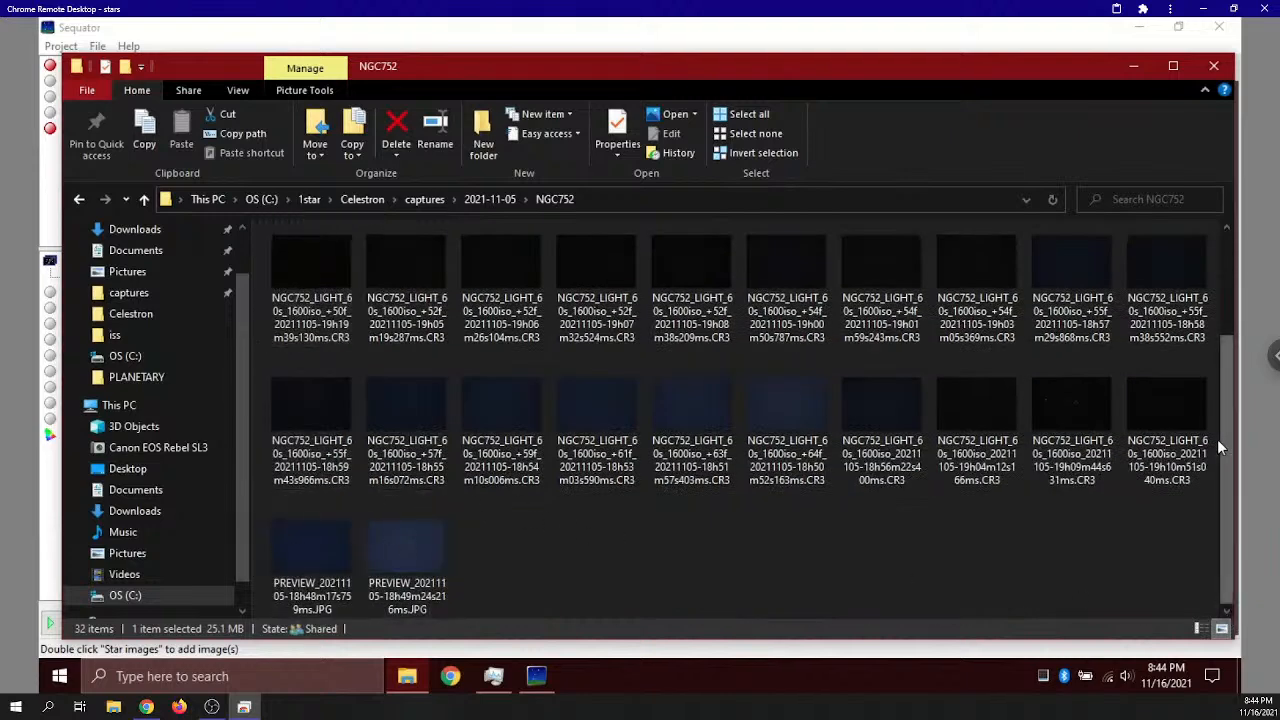
mouse_move(1166, 410)
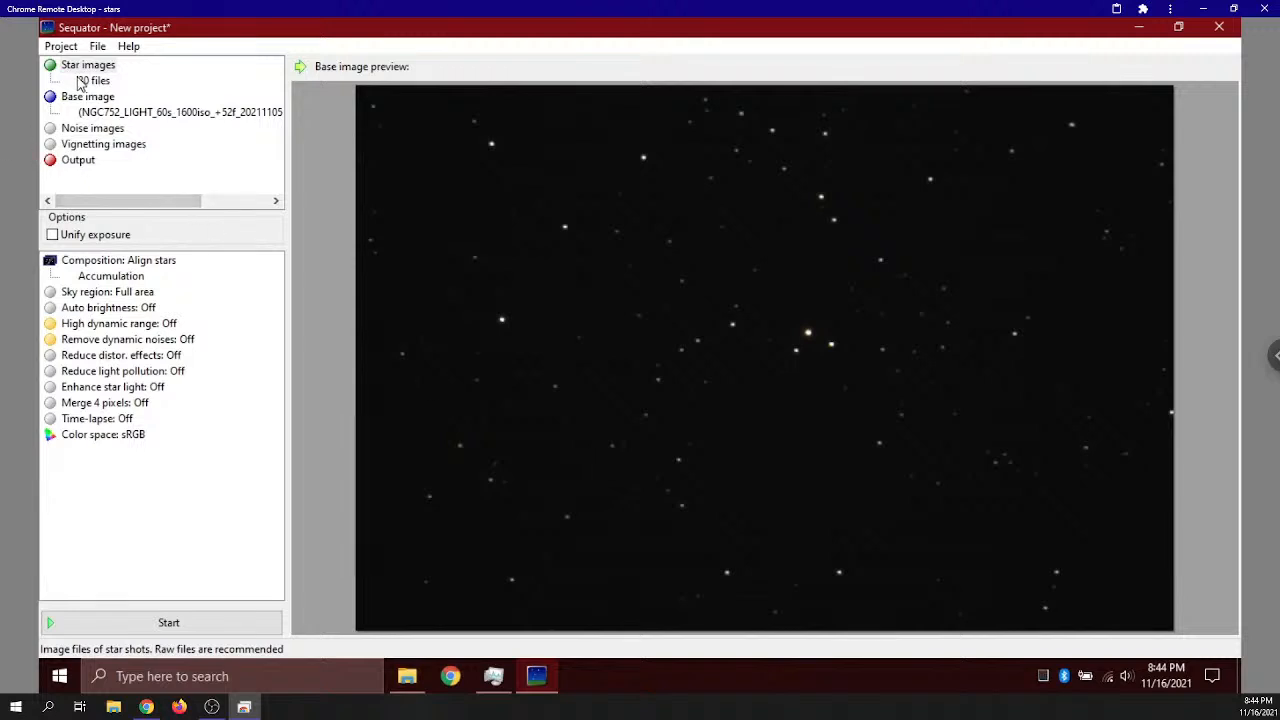
Load the 30 NGC752 star frames and save Sequator's output as temp.tif
click(93, 80)
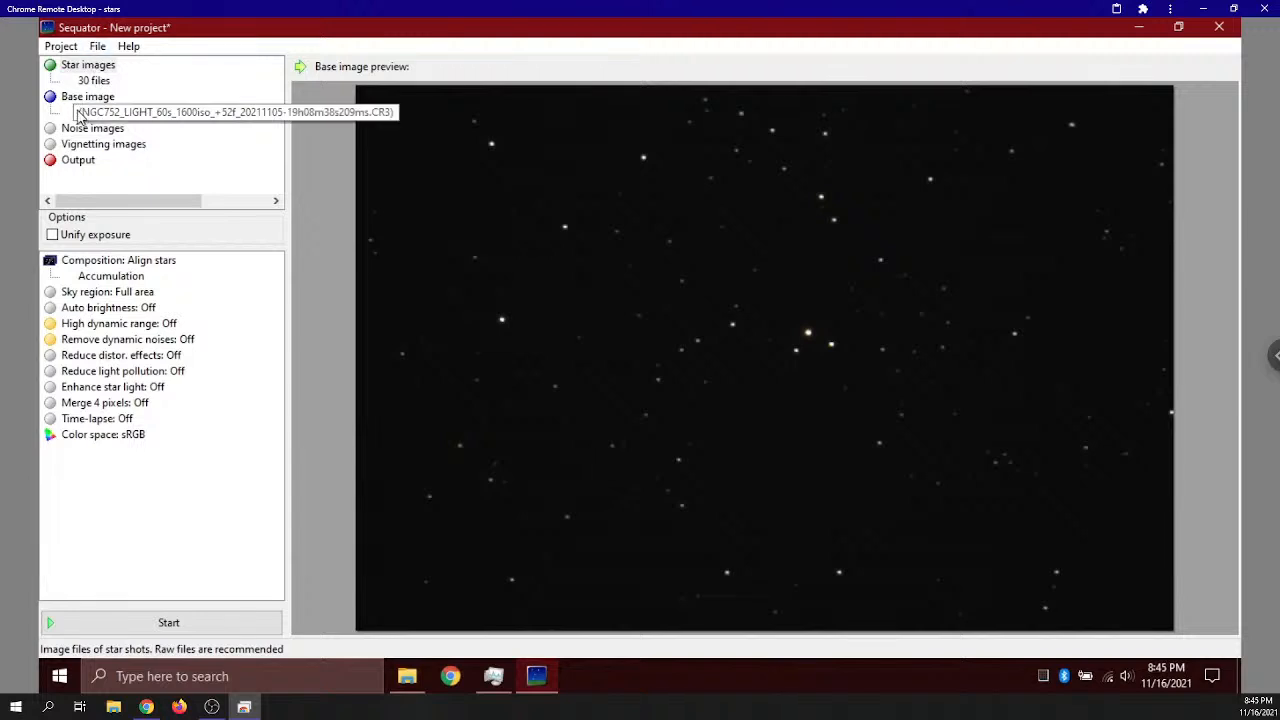
mouse_move(192, 211)
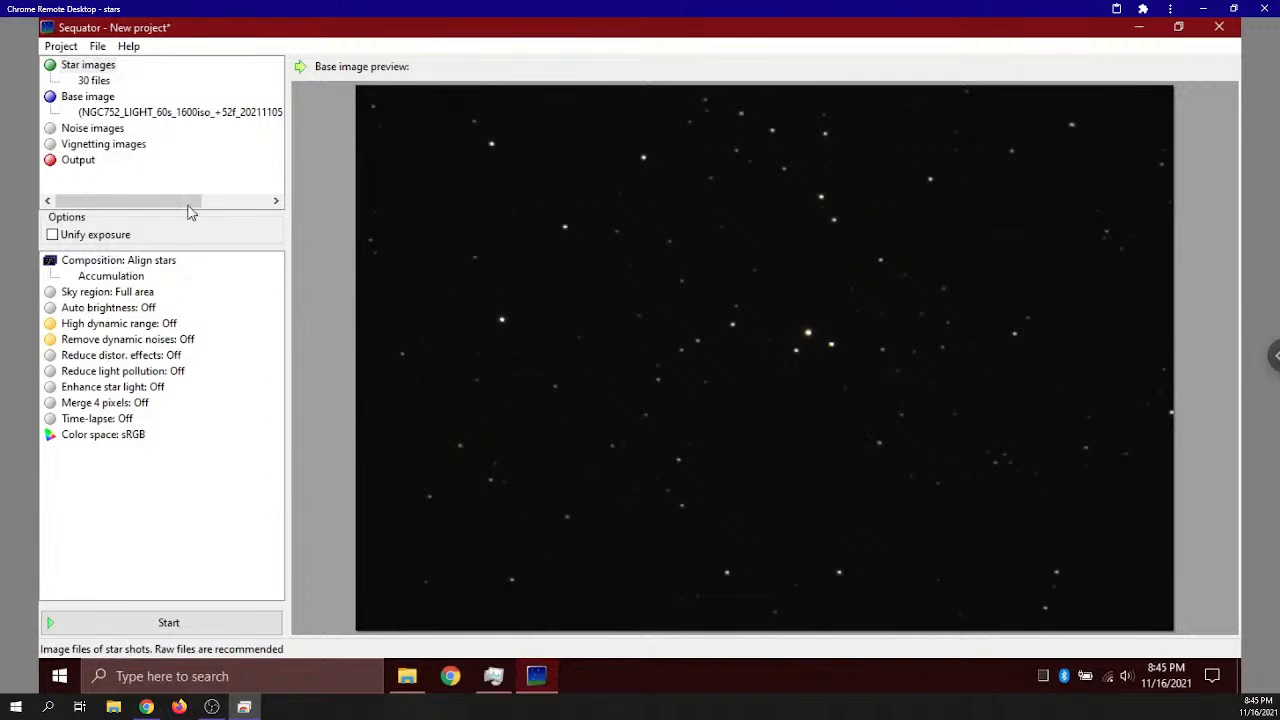
click(78, 160)
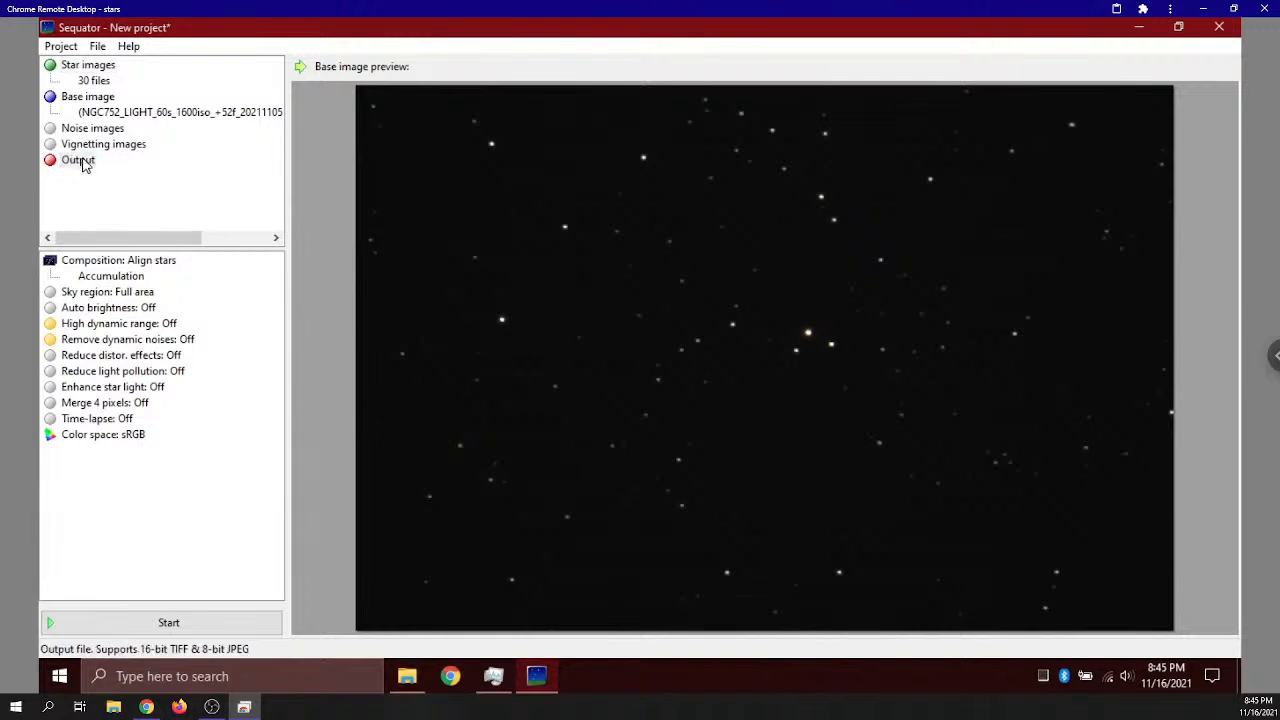
click(78, 160)
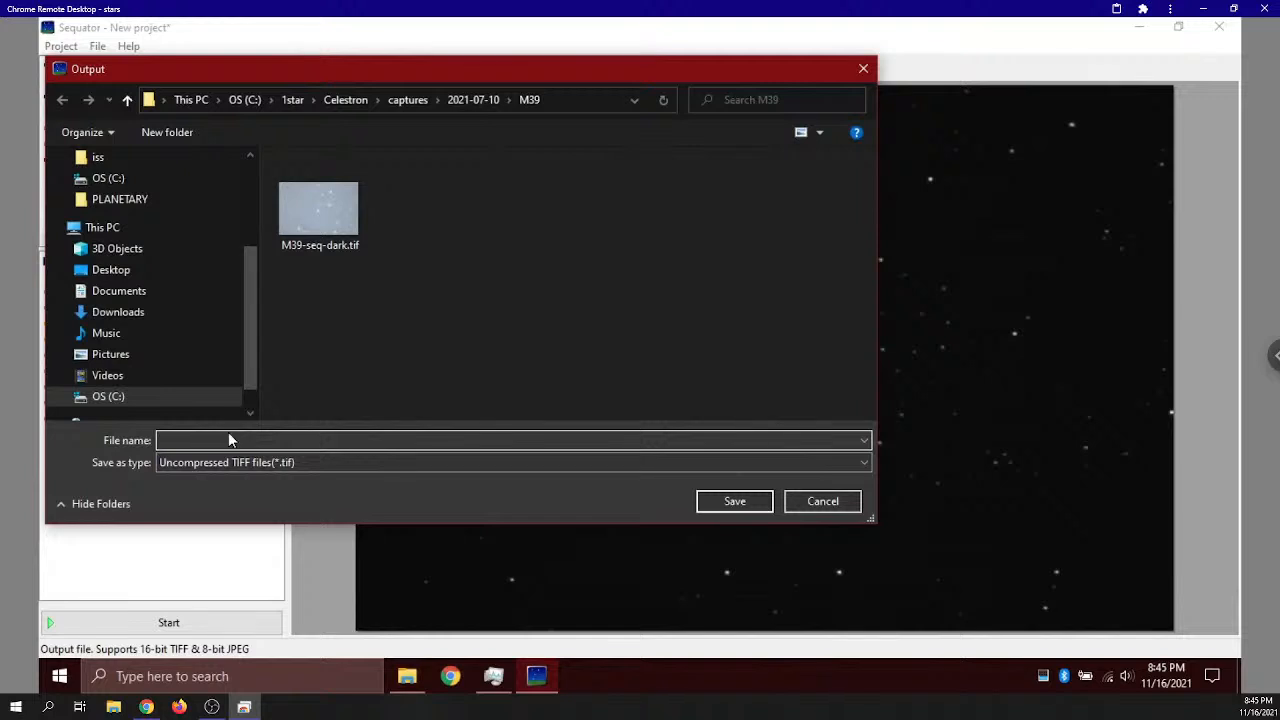
text(temp)
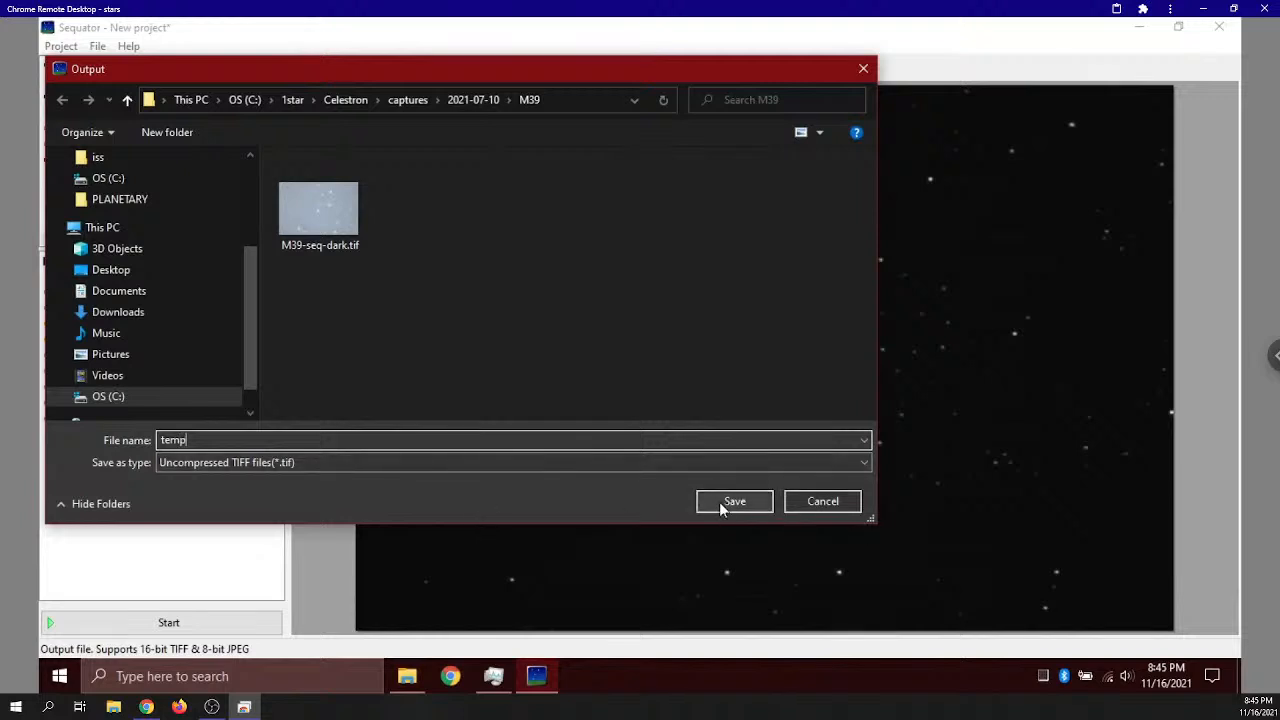
click(734, 501)
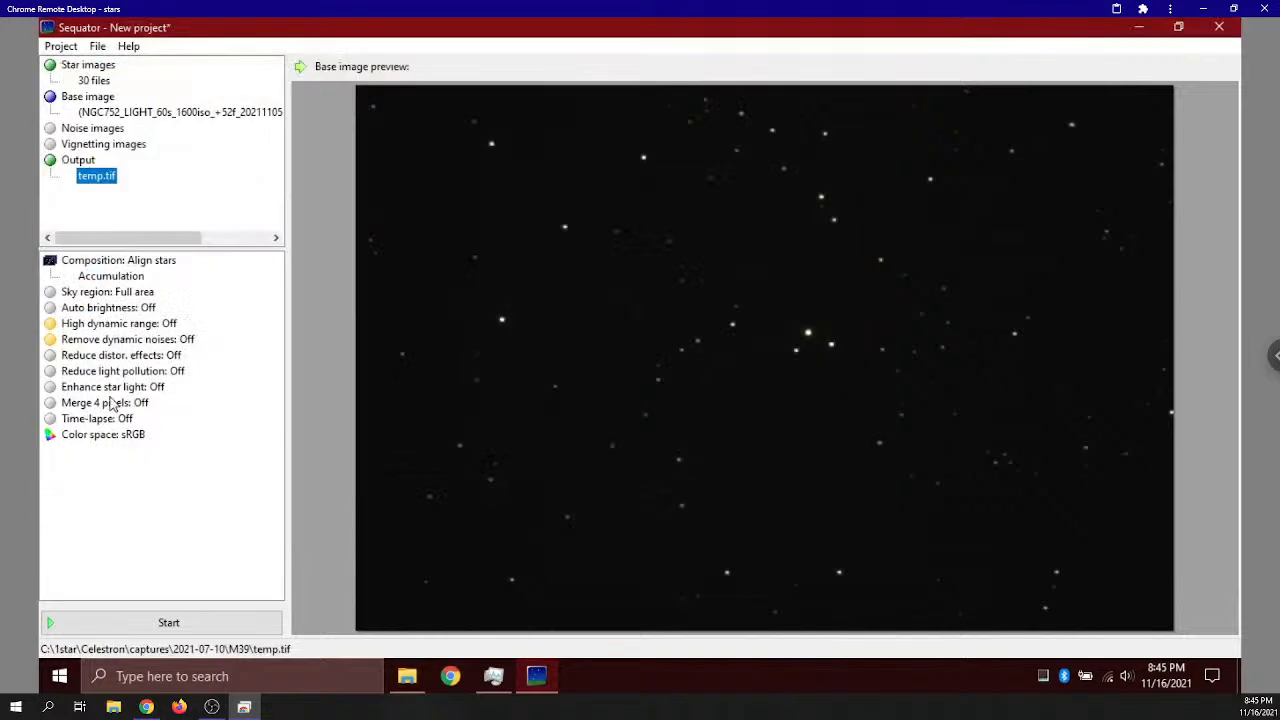
Stack the 30 NGC752 frames into temp.tif and dismiss the processing log
click(168, 622)
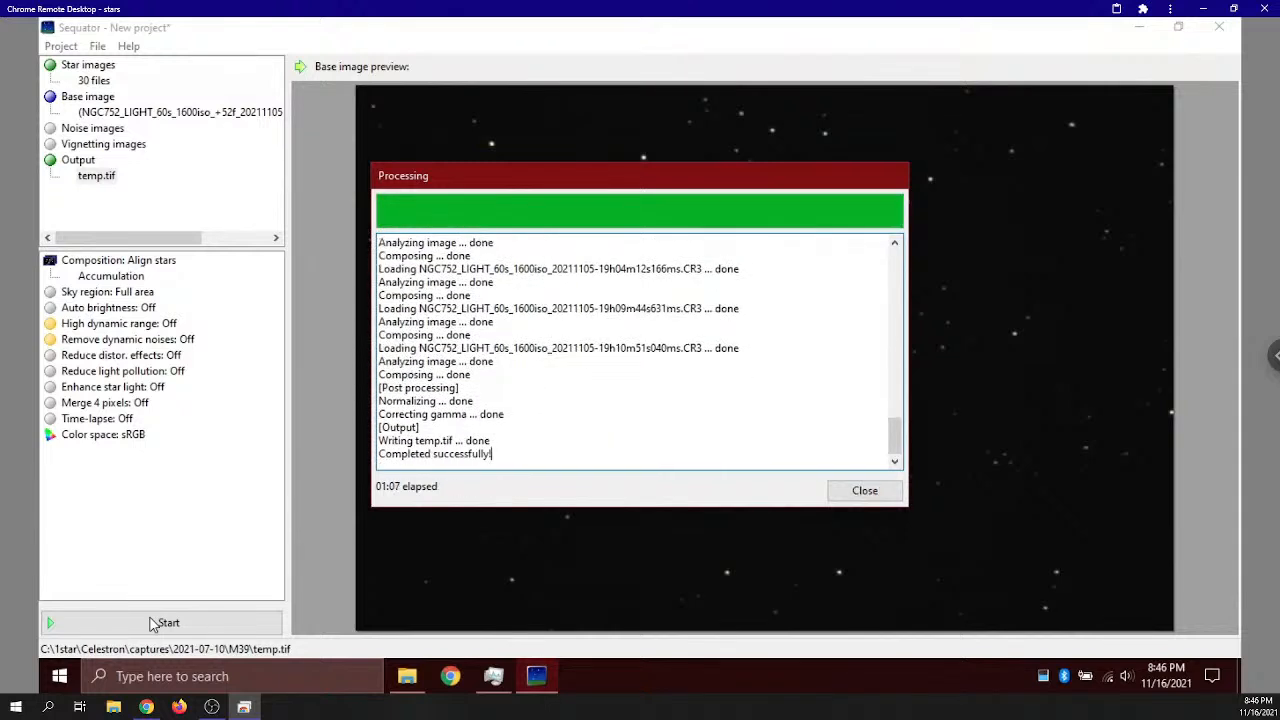
mouse_move(287, 435)
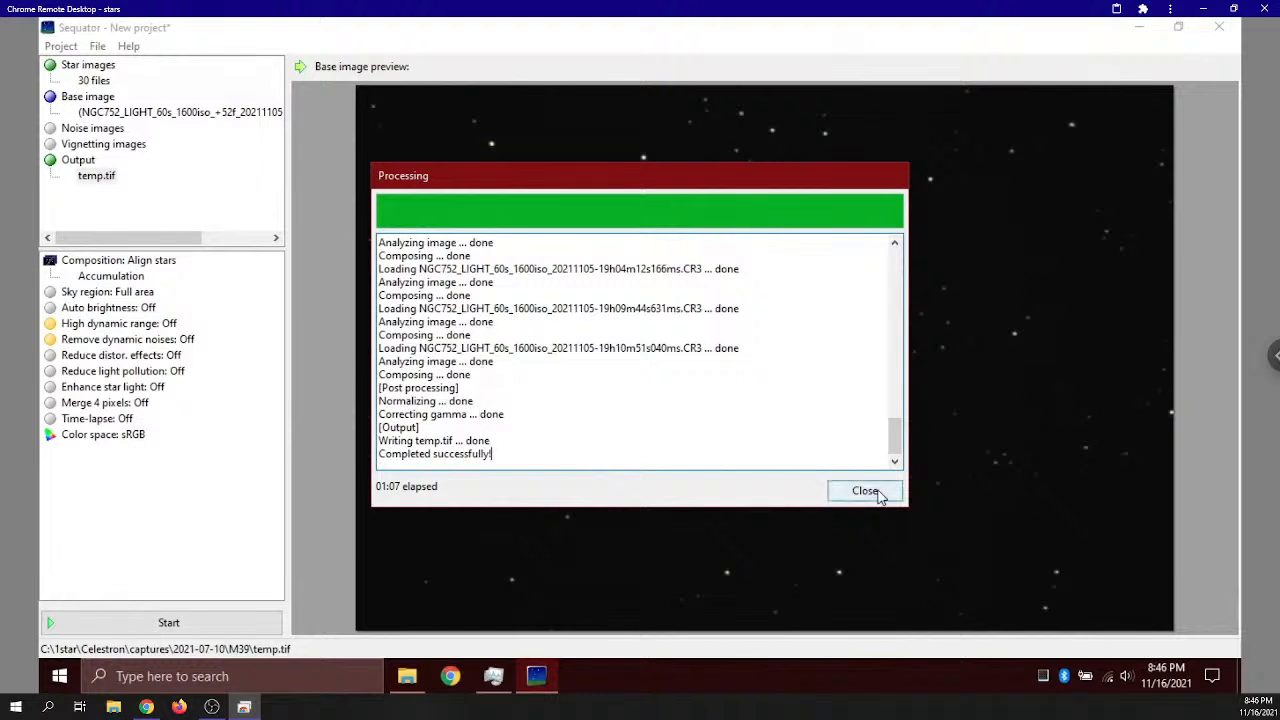
click(864, 490)
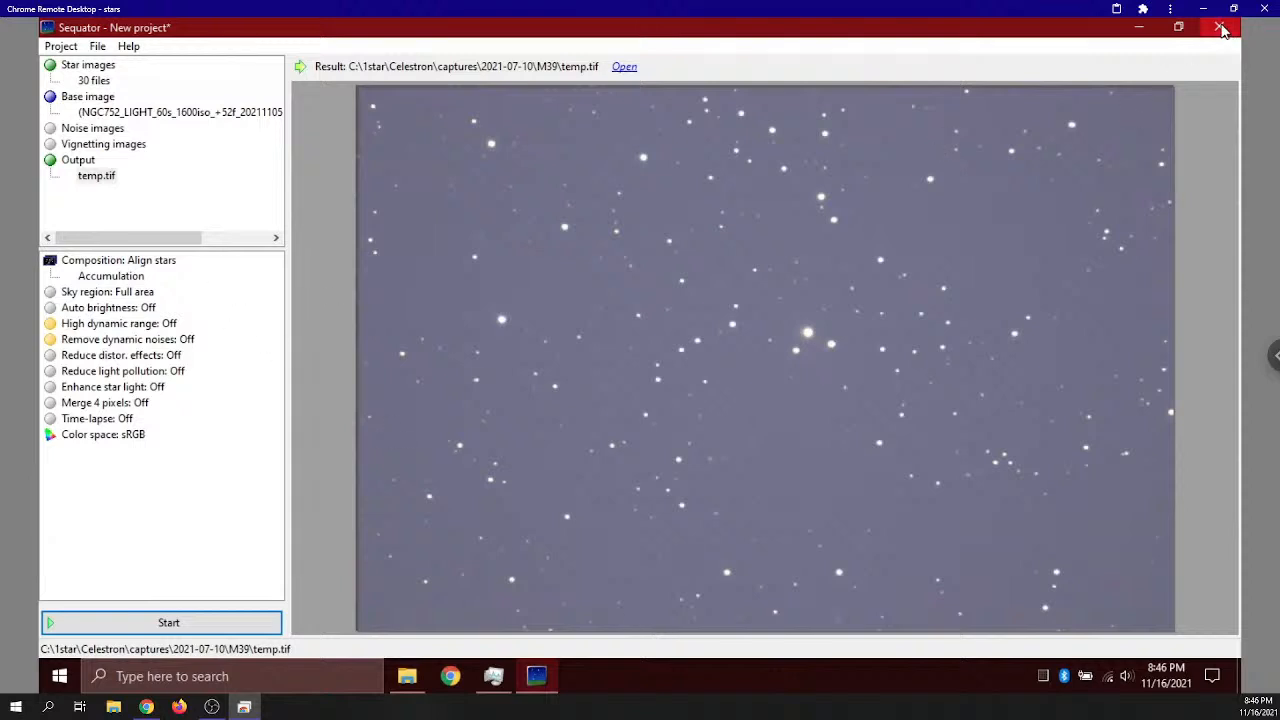
Exit Sequator without saving the project
click(1221, 27)
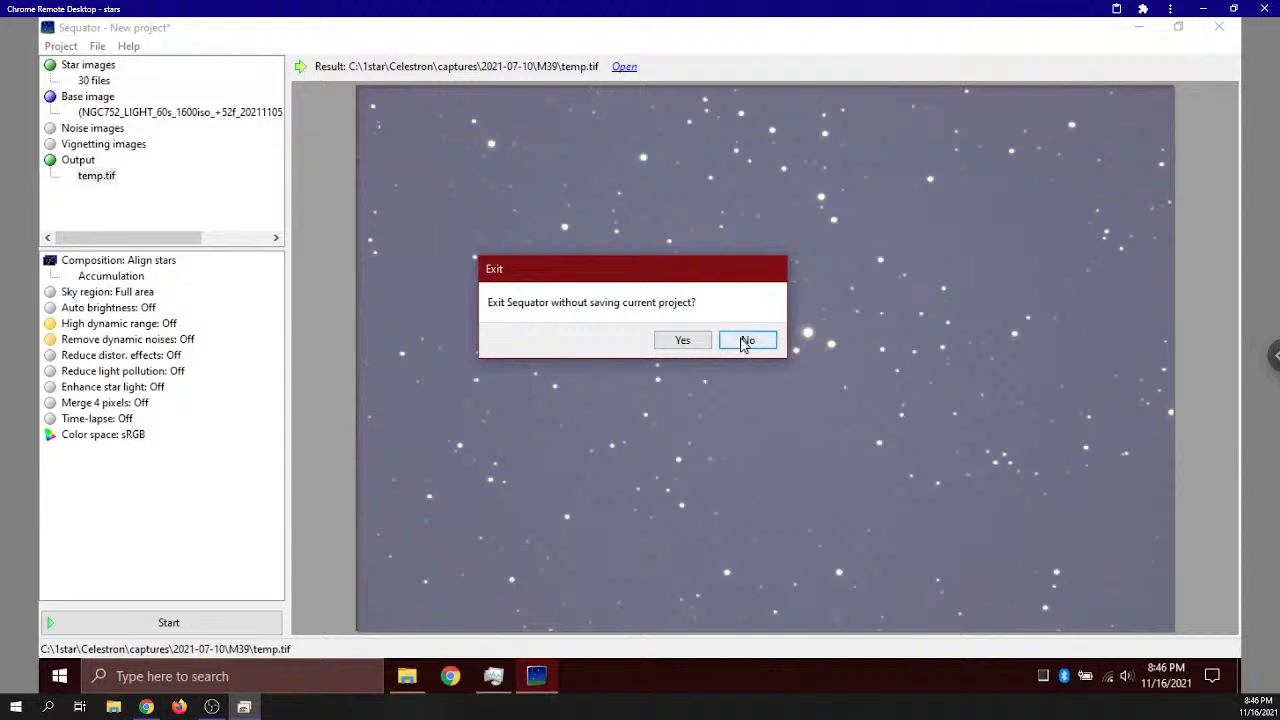
click(746, 340)
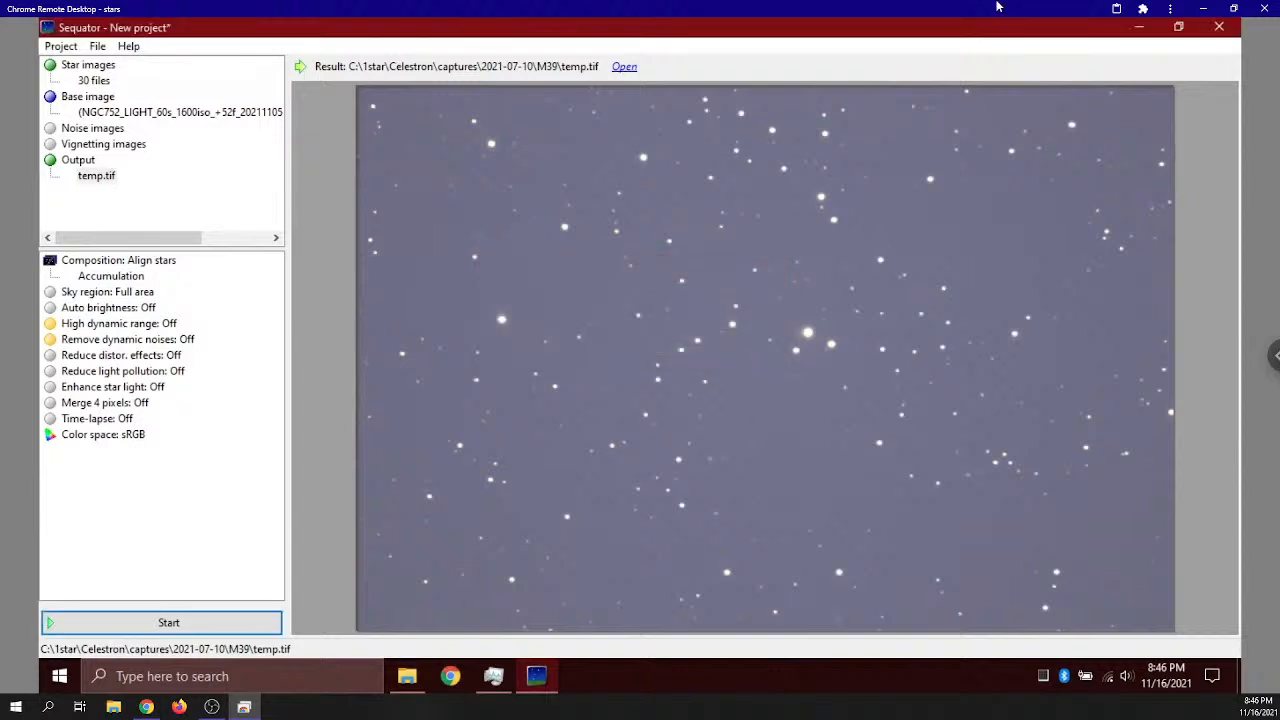
click(1219, 27)
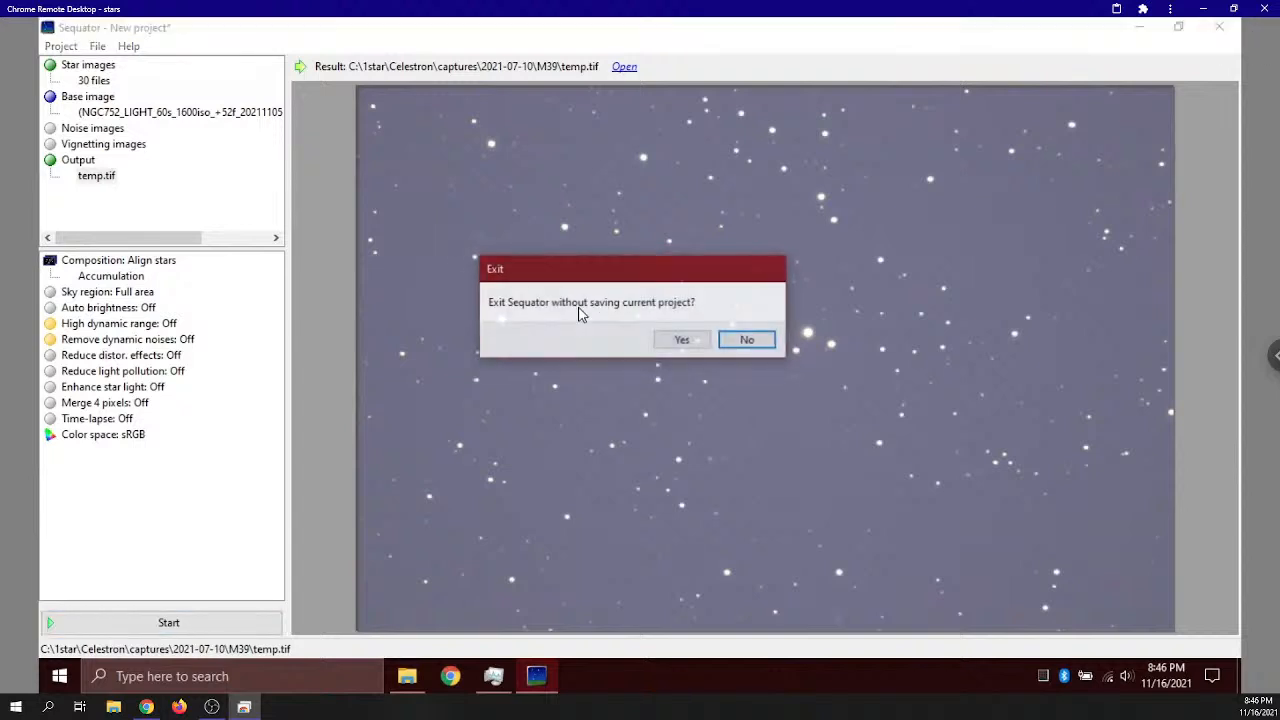
click(681, 339)
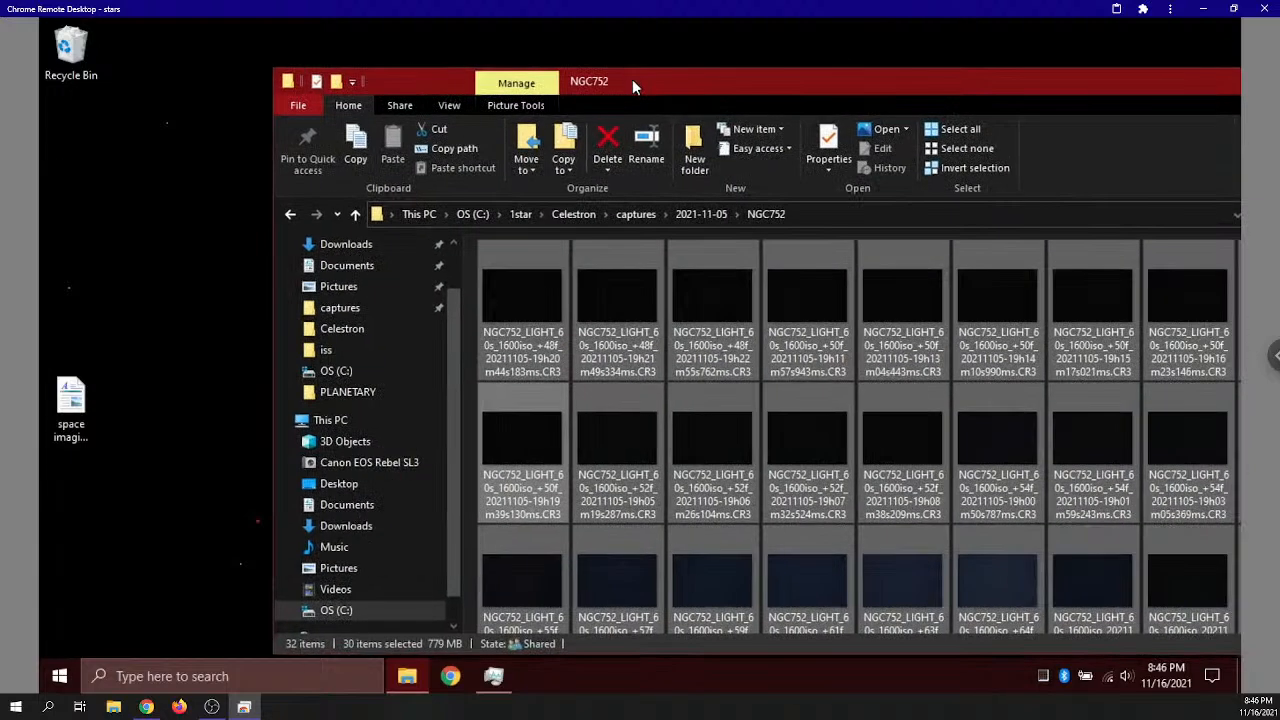
Go up to 2021-11-05, open the M34 folder, then close Explorer
click(701, 214)
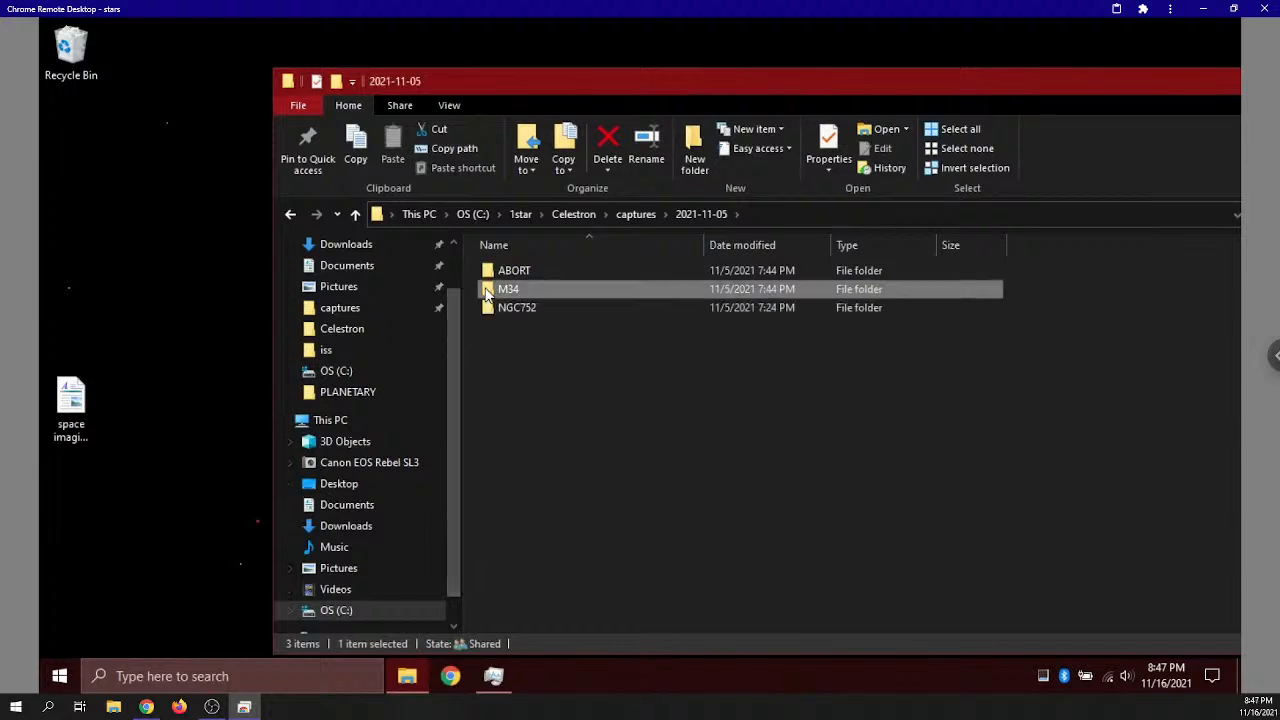
double_click(508, 288)
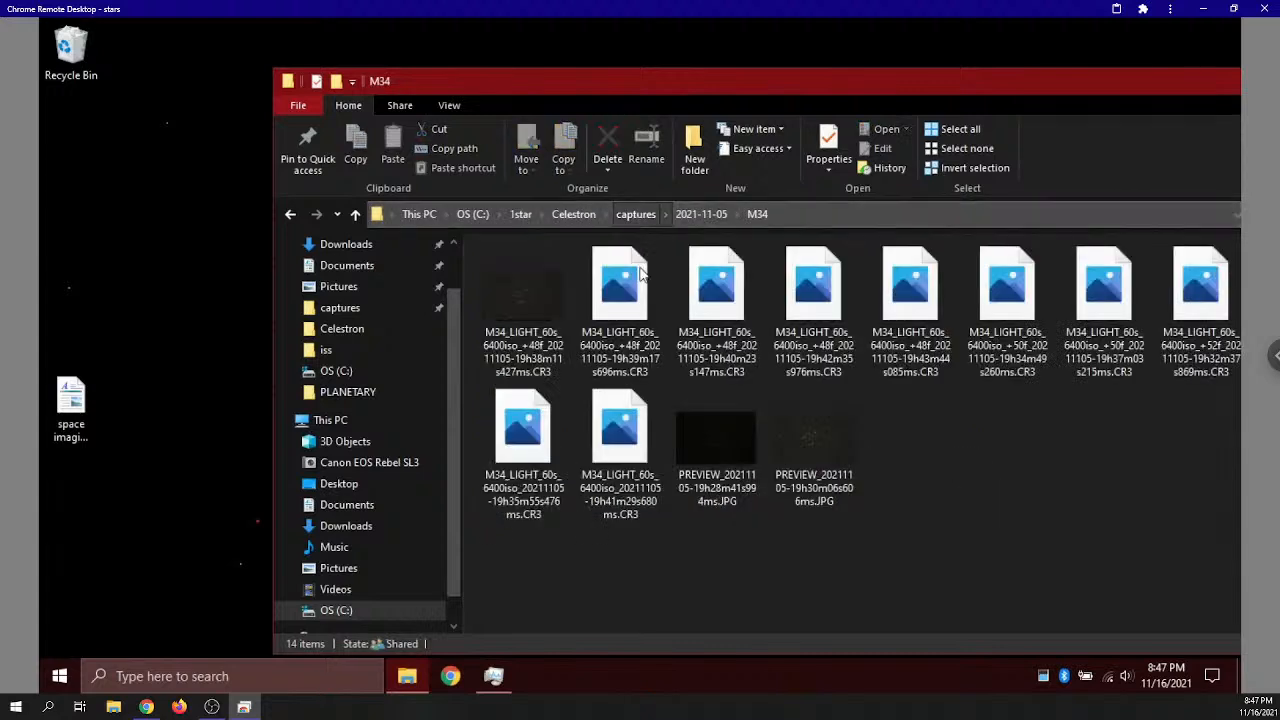
click(407, 676)
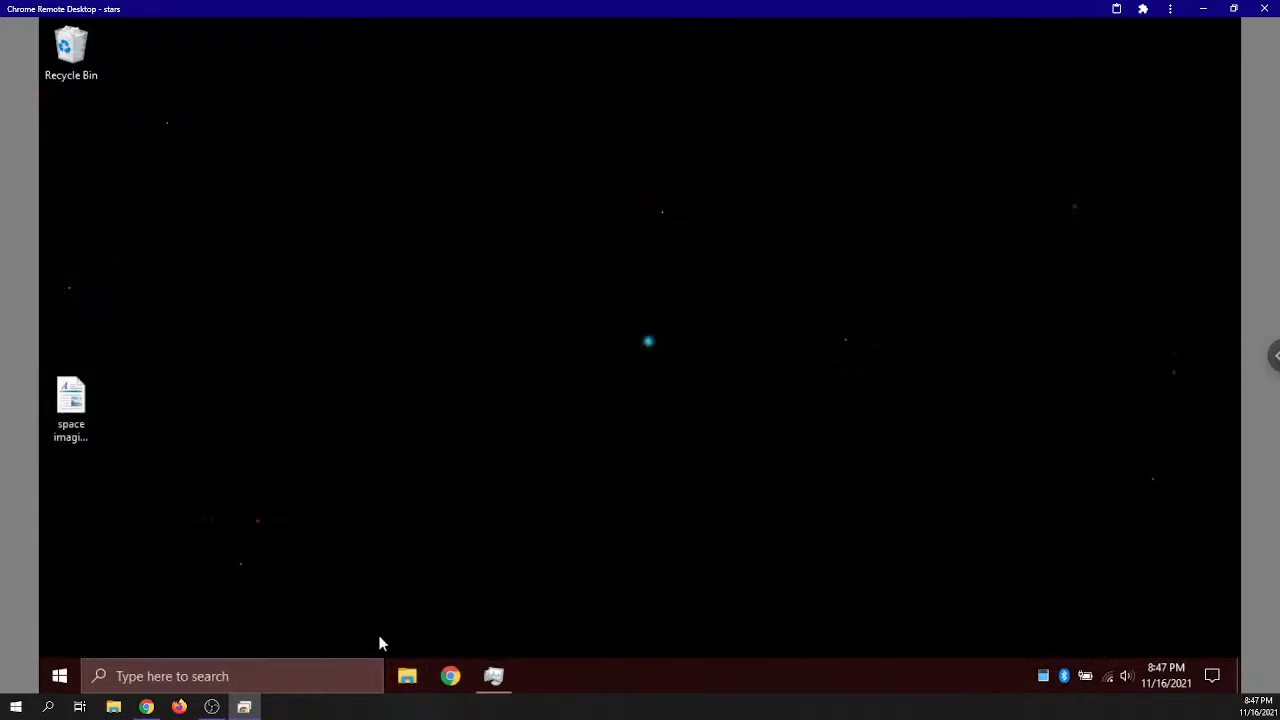
In File Explorer, select the recent temp.tif and open it with GIMP
click(407, 676)
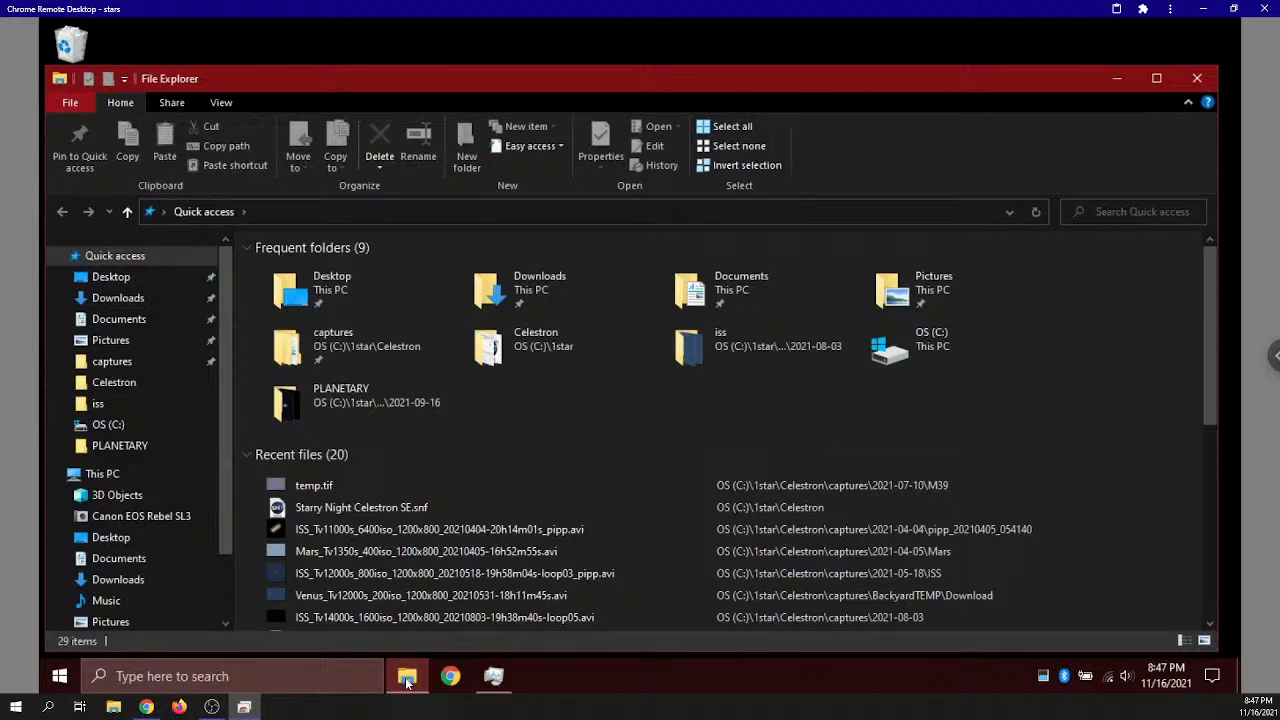
click(314, 485)
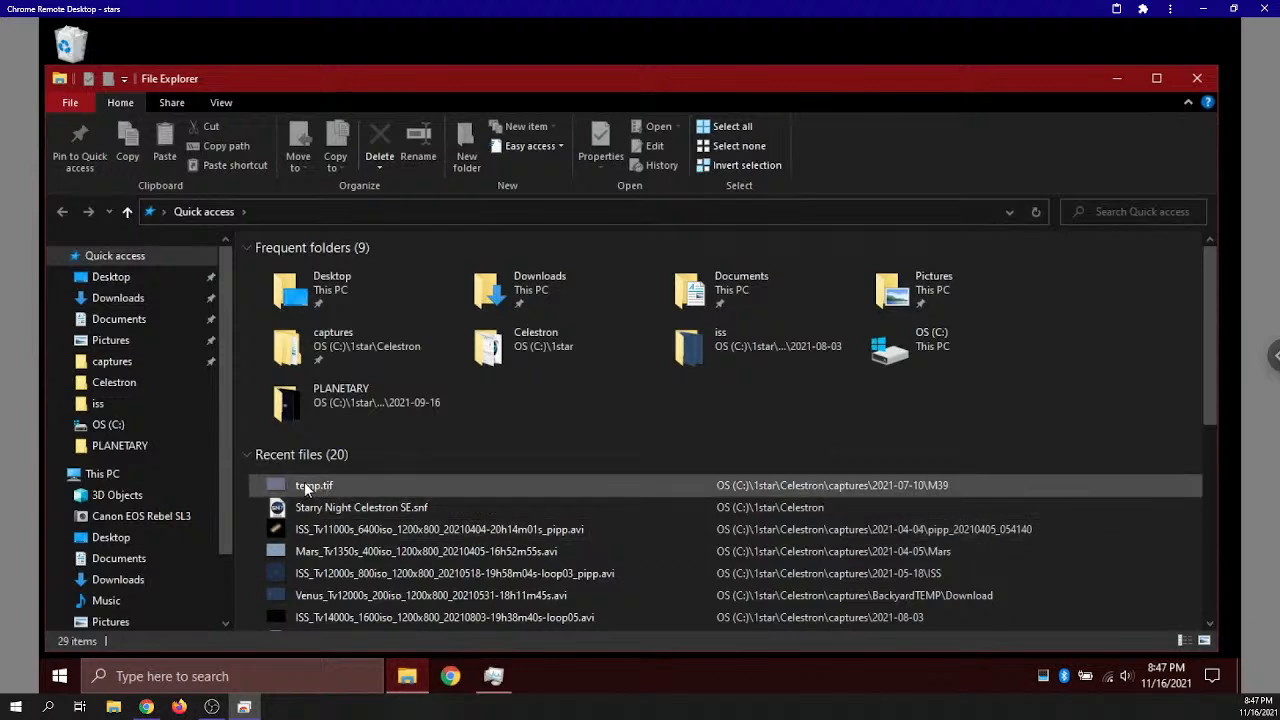
mouse_move(314, 485)
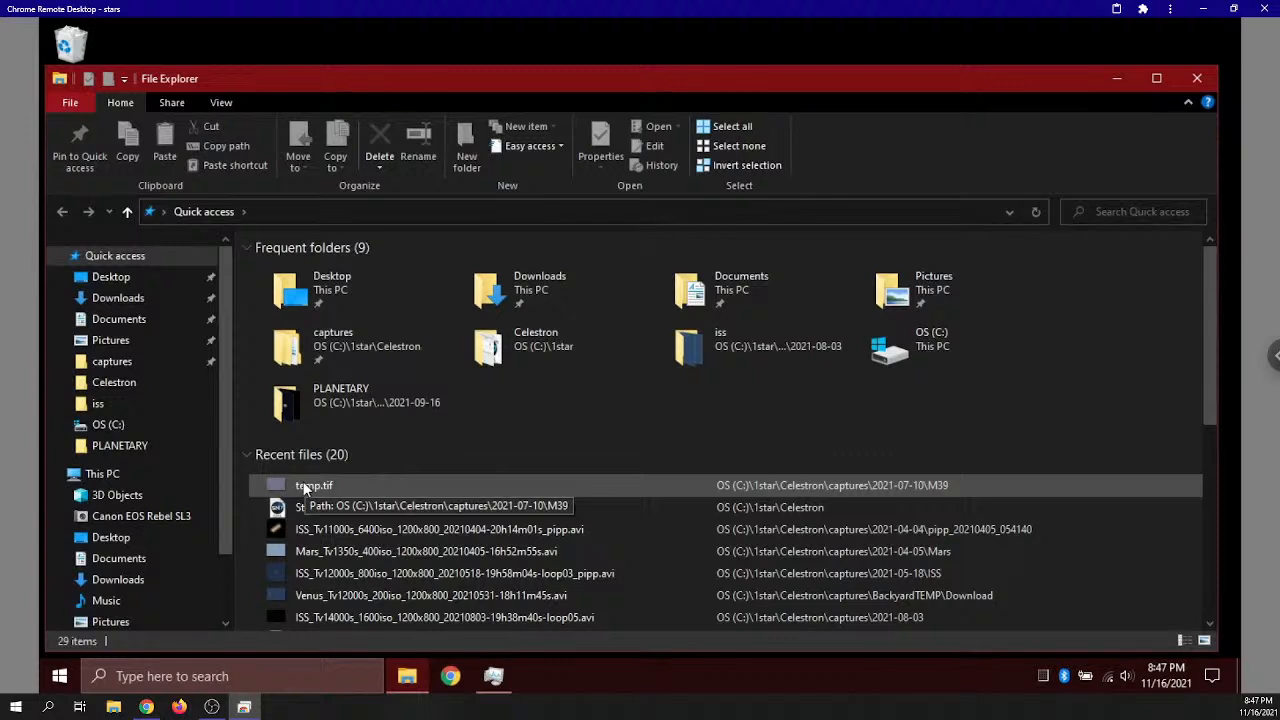
right_click(313, 485)
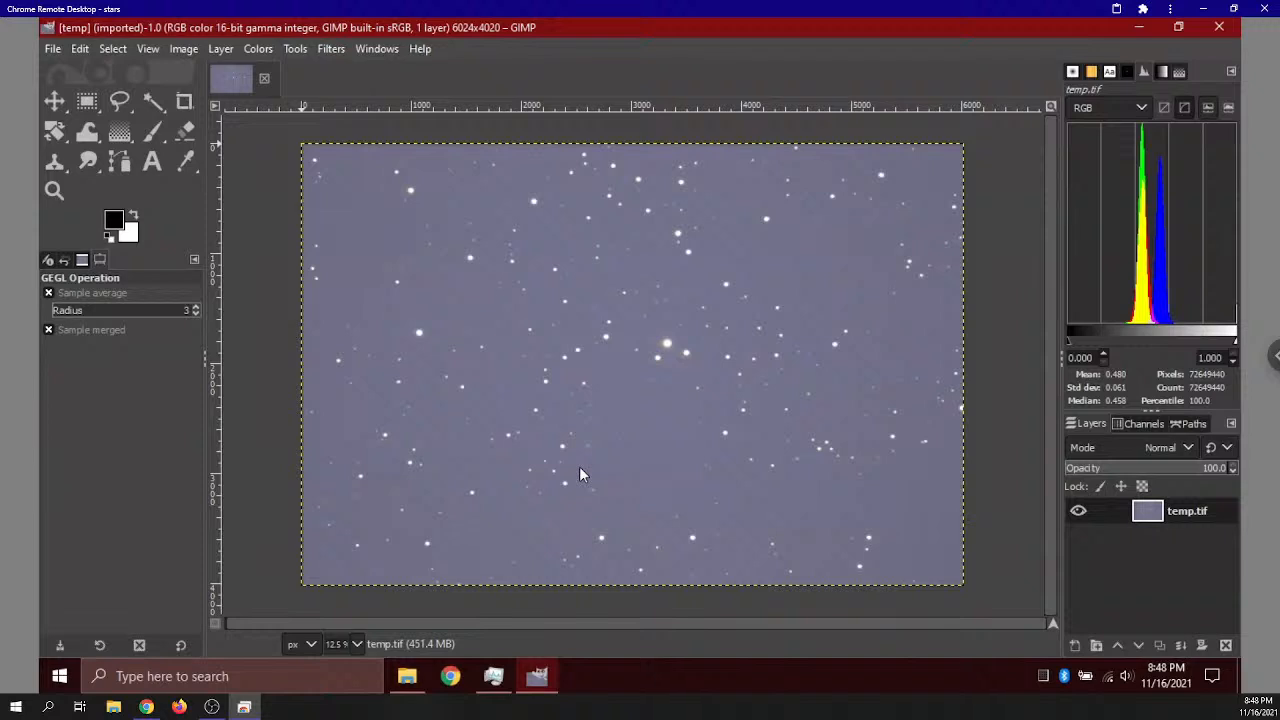
mouse_move(1163, 198)
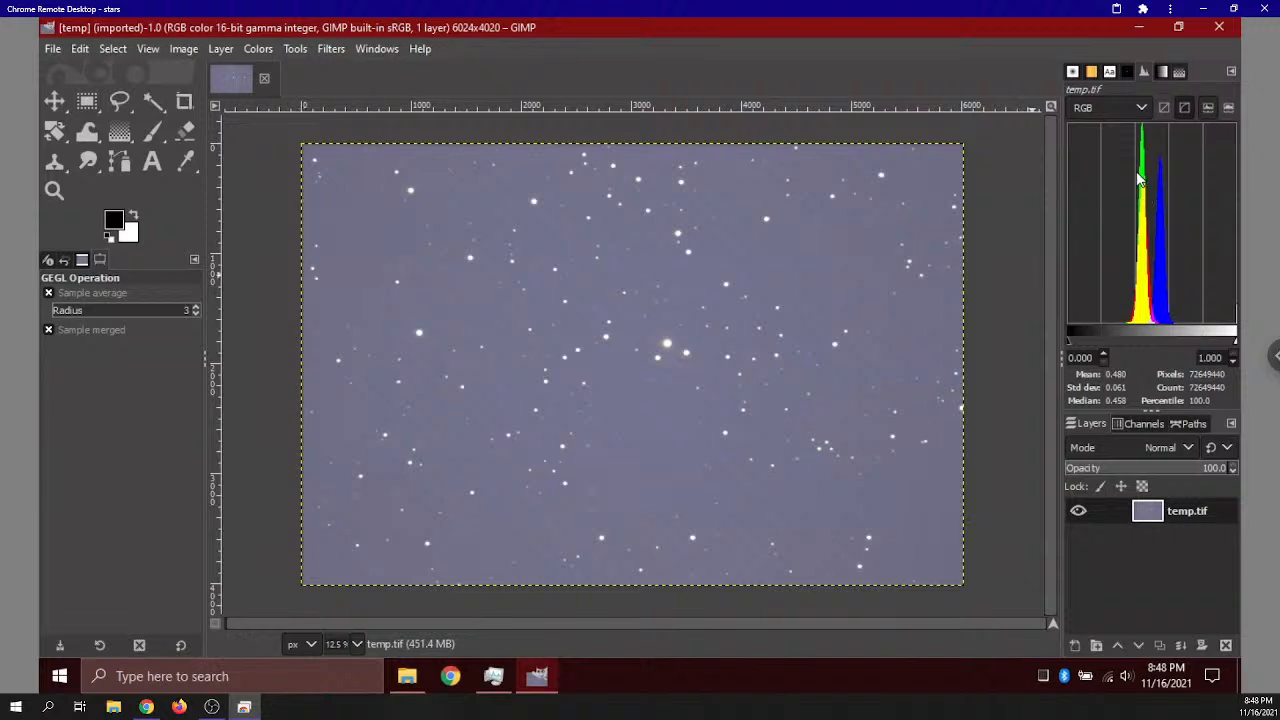
mouse_move(1133, 249)
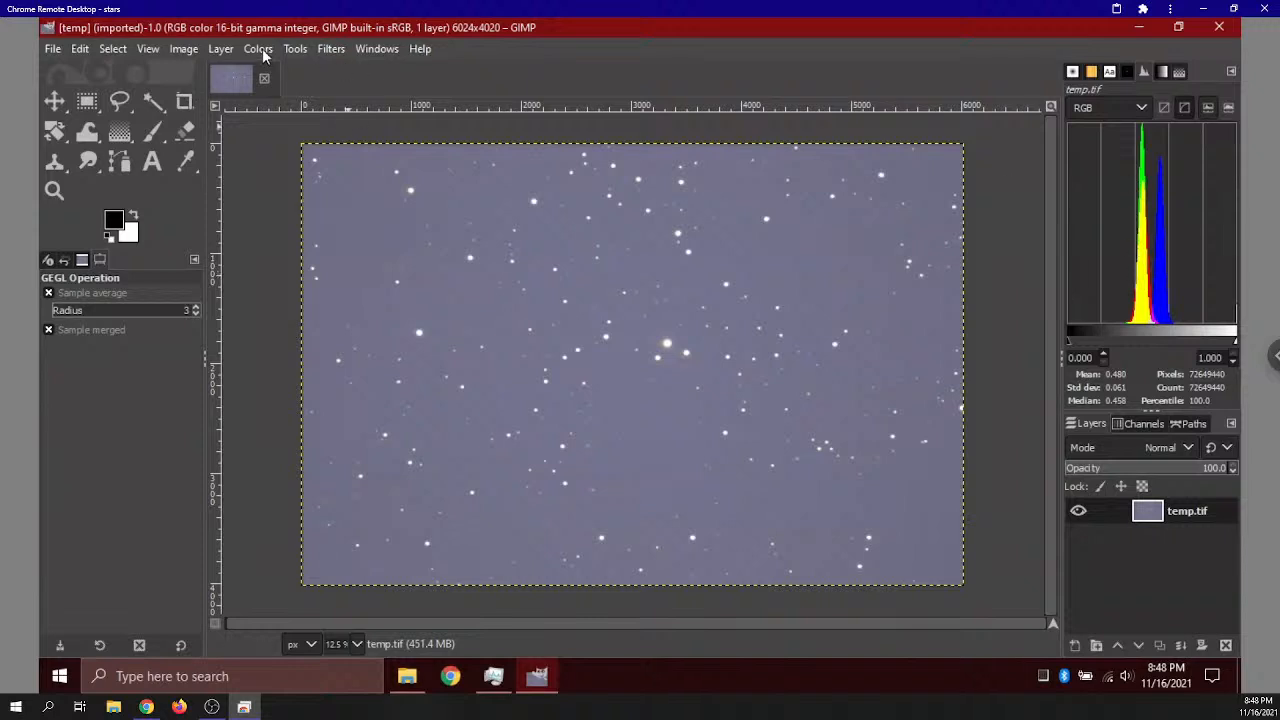
Apply Levels on the Blue channel, raising its black input point to about 19.72
click(258, 48)
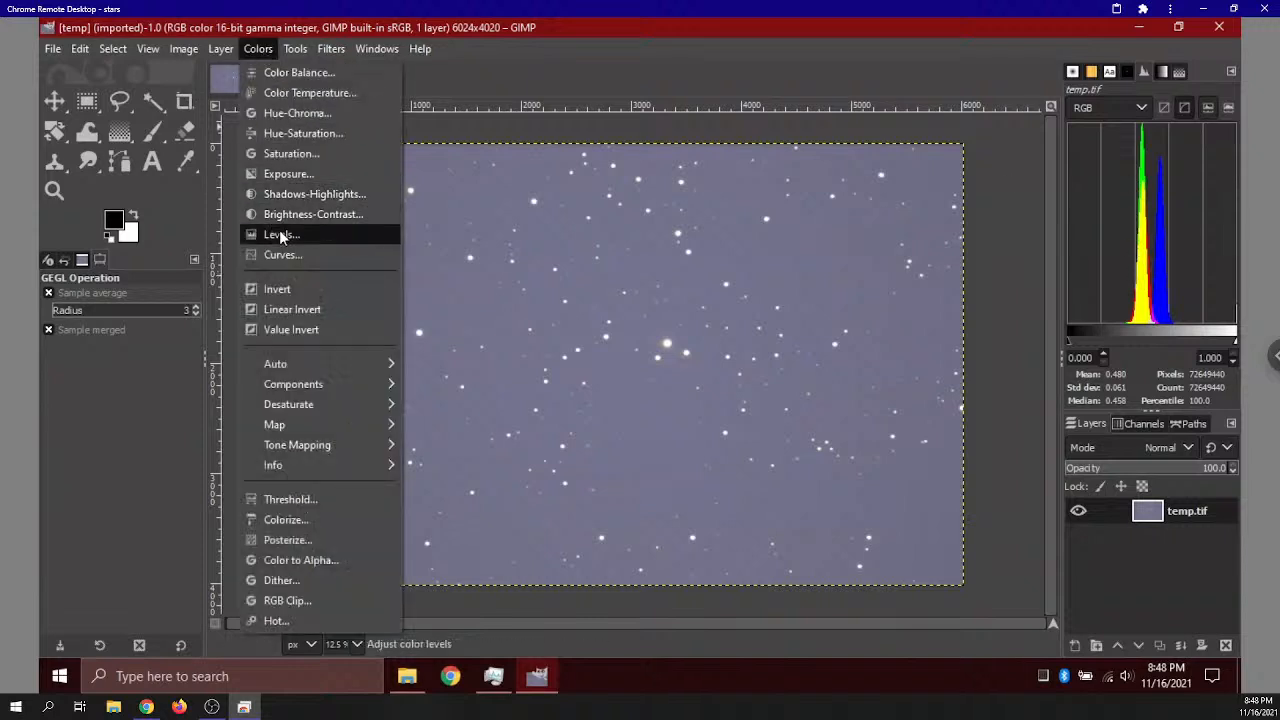
click(281, 234)
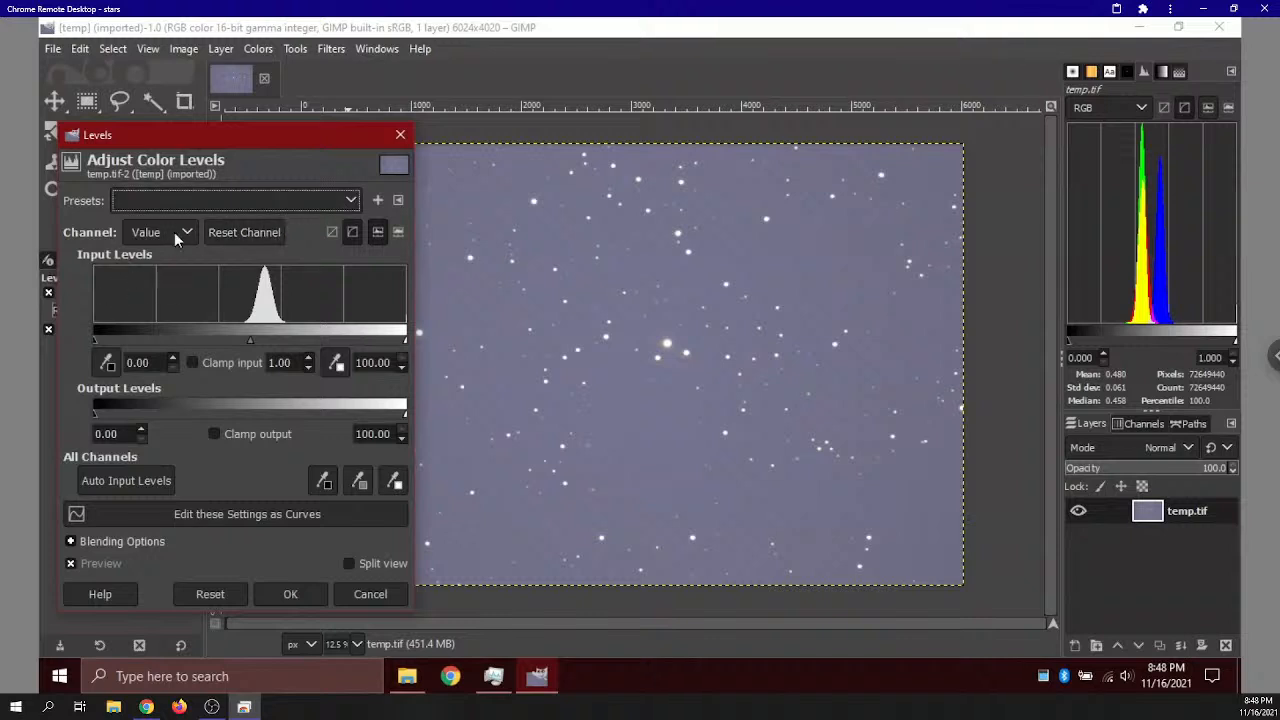
click(160, 232)
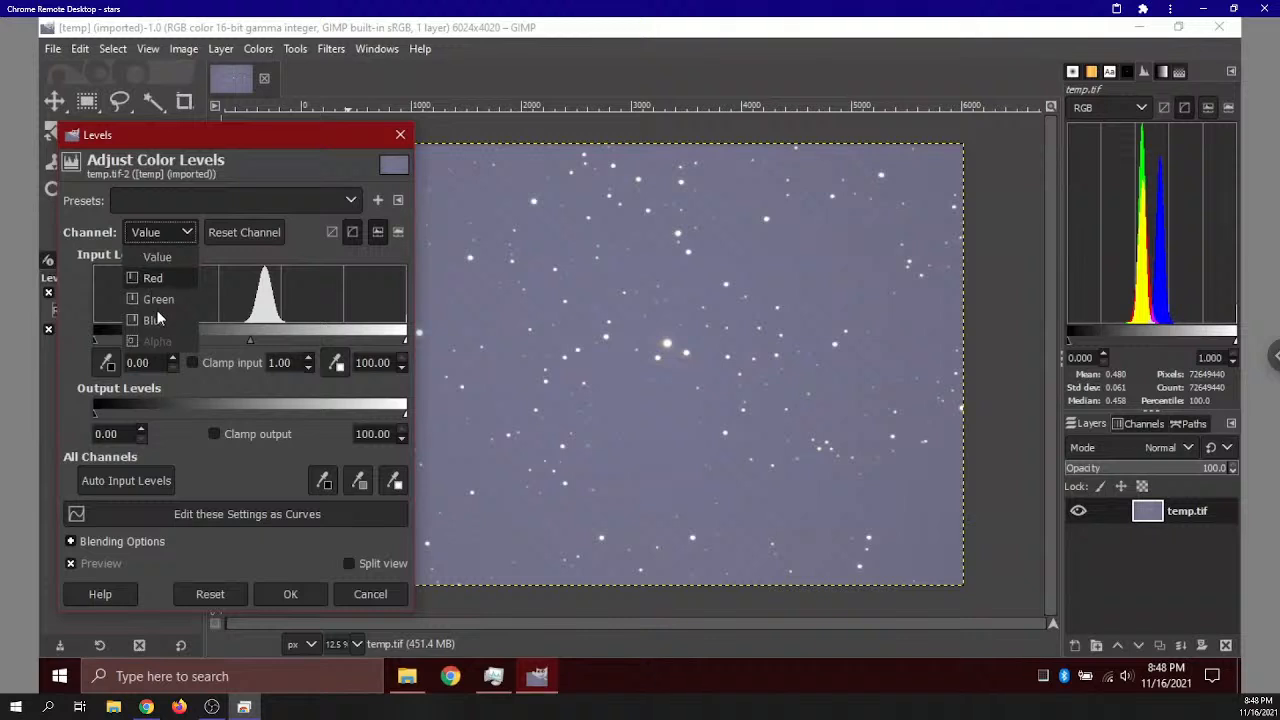
click(152, 320)
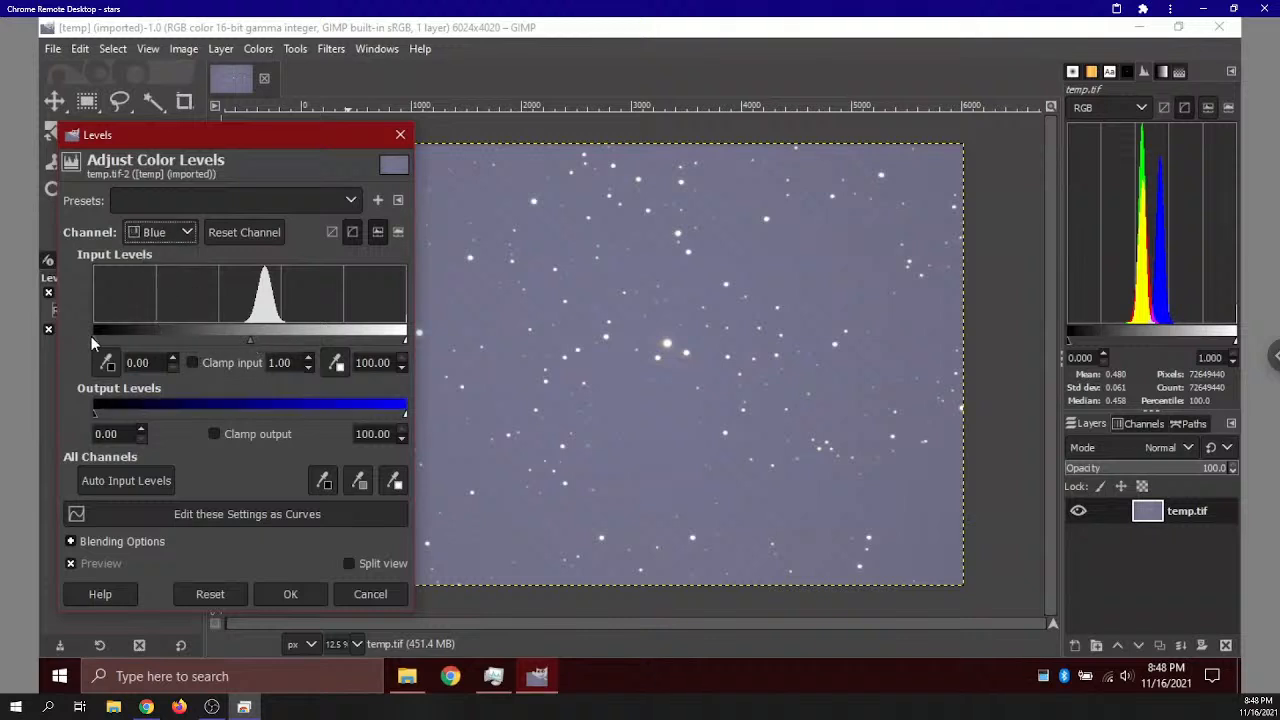
drag(92, 340, 112, 340)
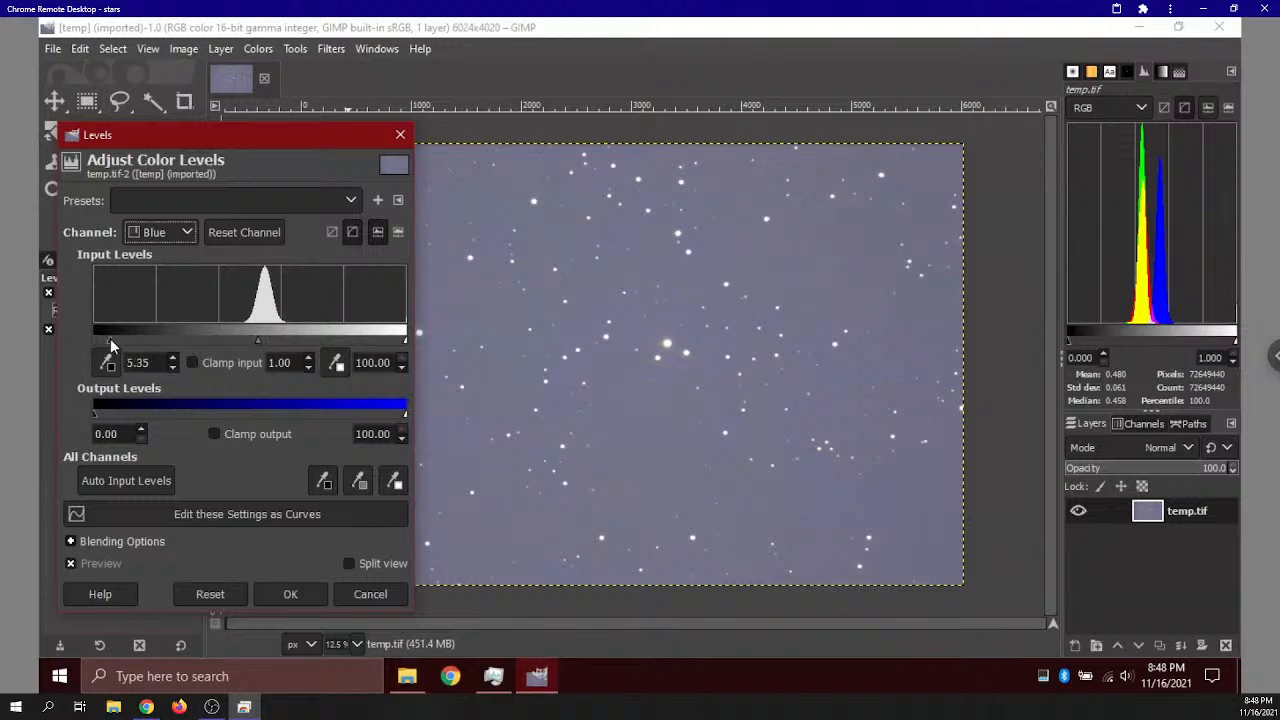
drag(108, 340, 123, 340)
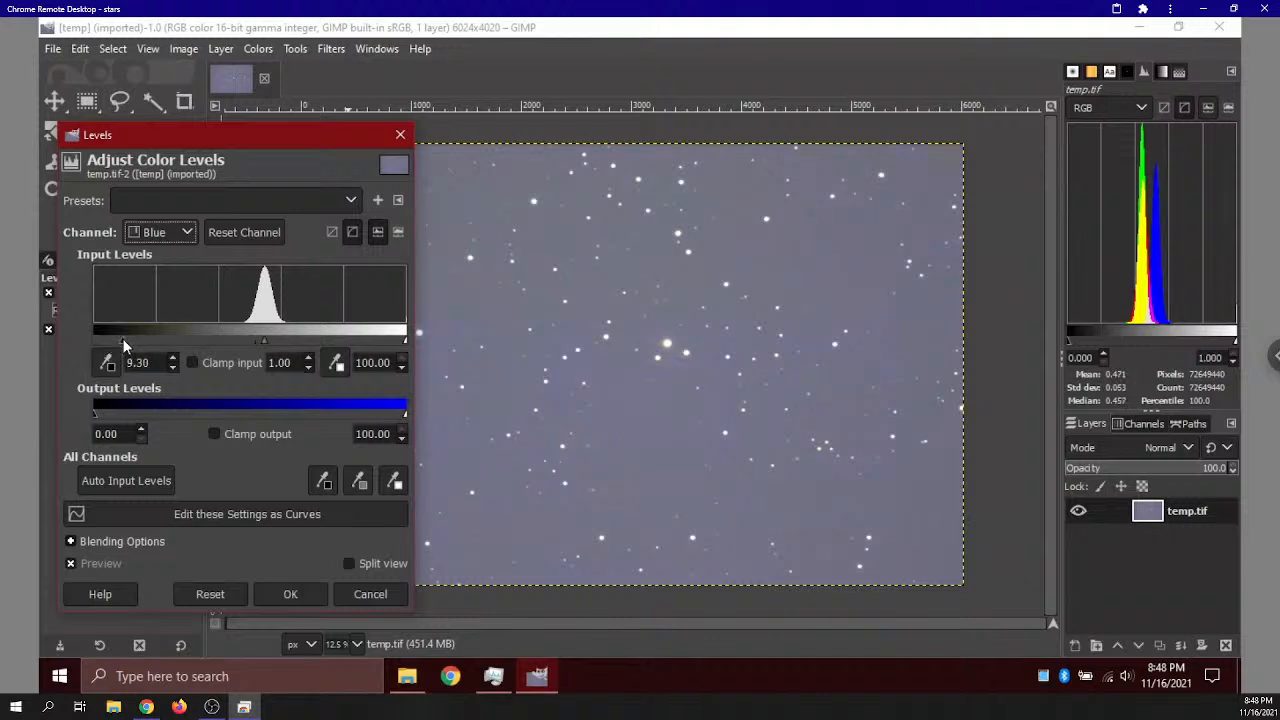
drag(126, 340, 132, 340)
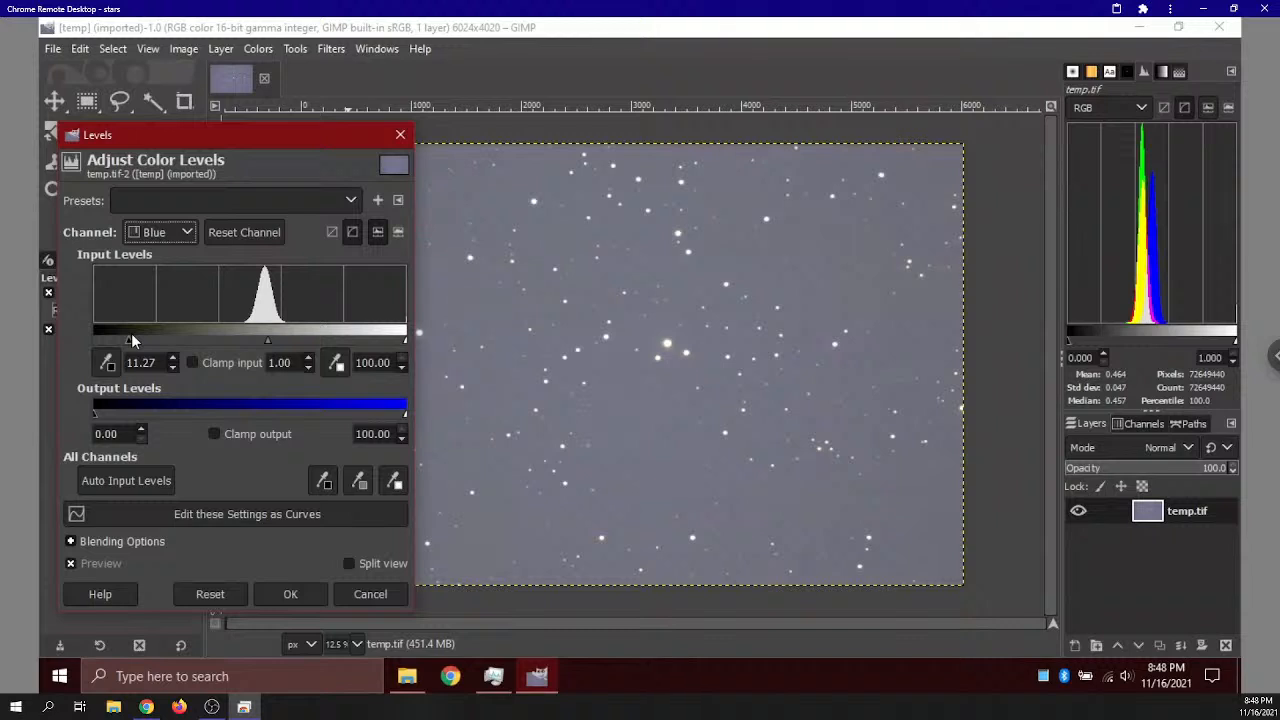
drag(129, 340, 145, 340)
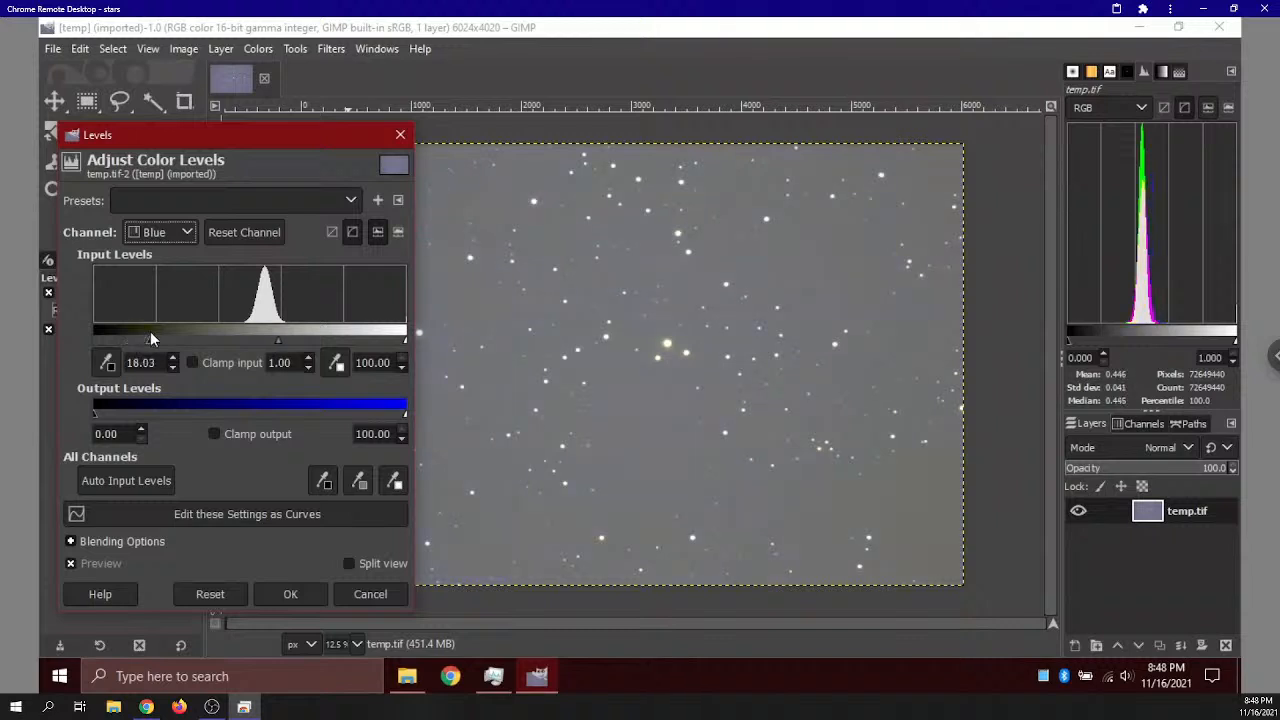
drag(129, 340, 160, 340)
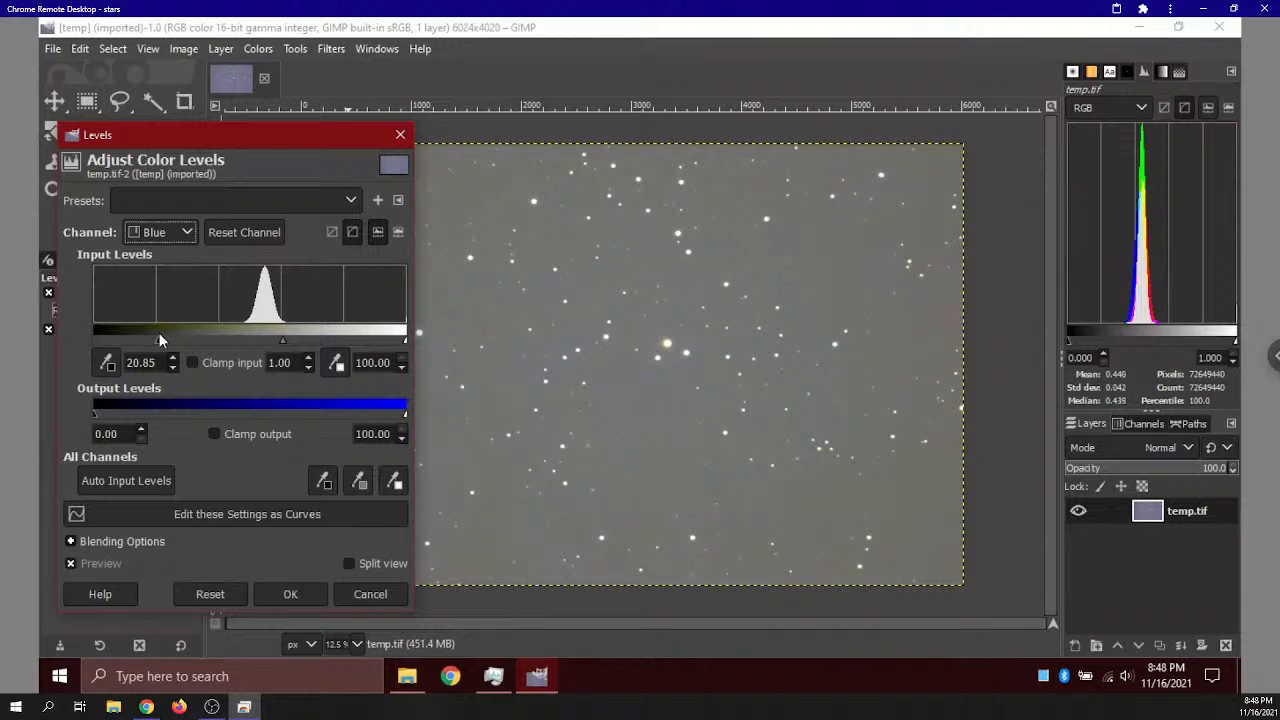
mouse_move(178, 358)
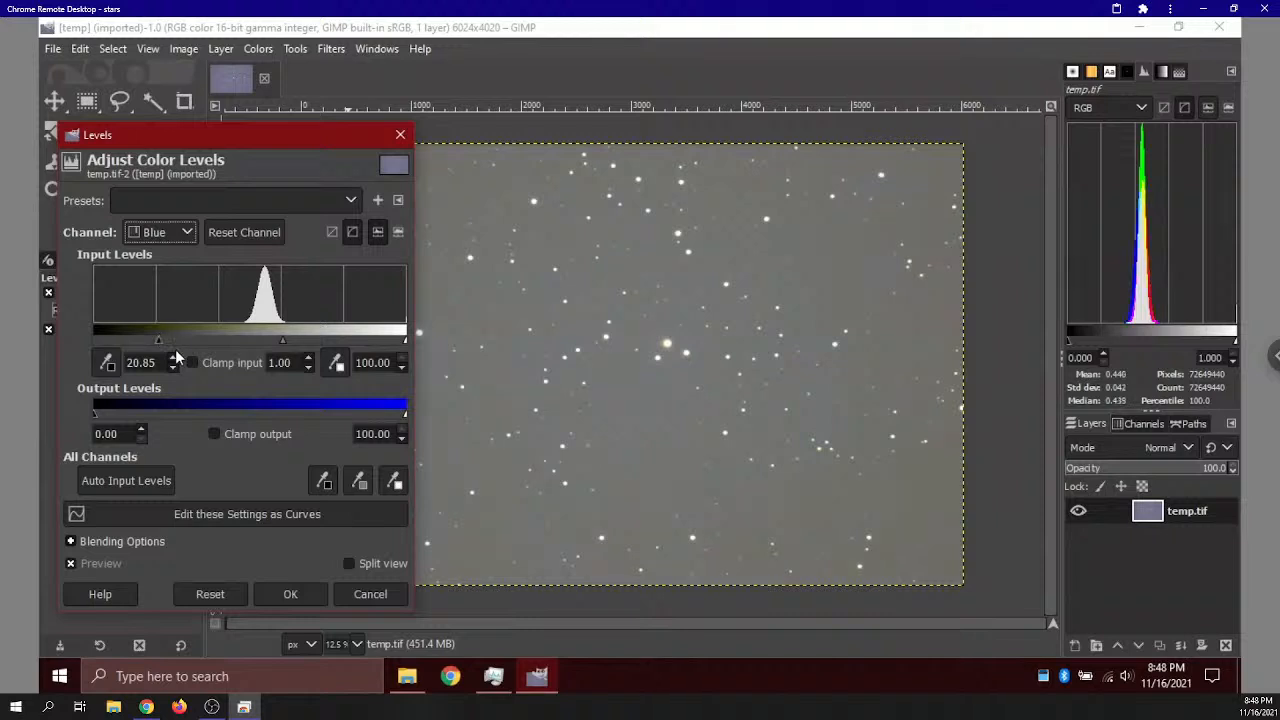
drag(174, 340, 157, 340)
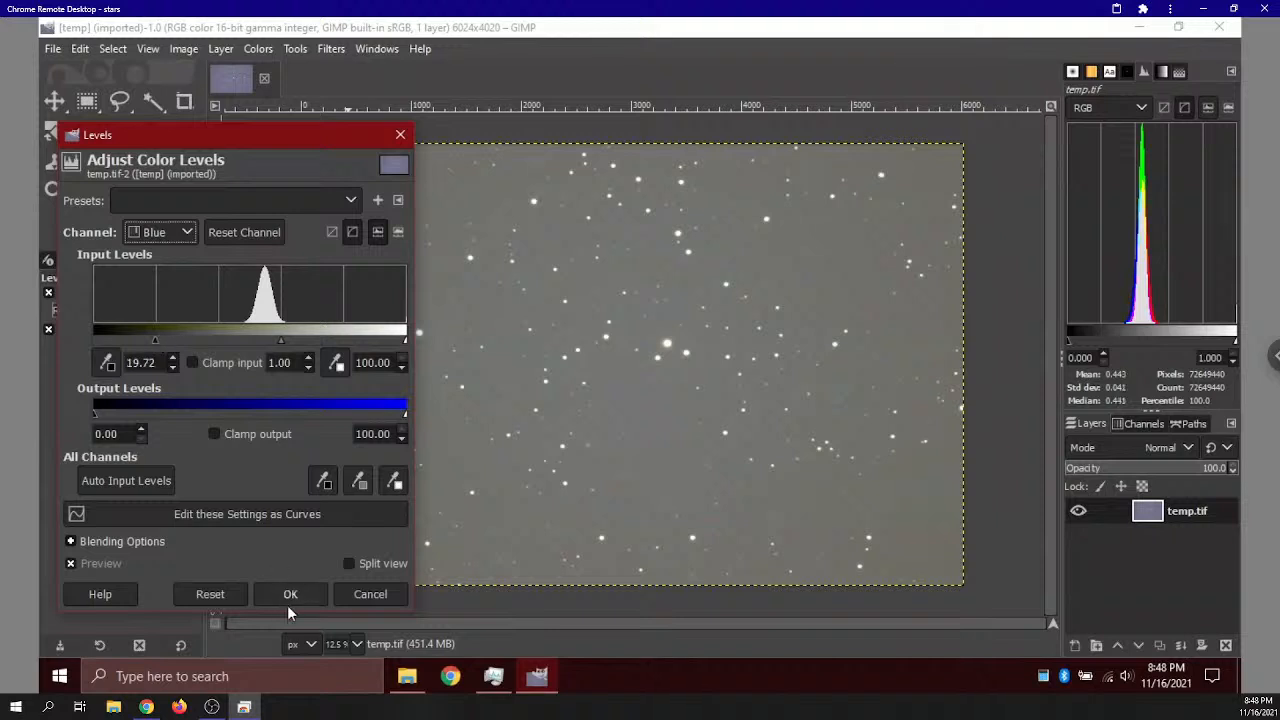
click(290, 594)
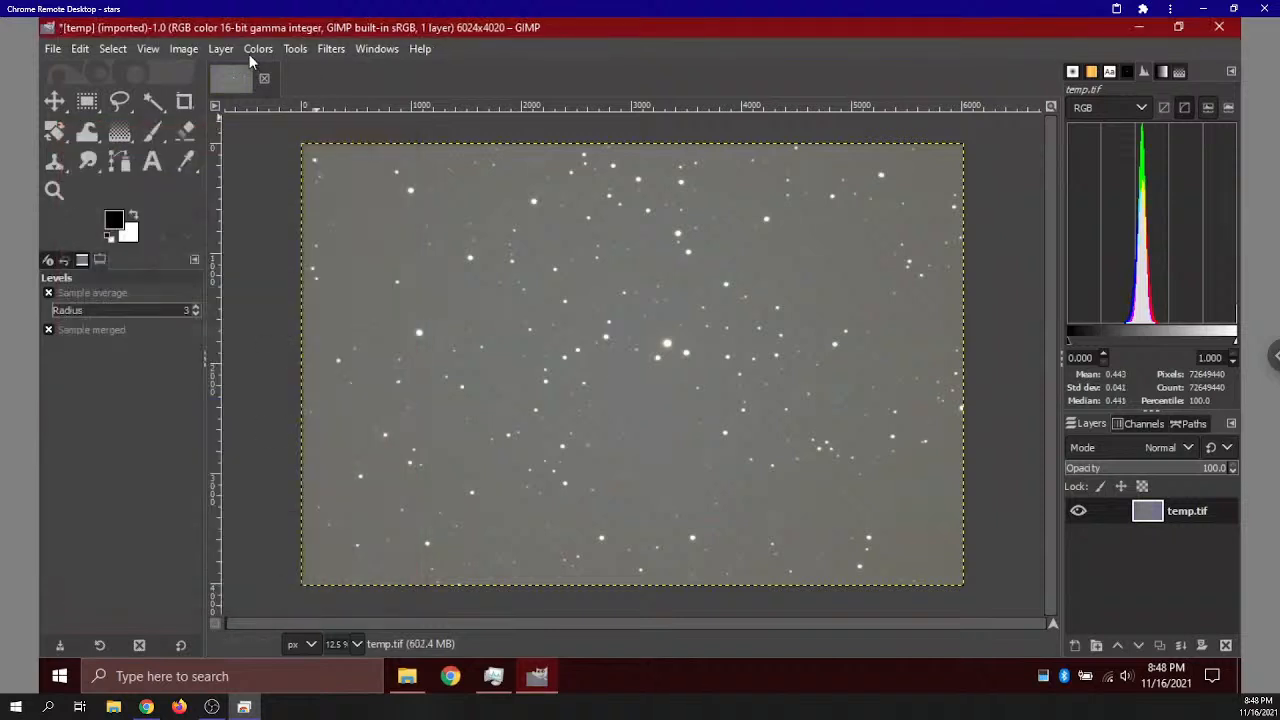
Try a first Levels adjustment, dragging the input slider to darken the sky background
click(258, 48)
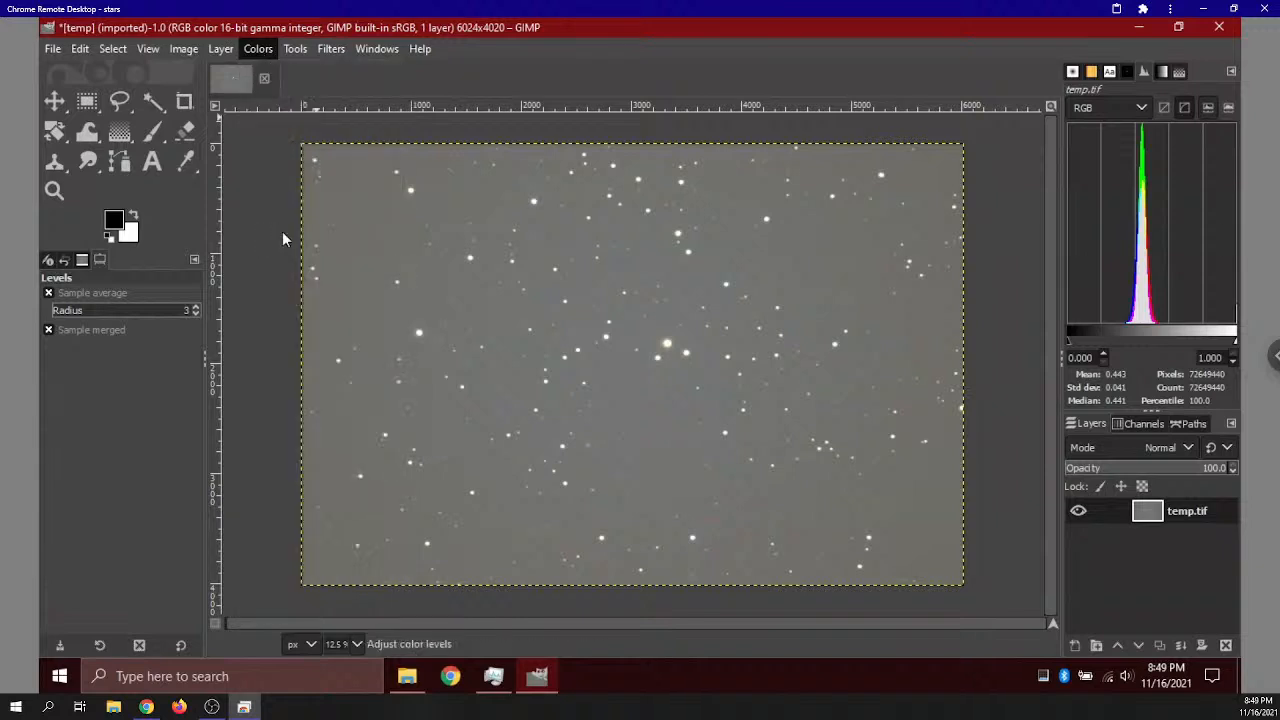
click(257, 48)
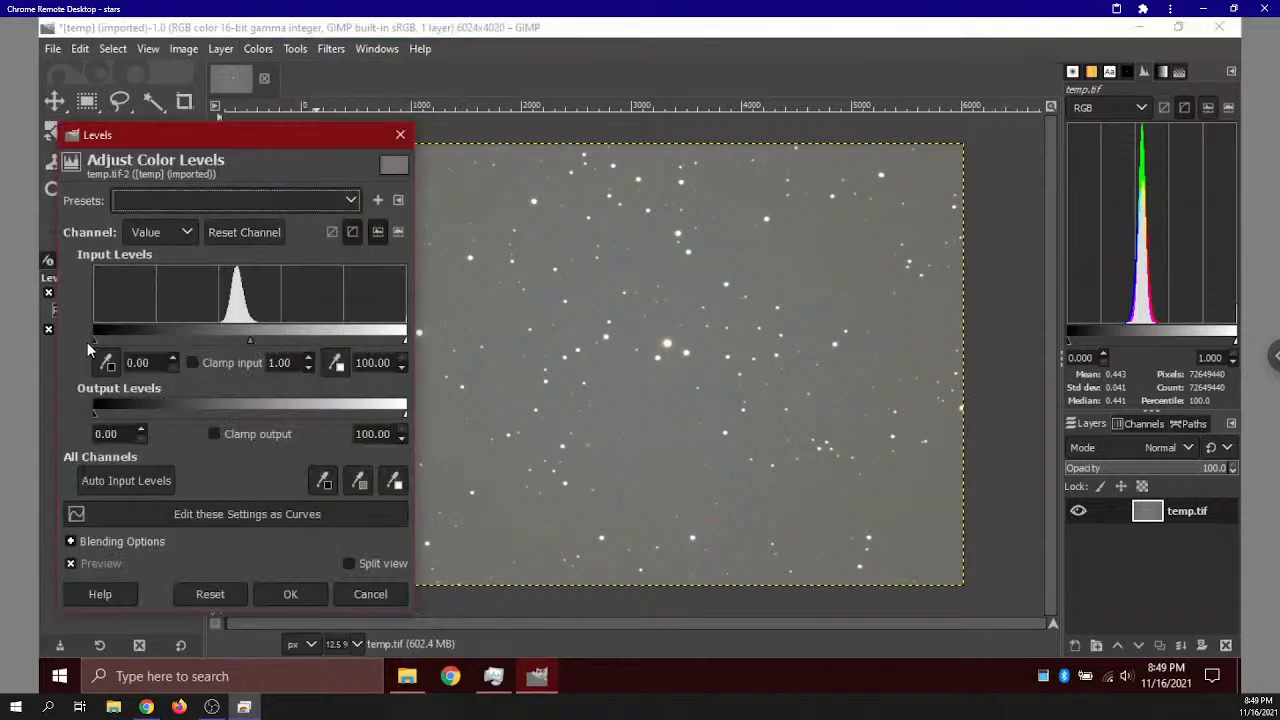
drag(92, 340, 210, 340)
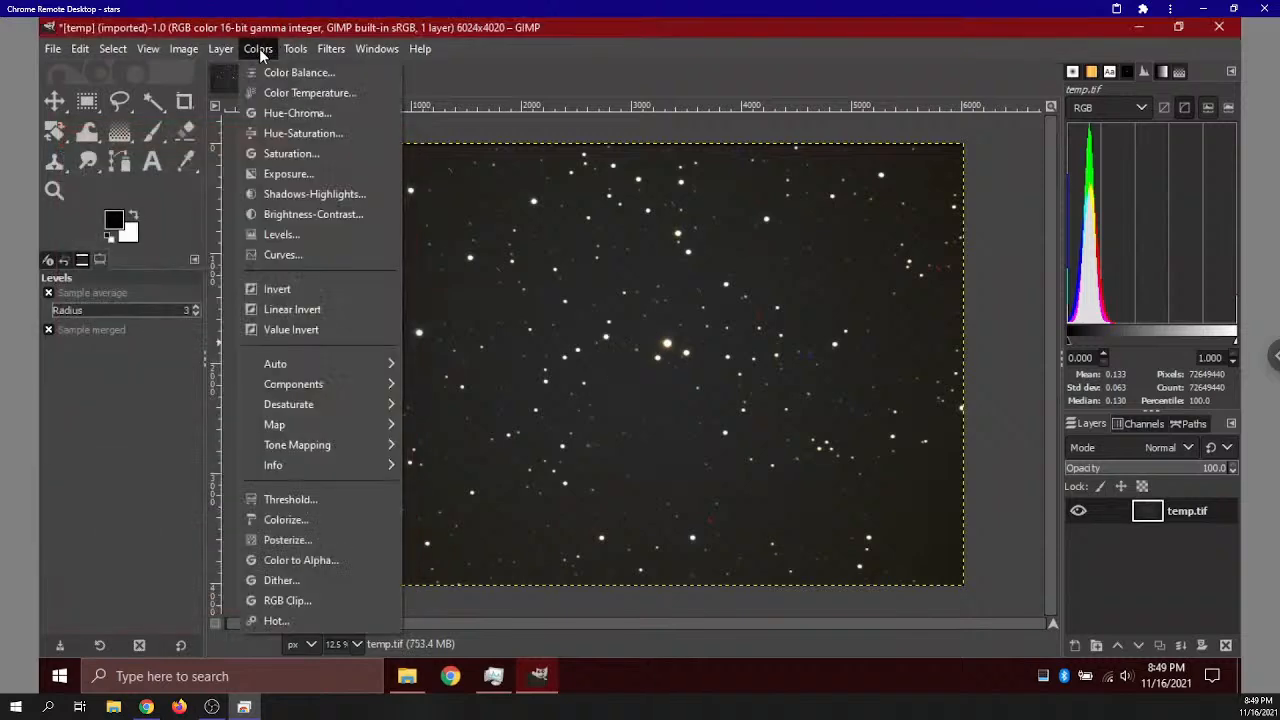
click(281, 234)
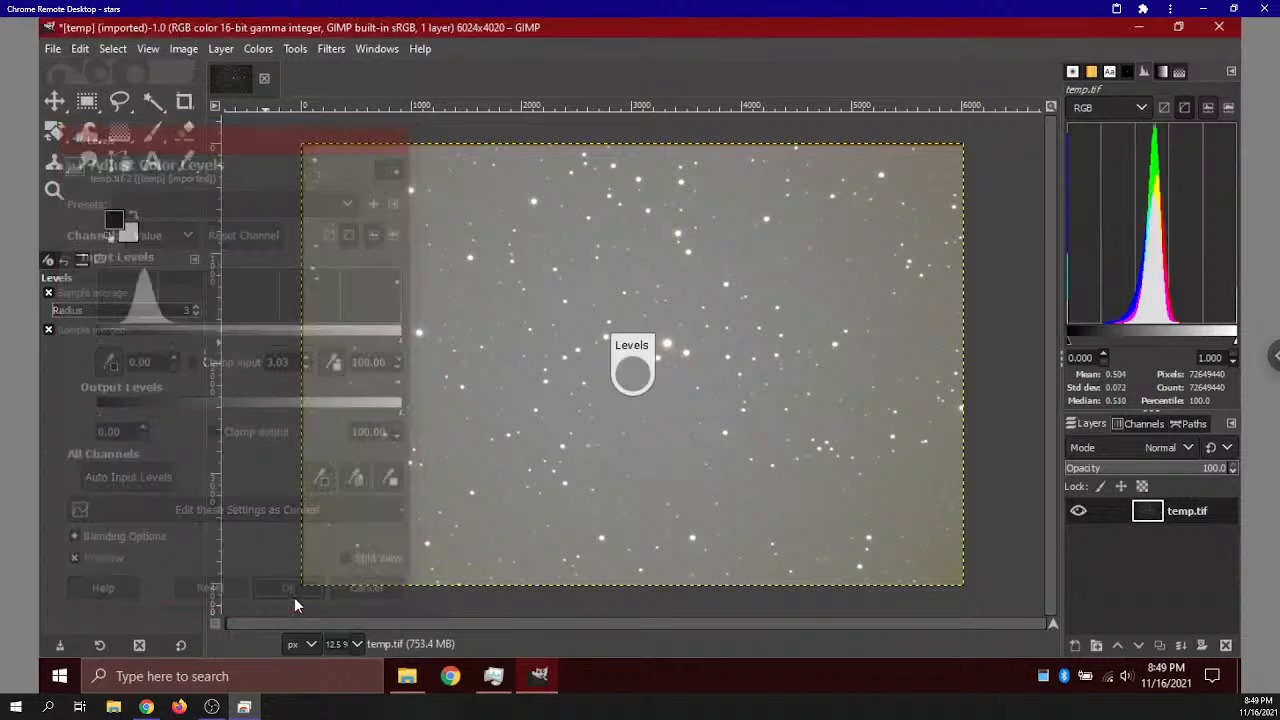
click(258, 48)
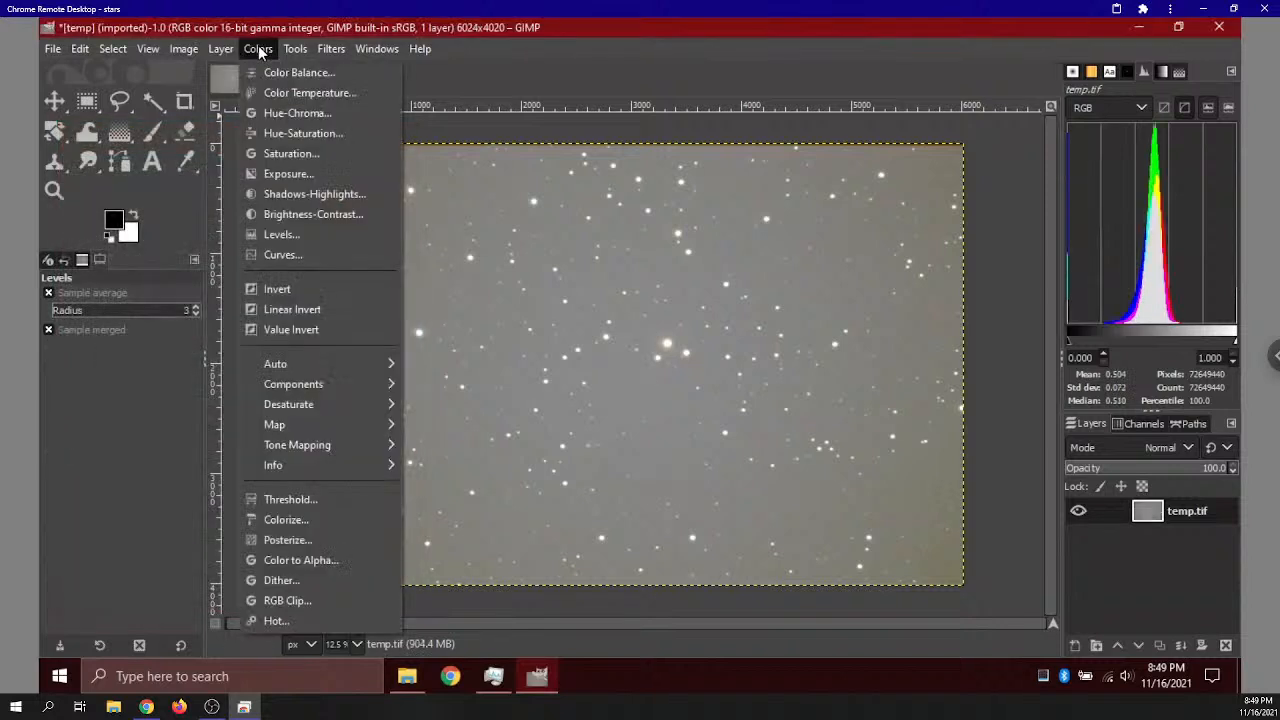
Test and reset Auto Input Levels, then apply Levels with midtone gamma 1.65
click(281, 234)
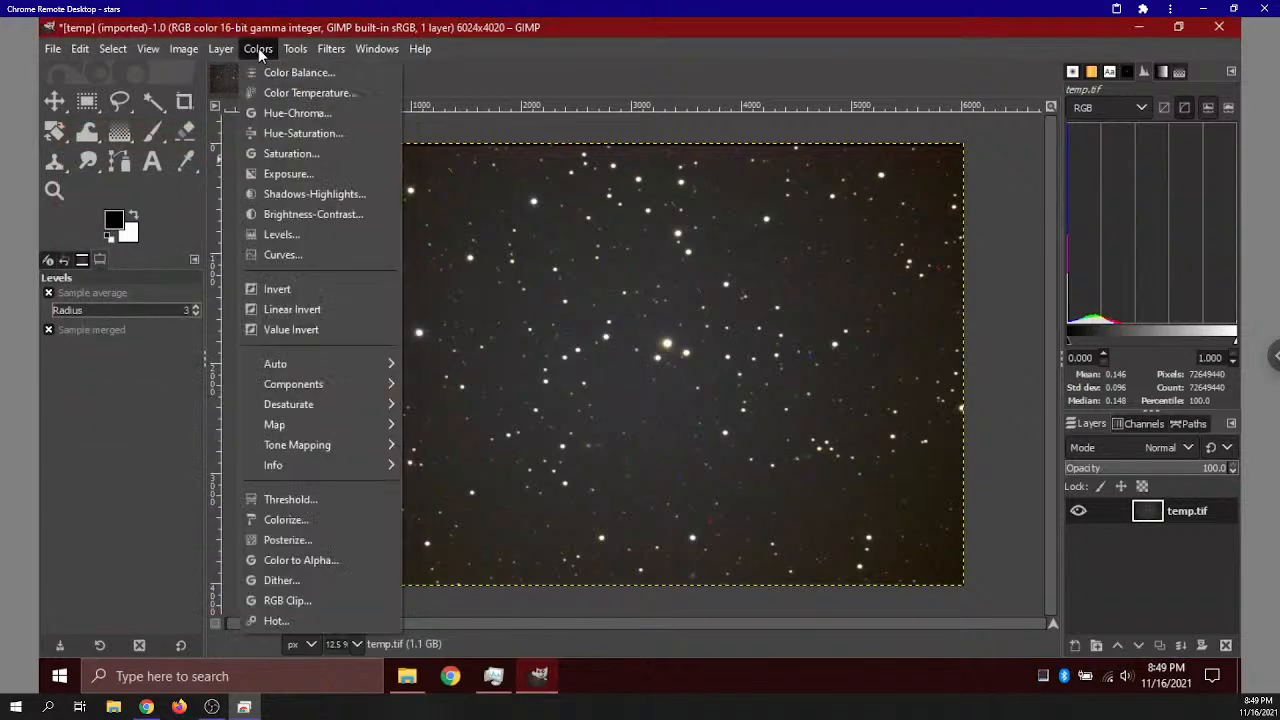
click(281, 234)
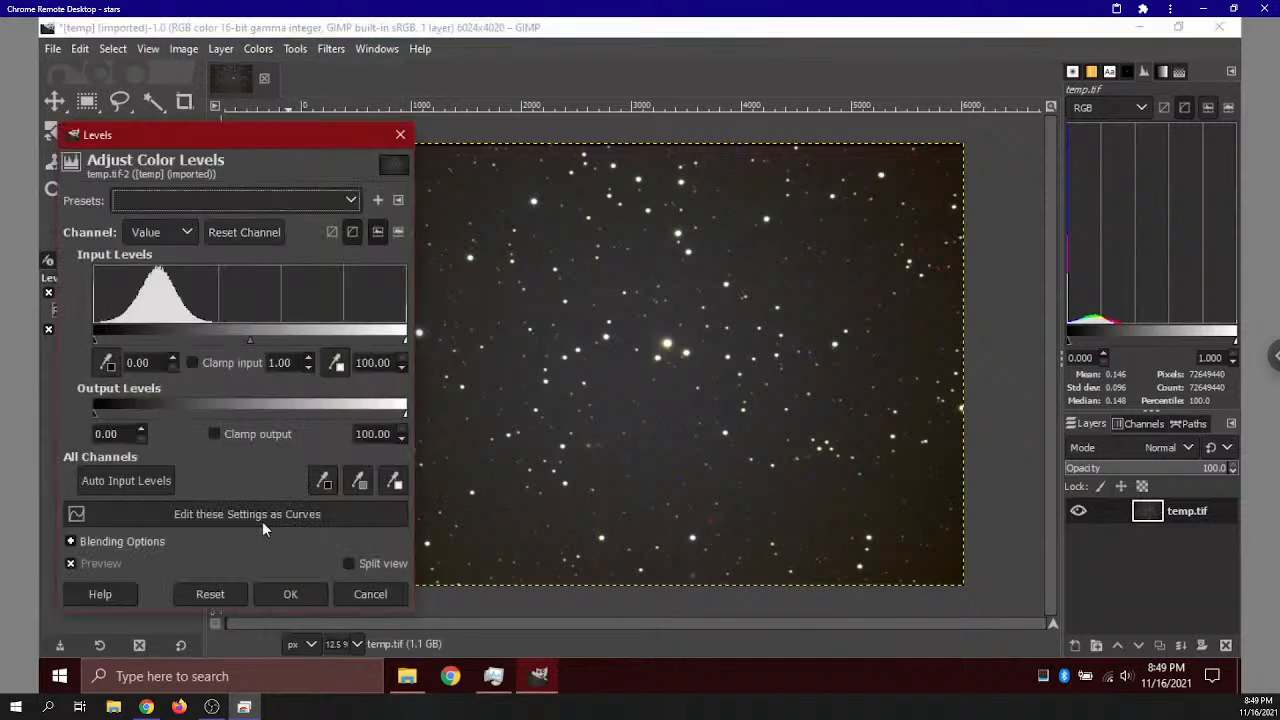
click(126, 480)
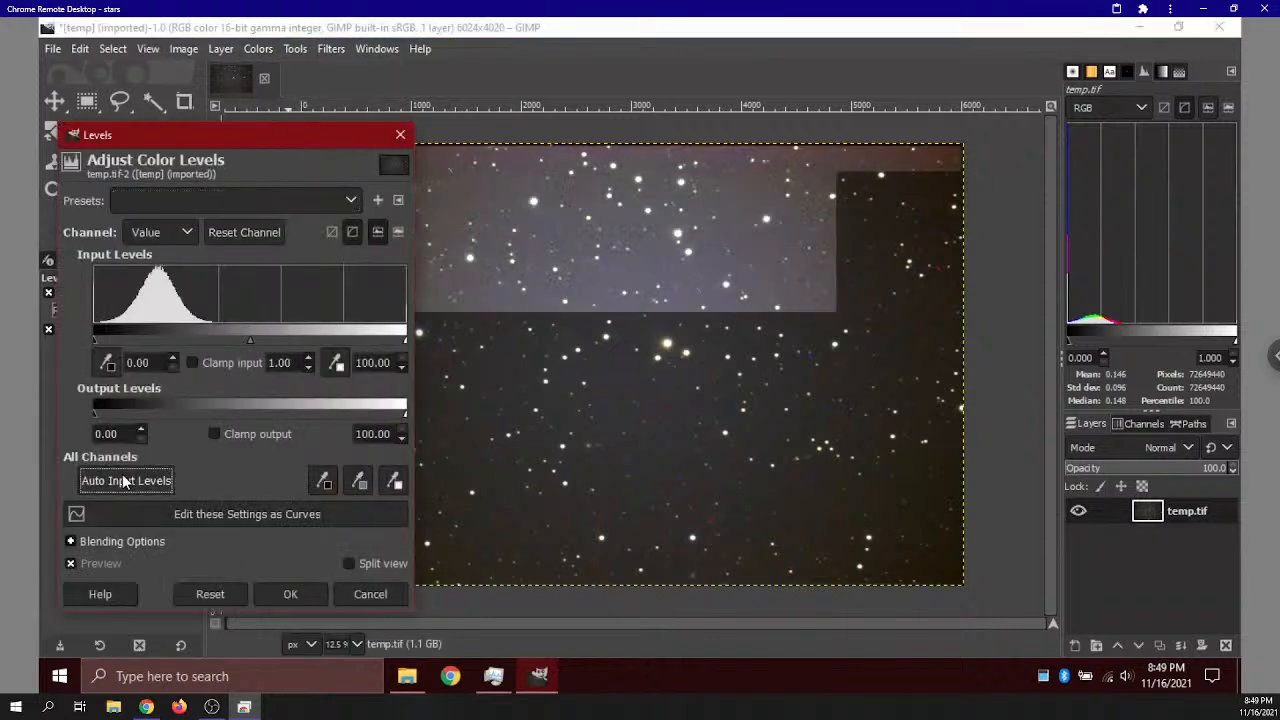
click(126, 480)
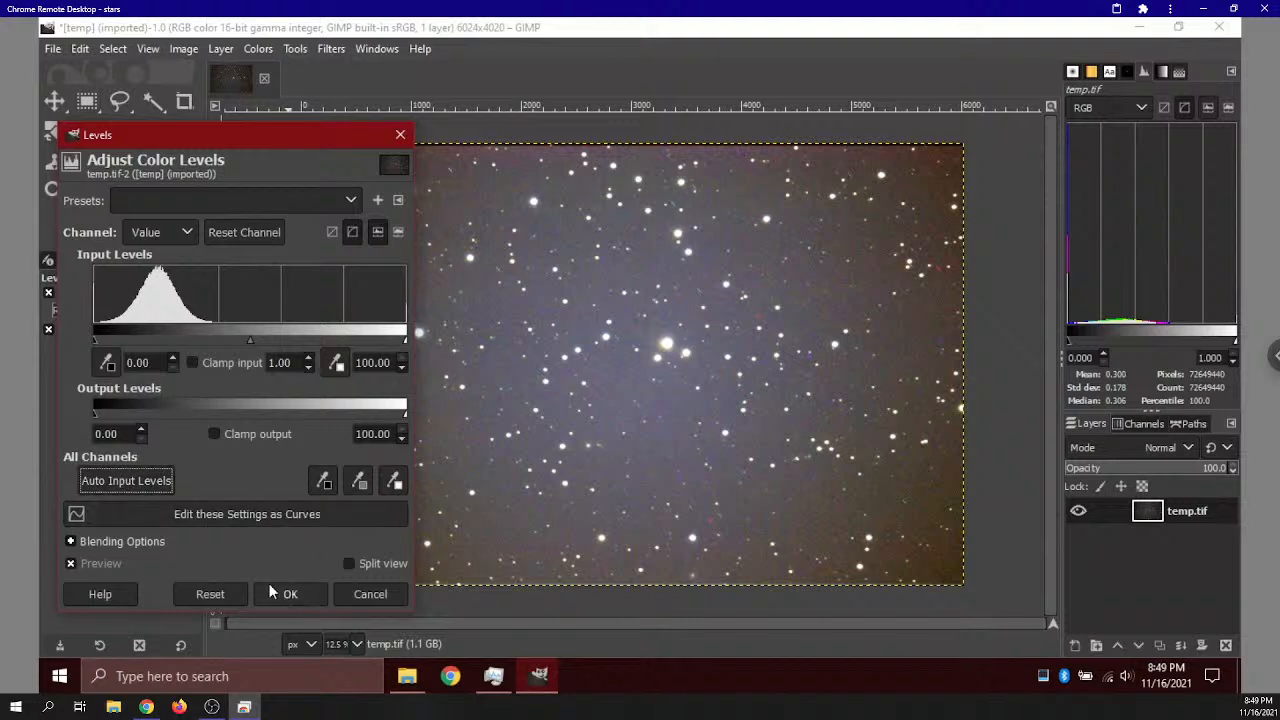
click(210, 593)
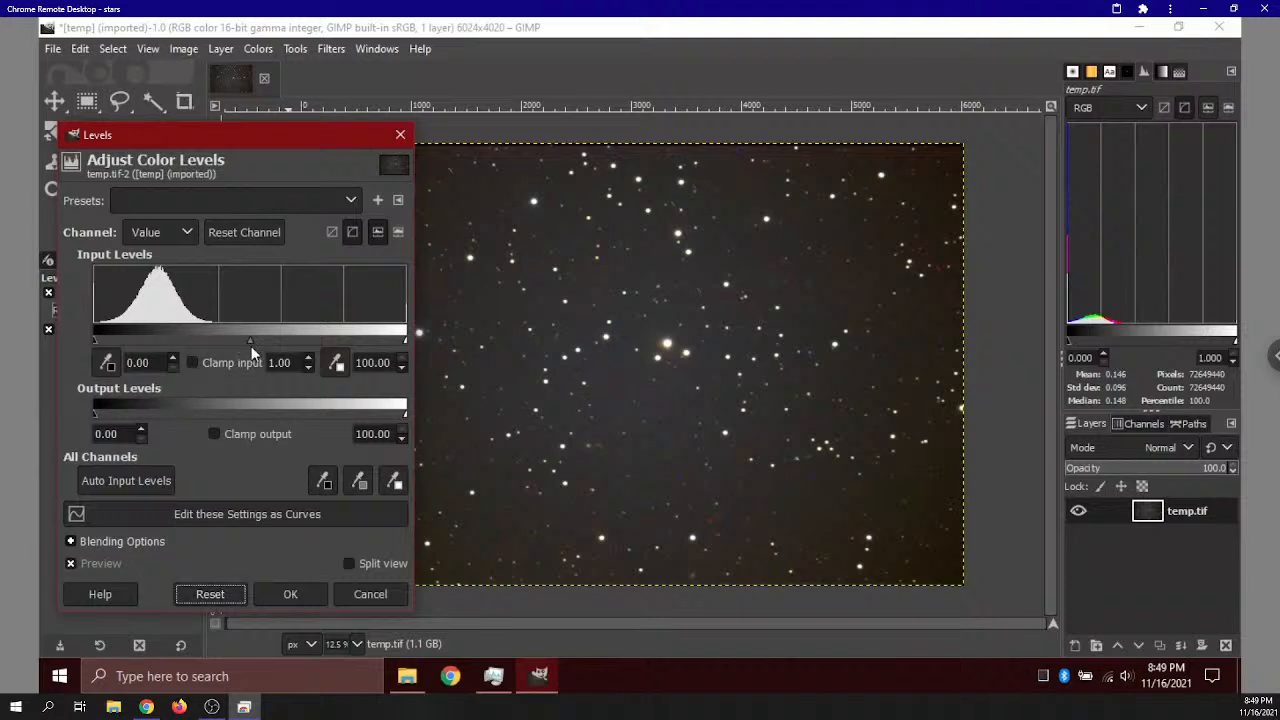
drag(249, 340, 225, 340)
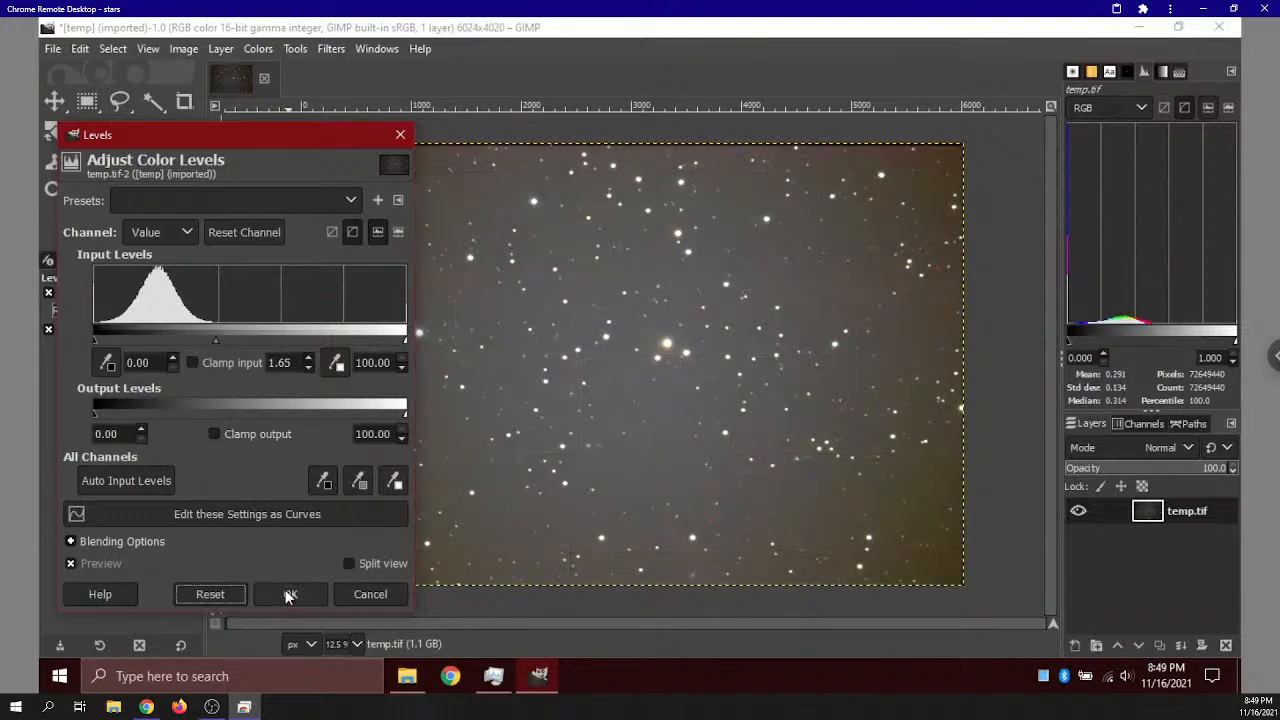
click(290, 594)
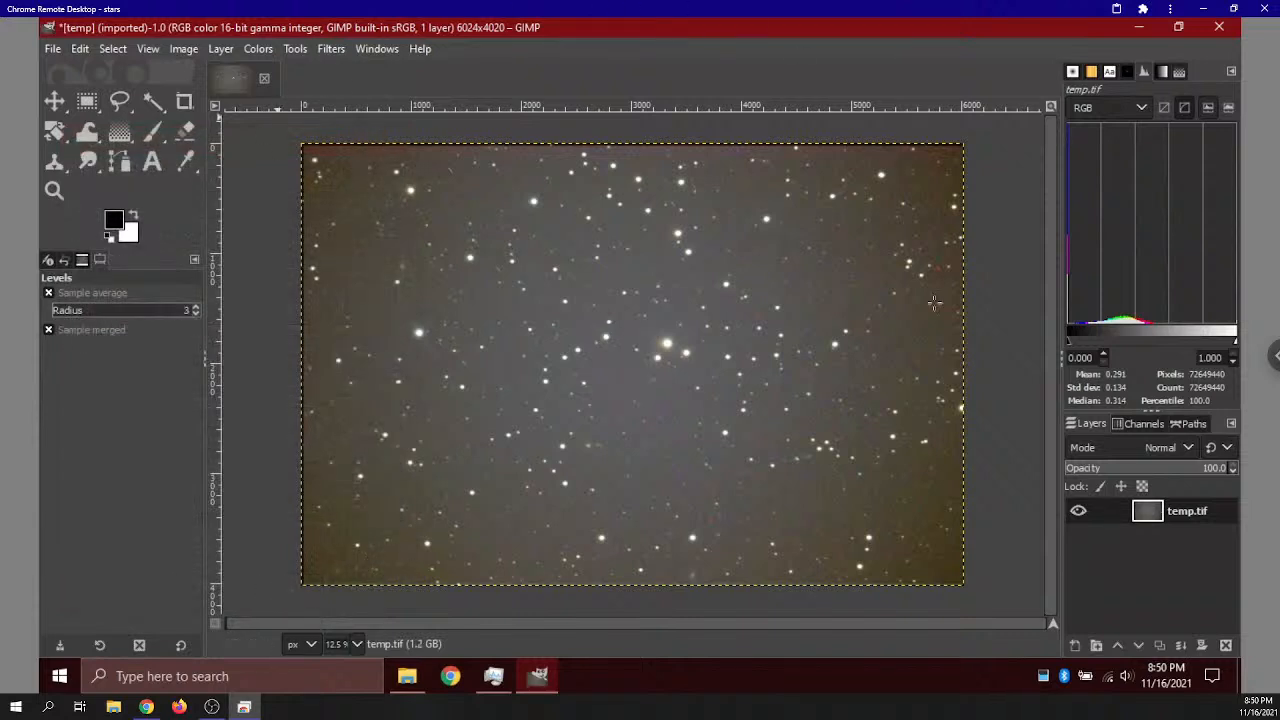
mouse_move(408, 320)
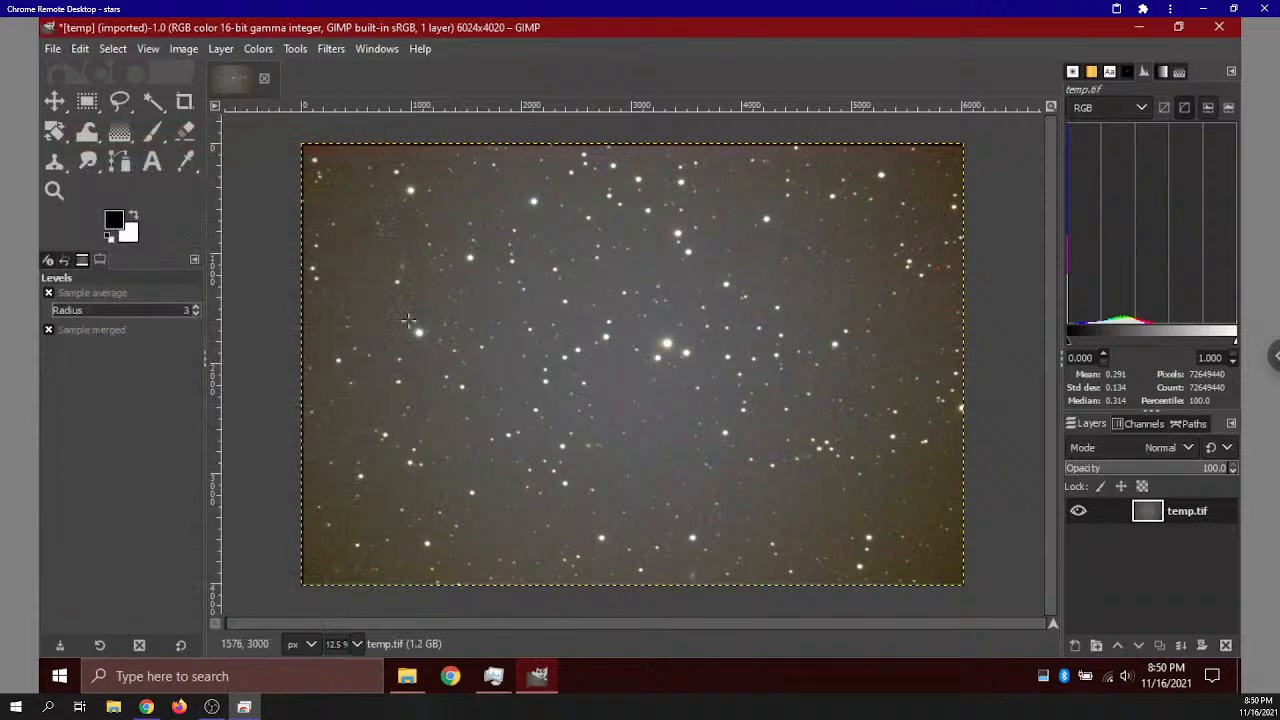
mouse_move(467, 345)
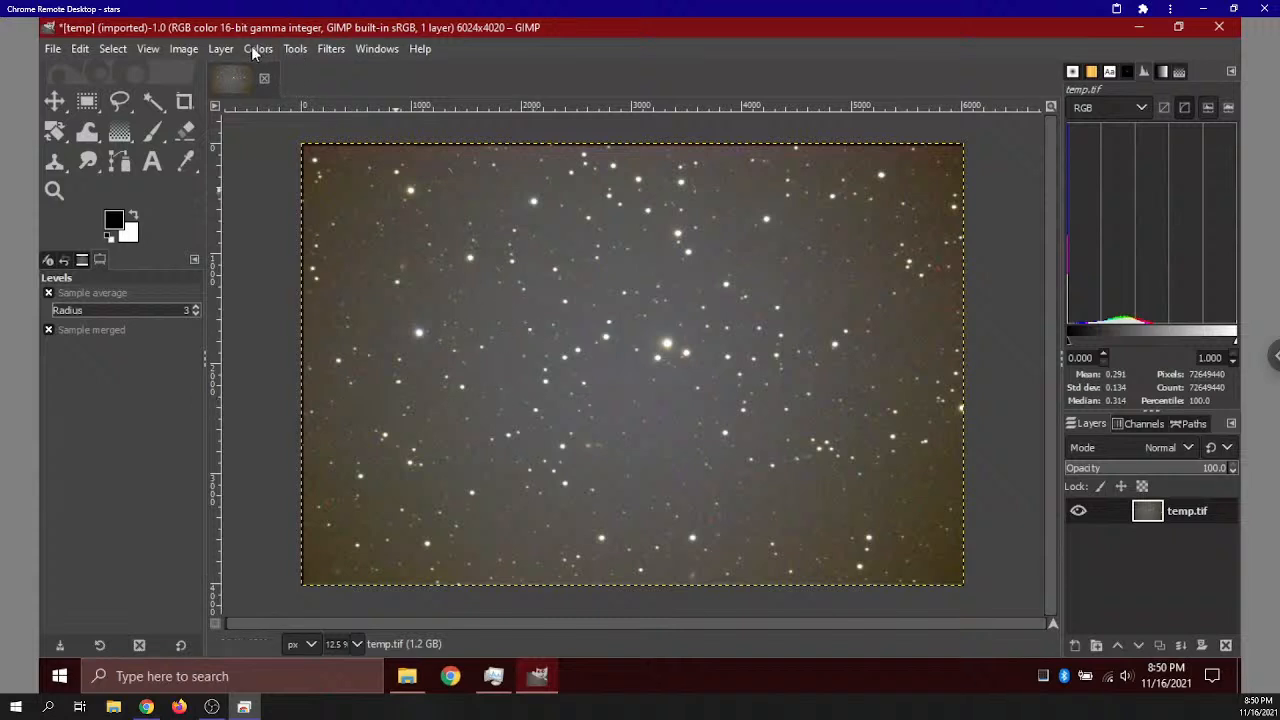
click(259, 48)
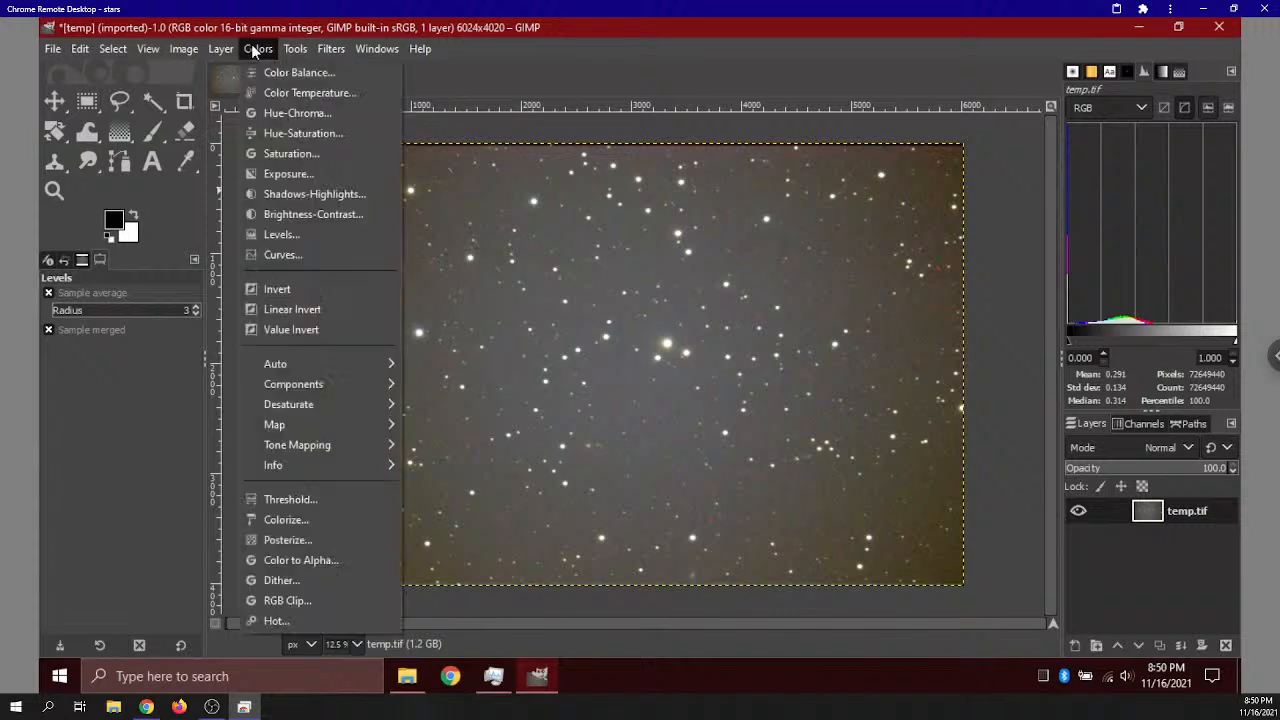
Apply Curves with the black point moved to about 14 and the midtones lifted
click(282, 254)
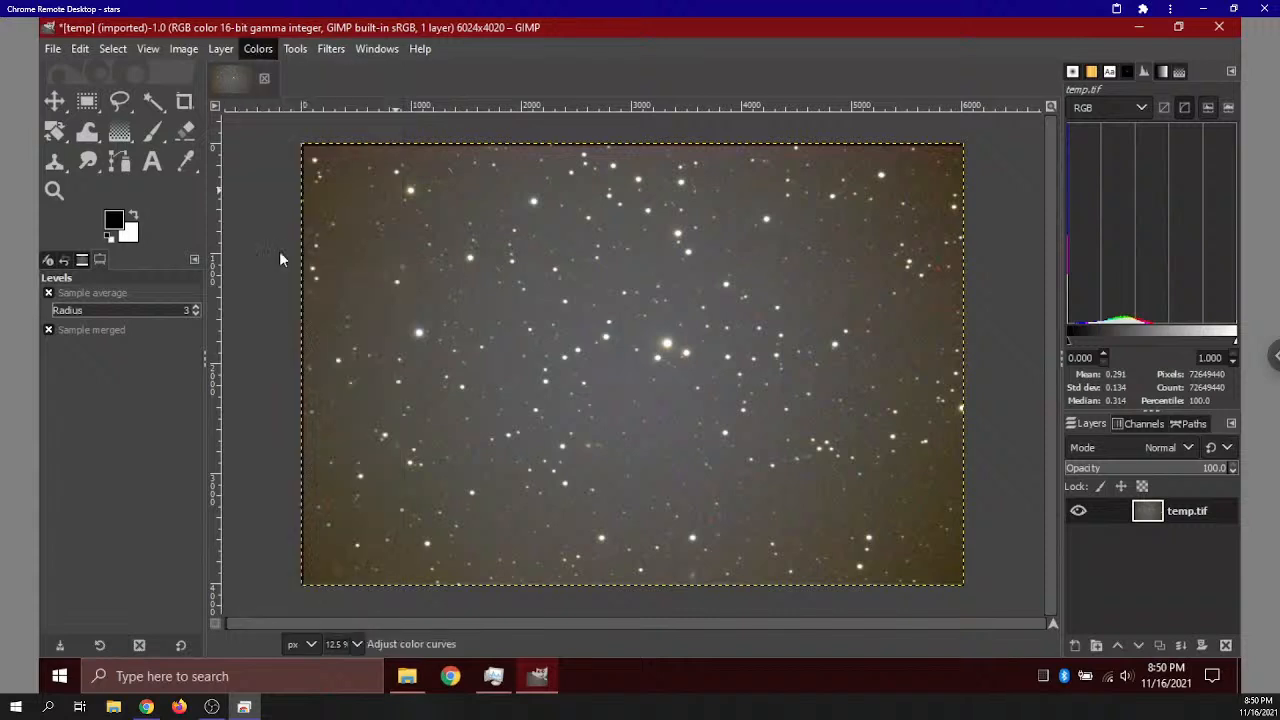
click(257, 48)
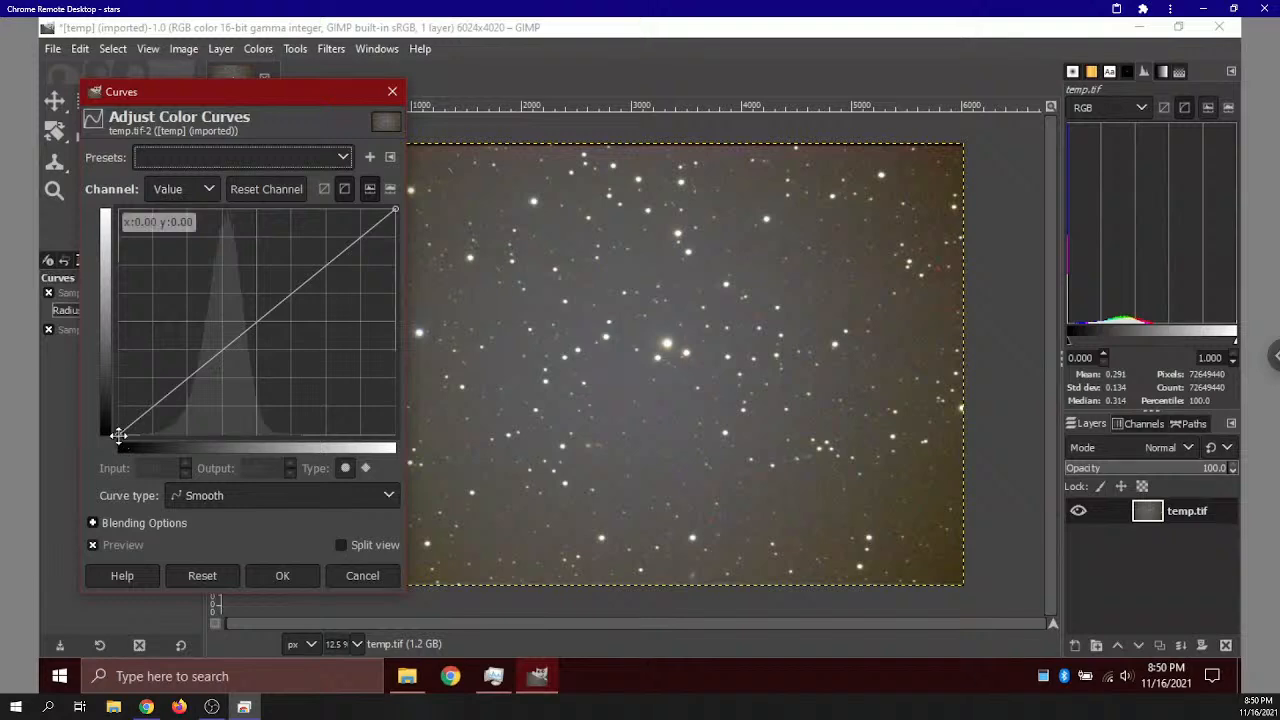
drag(118, 434, 142, 438)
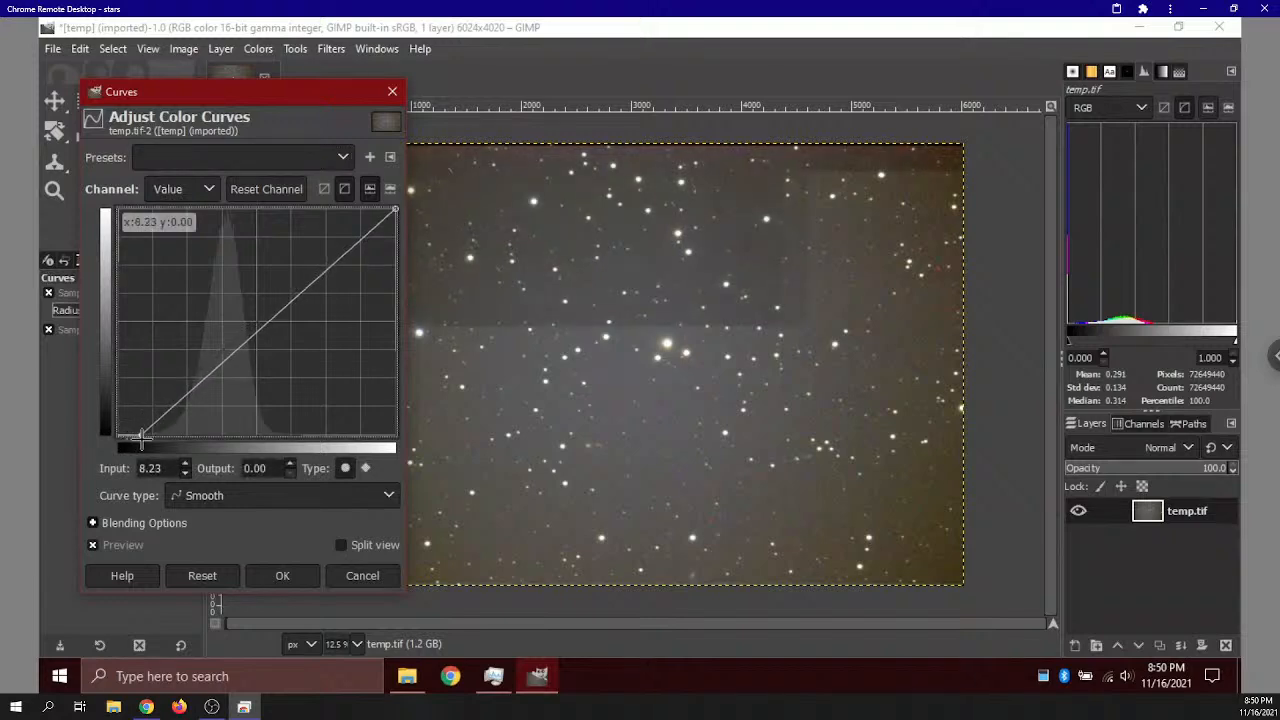
drag(143, 436, 159, 436)
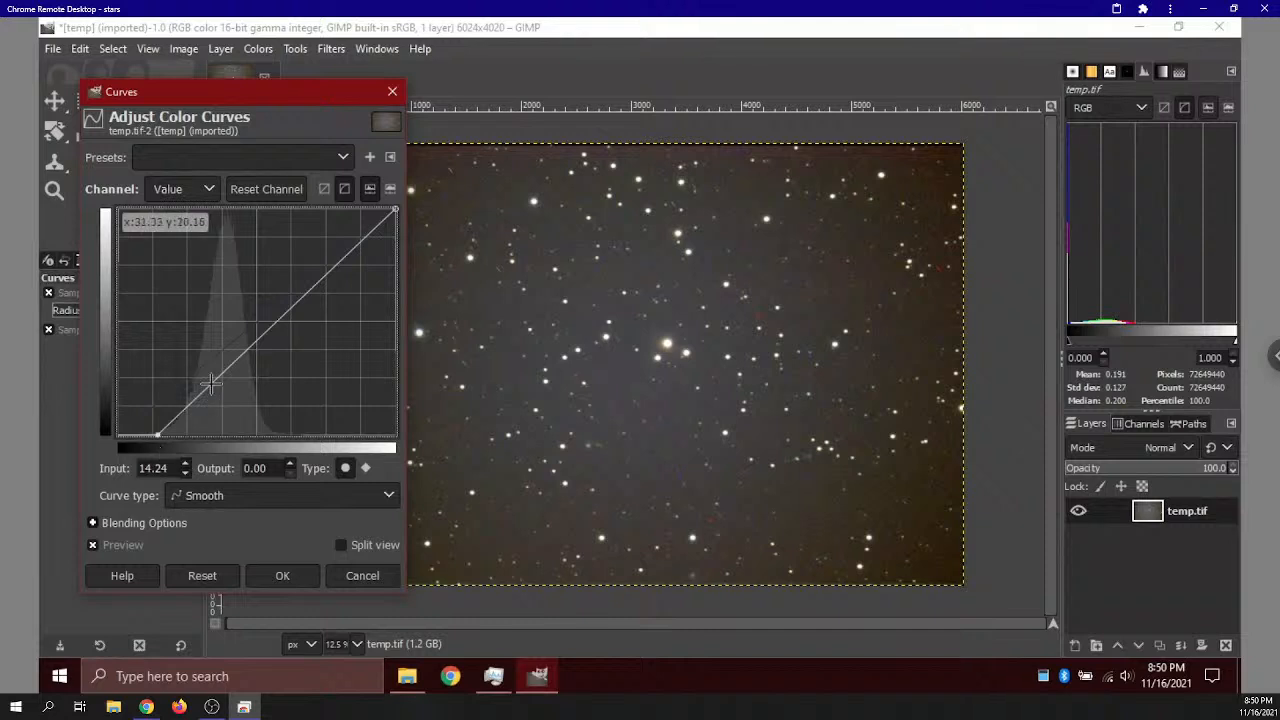
mouse_move(215, 382)
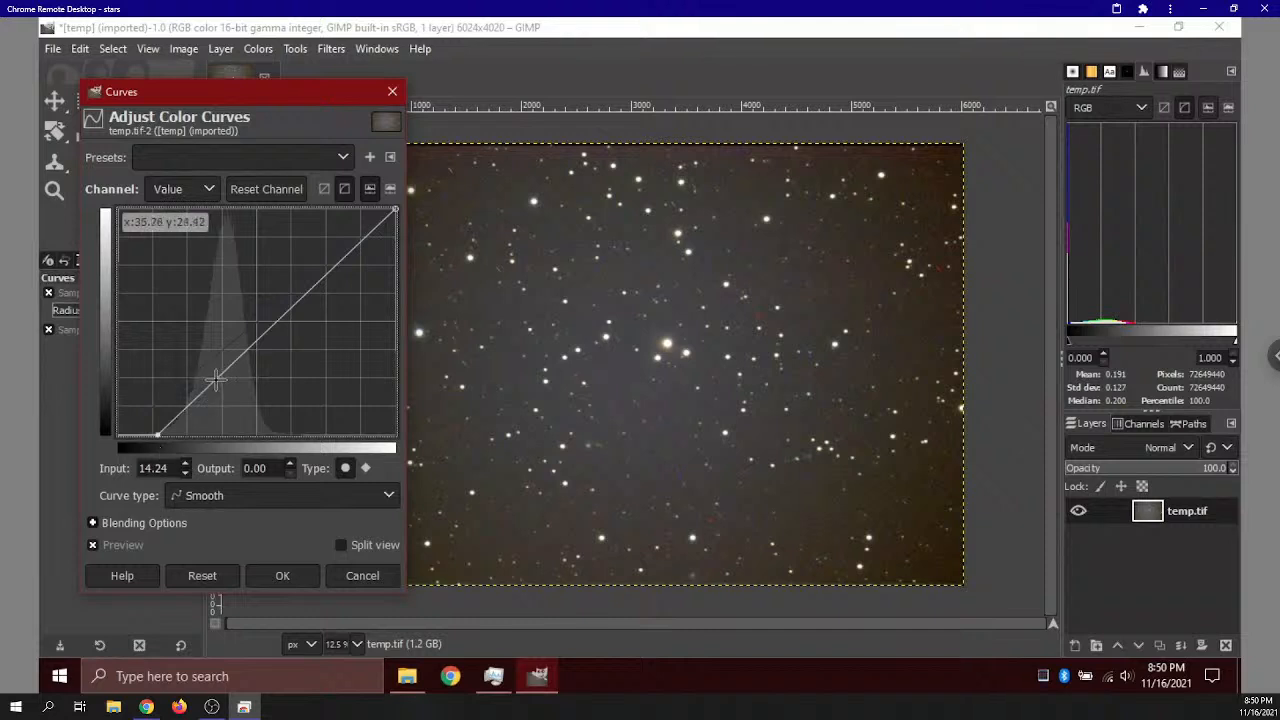
drag(215, 380, 225, 325)
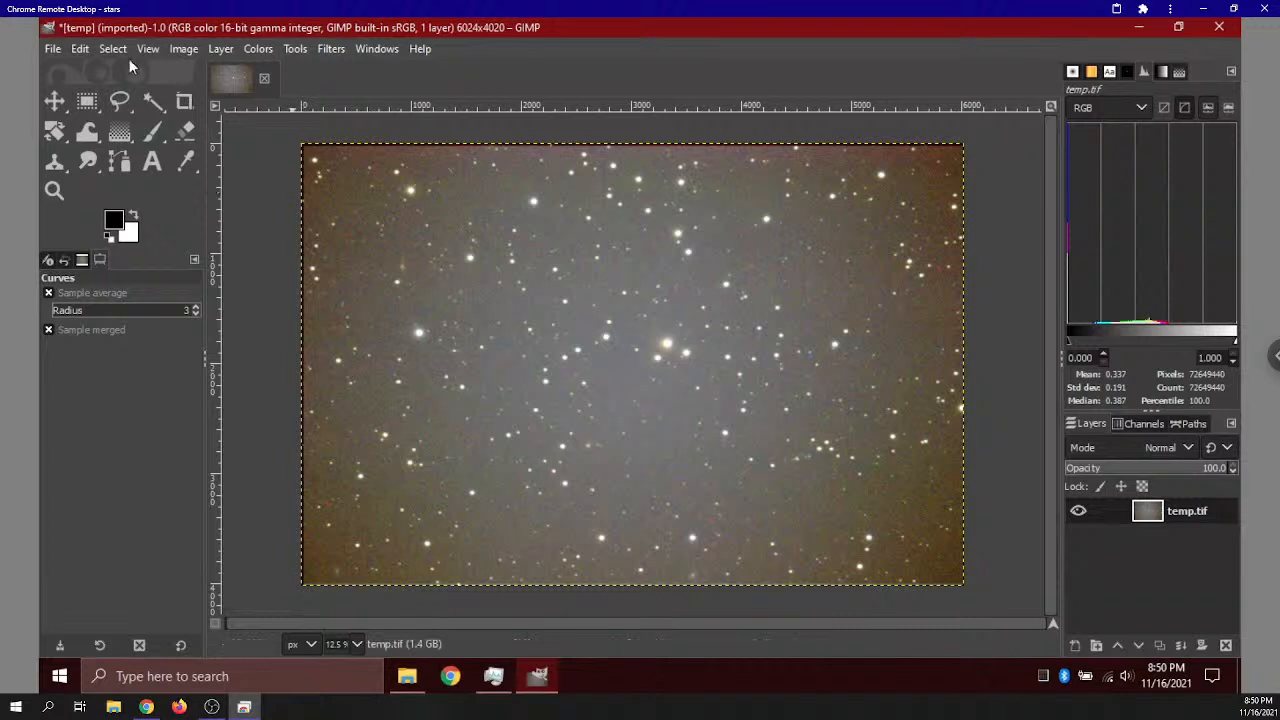
mouse_move(1221, 27)
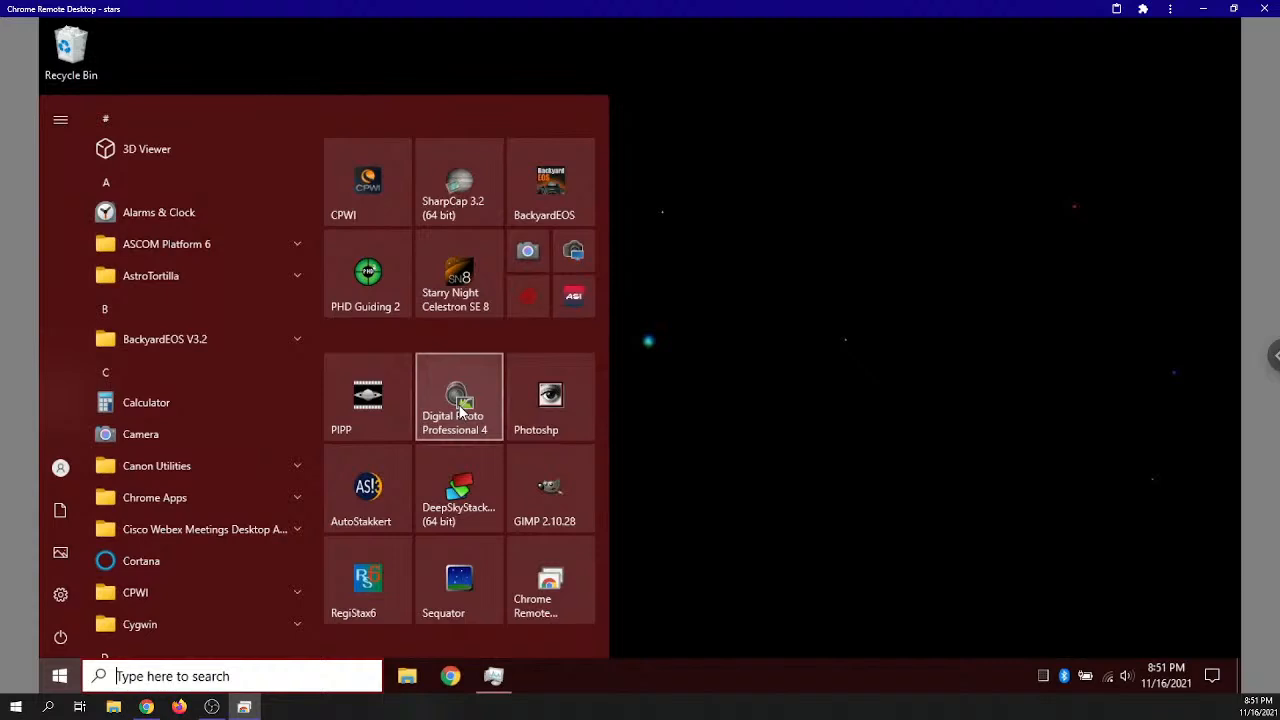
mouse_move(367, 490)
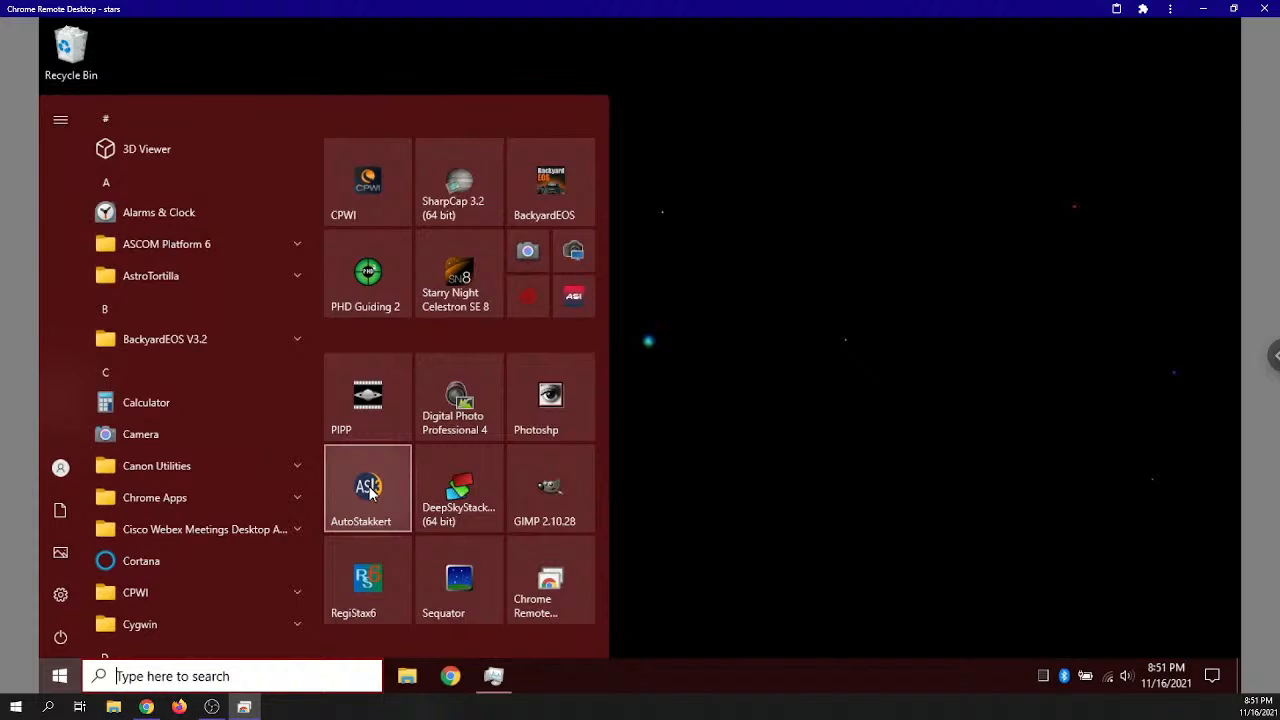
mouse_move(367, 578)
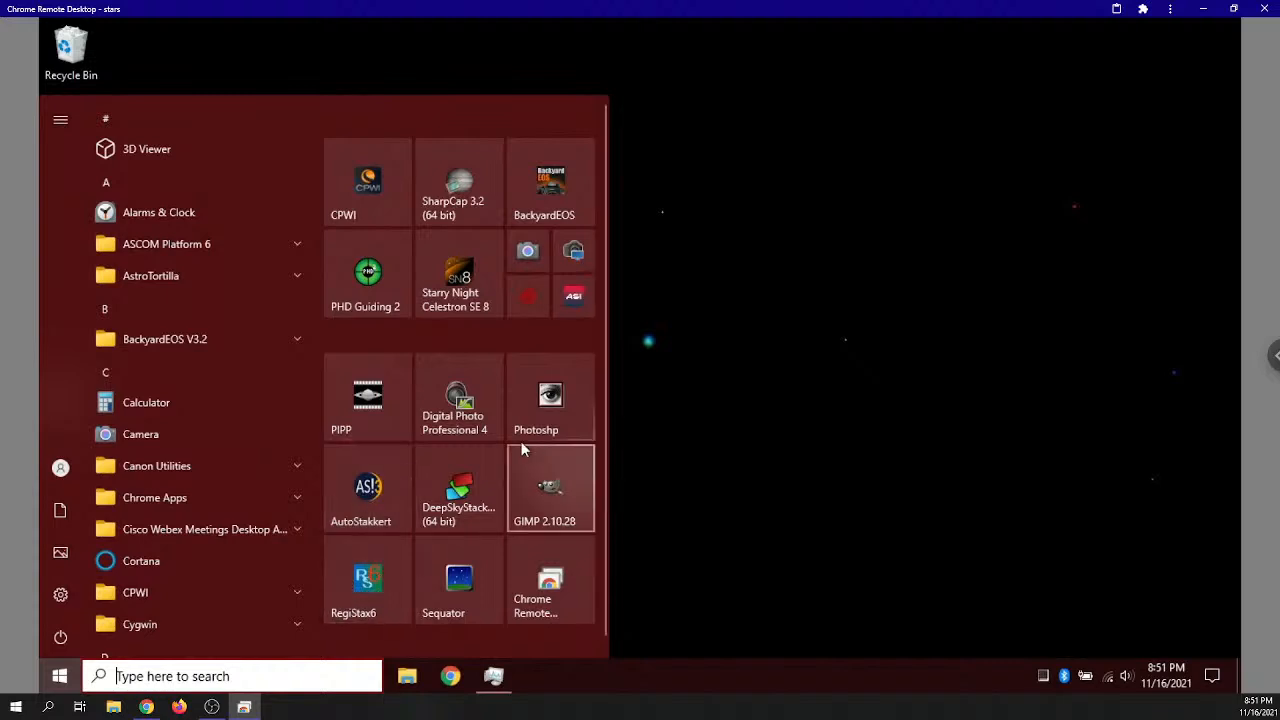
mouse_move(550, 580)
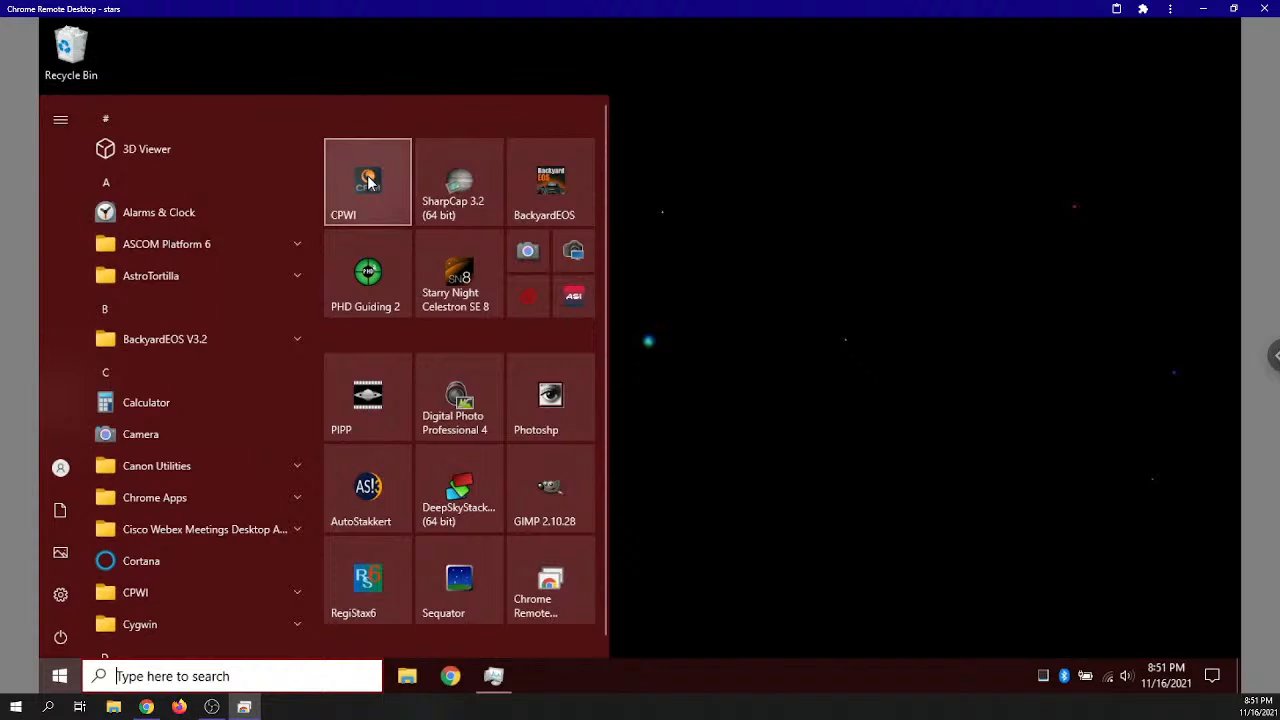
mouse_move(550, 182)
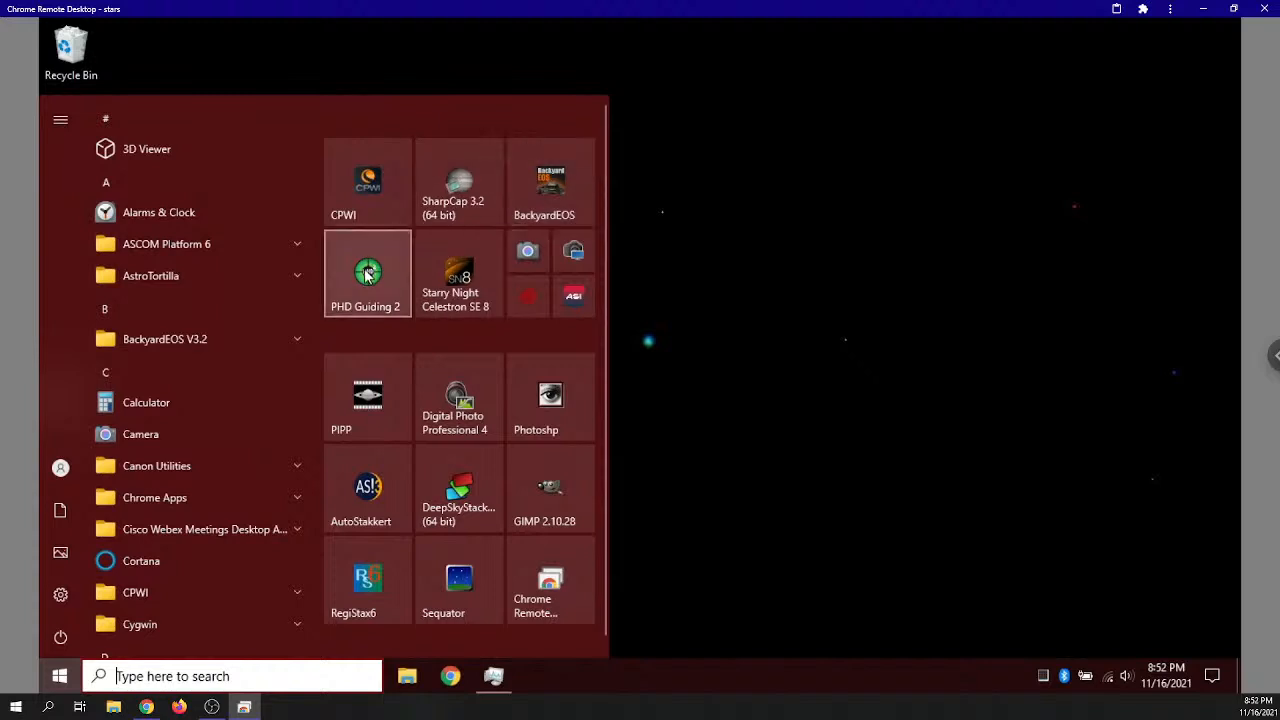
mouse_move(437, 222)
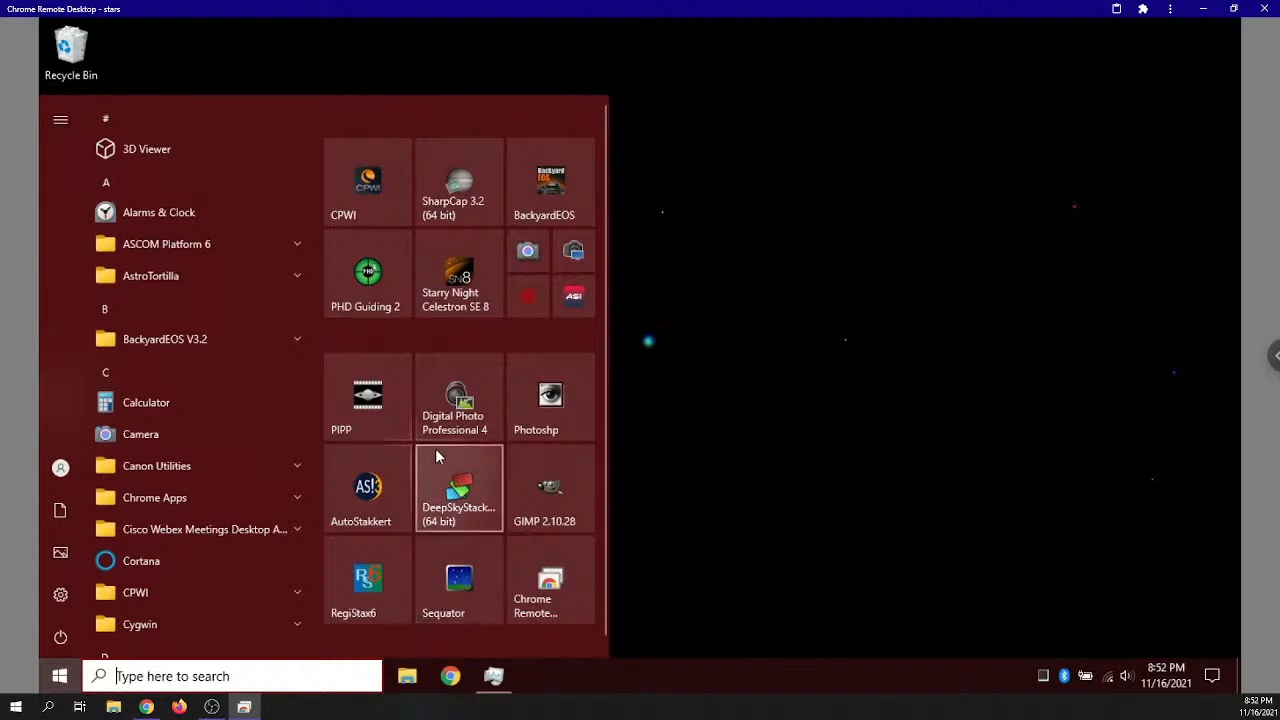
mouse_move(545, 500)
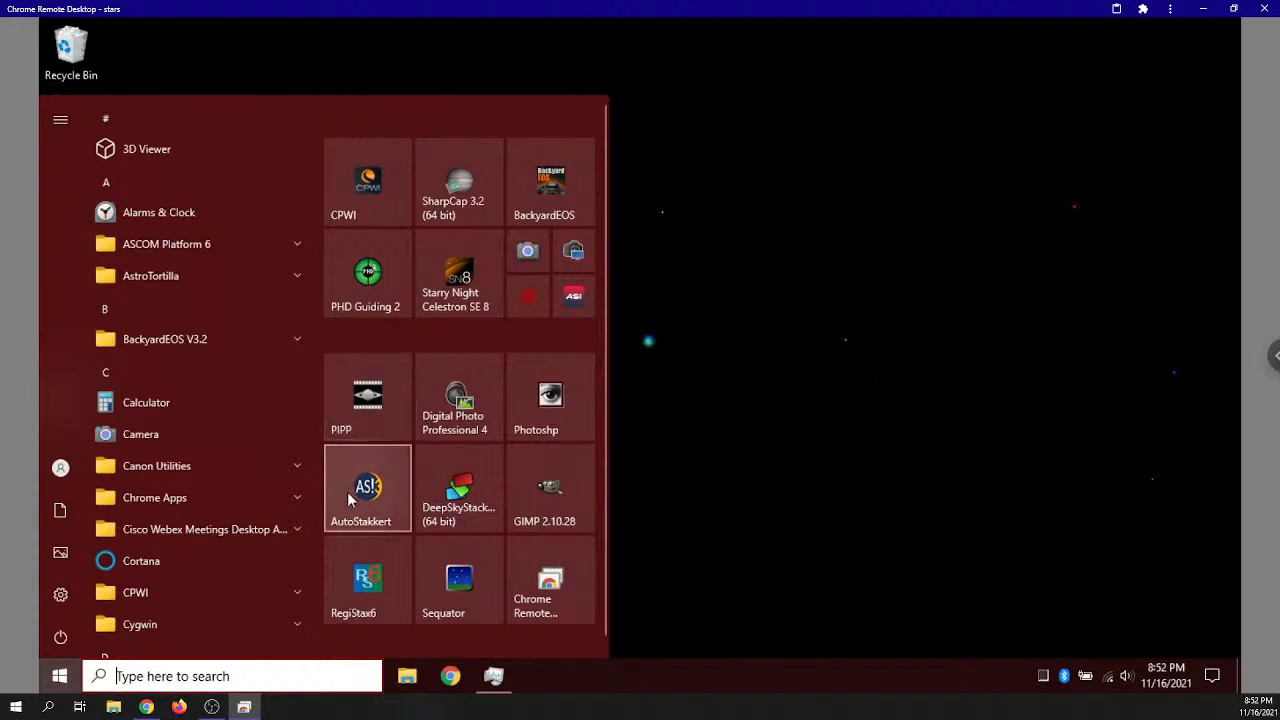
mouse_move(367, 580)
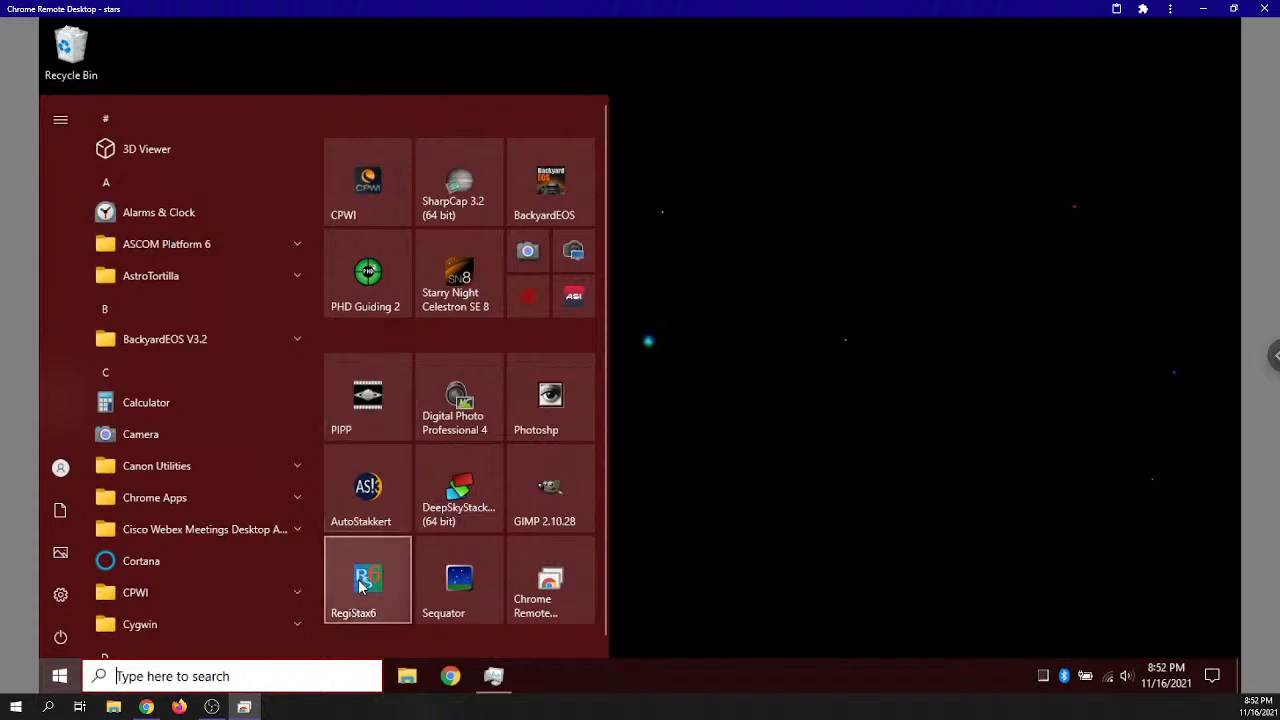